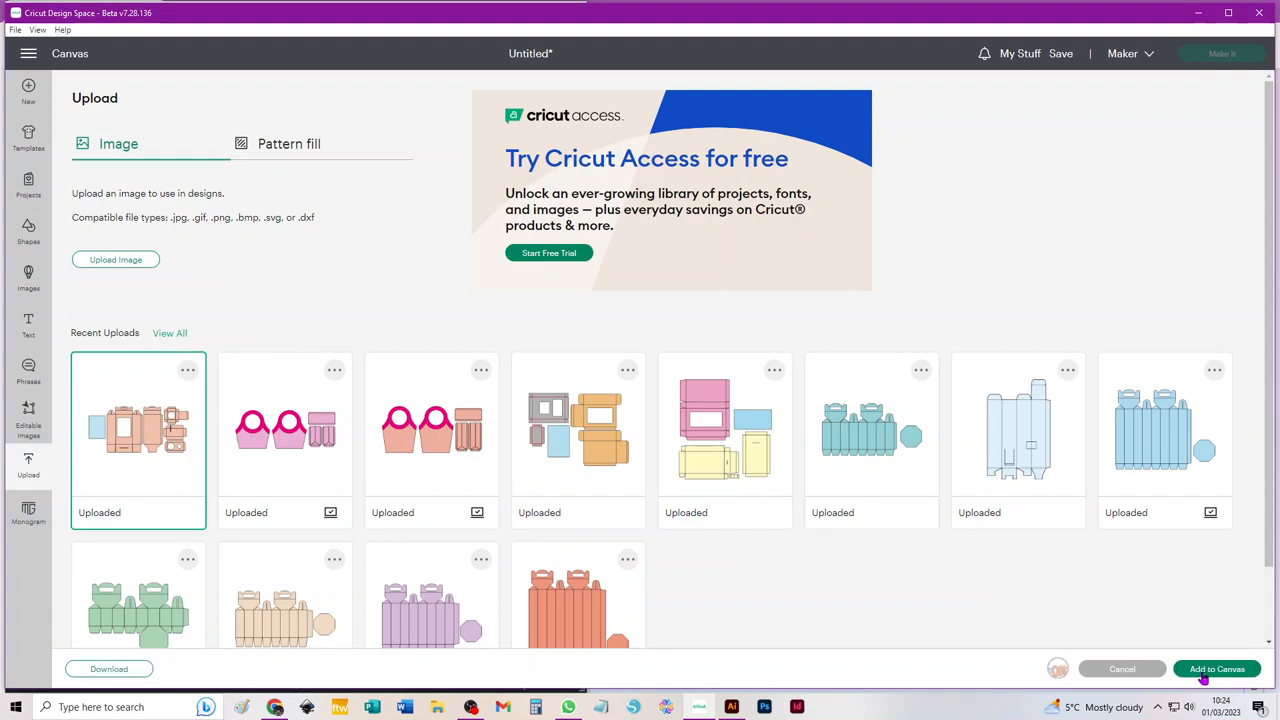
Step: Add the recent bottle box upload to the canvas as a grouped design
{"action": "left_click", "coordinate": [1217, 668]}
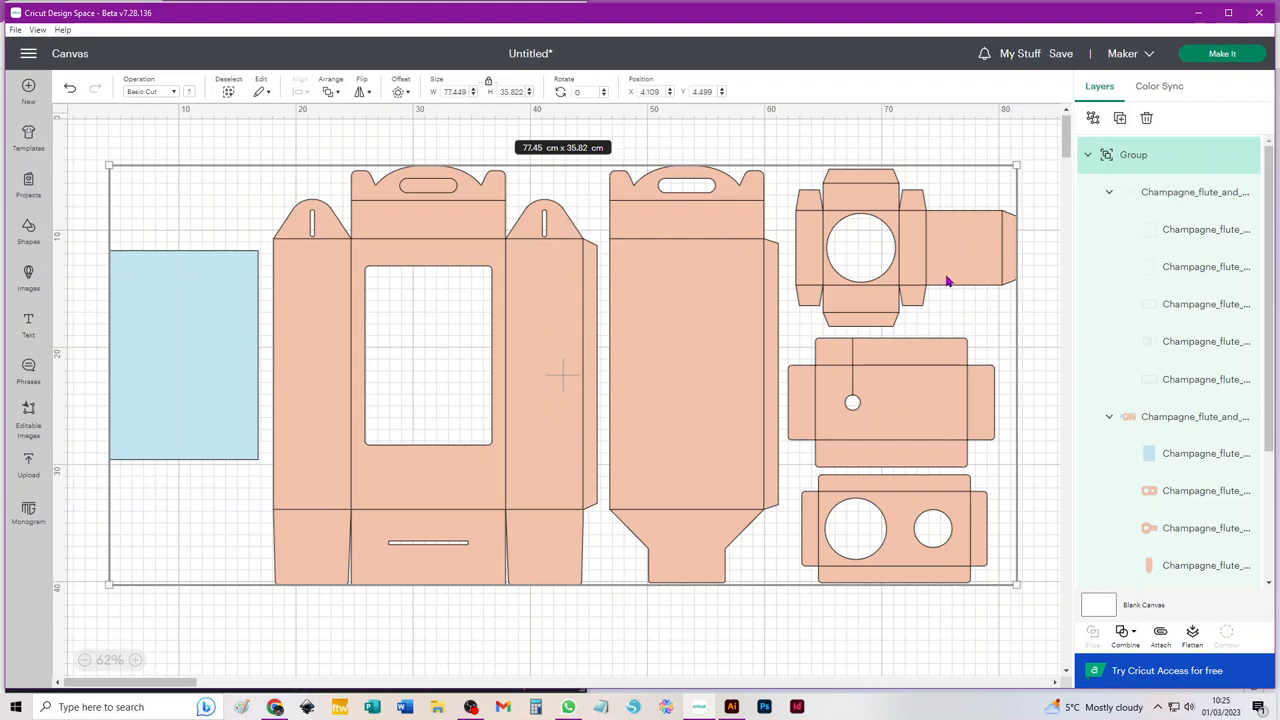
{"action": "mouse_move", "coordinate": [931, 232]}
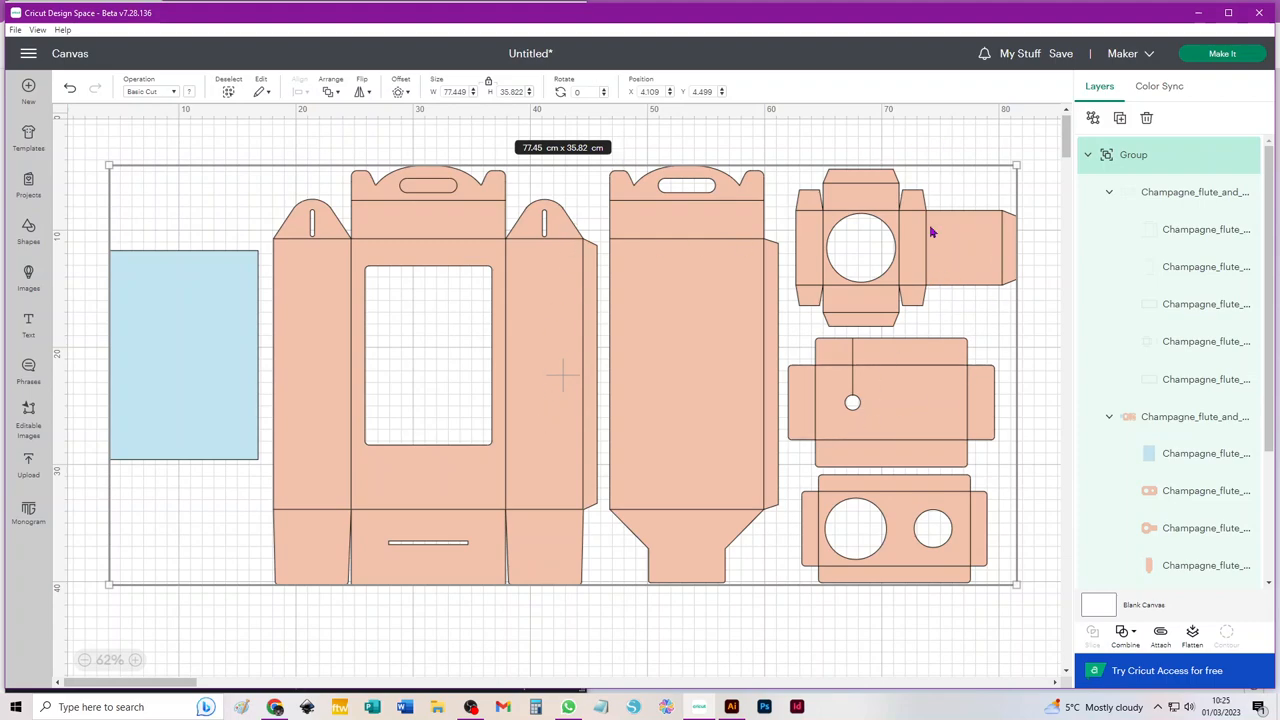
{"action": "mouse_move", "coordinate": [897, 265]}
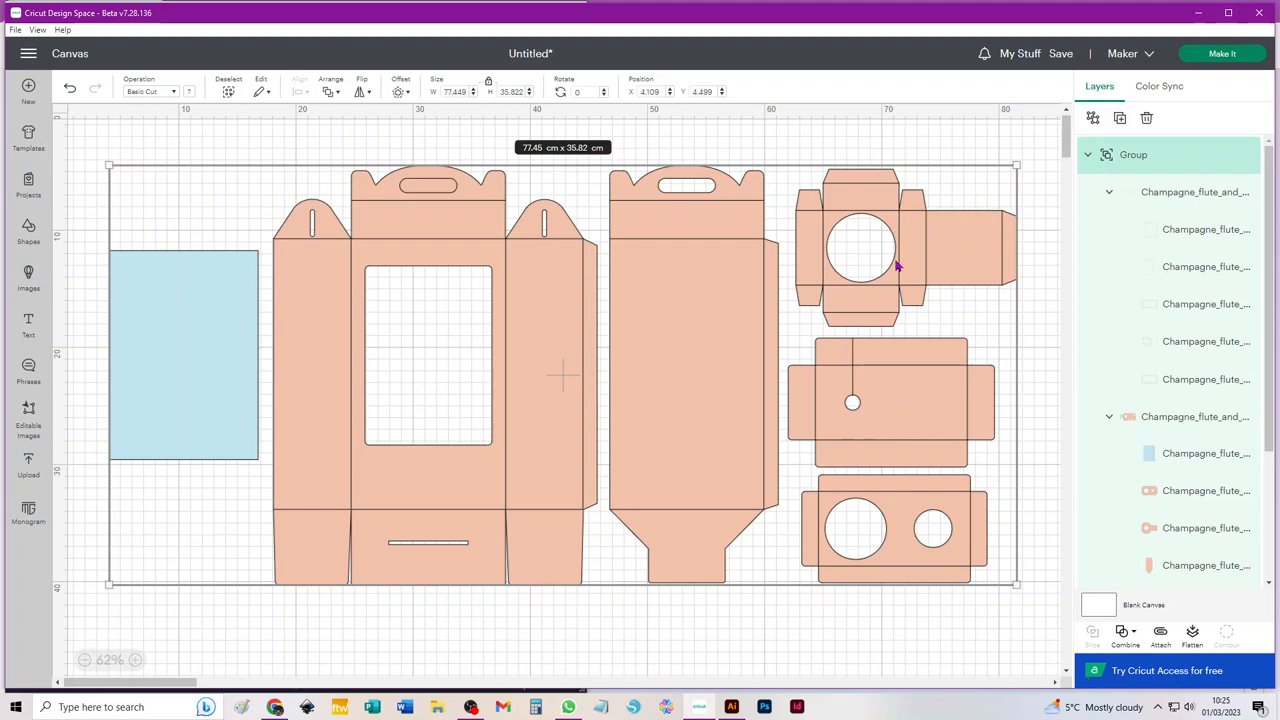
{"action": "mouse_move", "coordinate": [928, 440]}
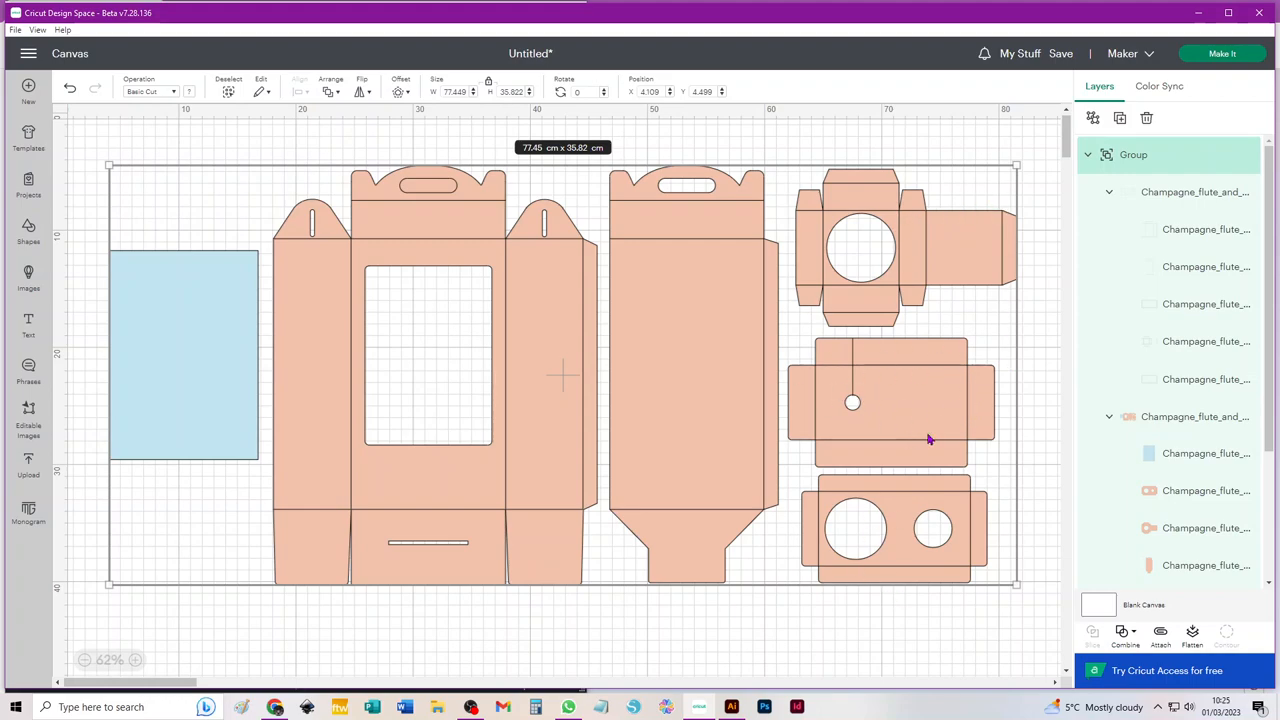
{"action": "mouse_move", "coordinate": [963, 418]}
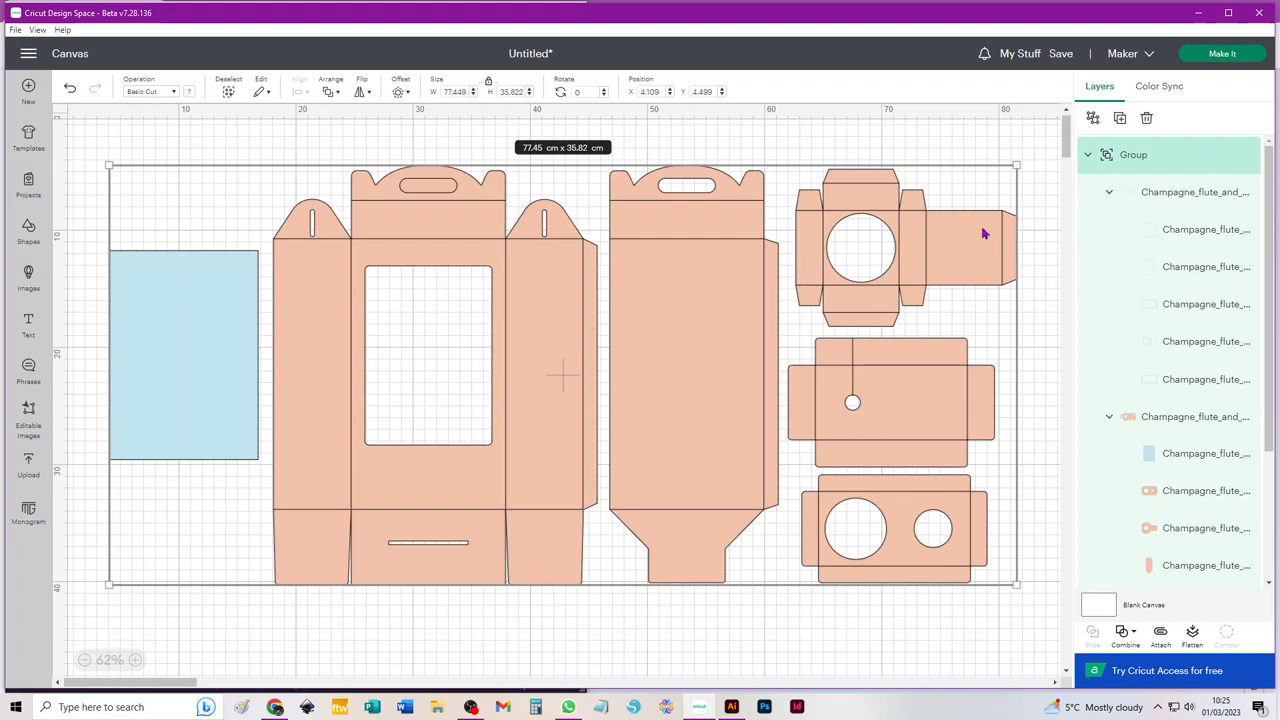
{"action": "mouse_move", "coordinate": [870, 187]}
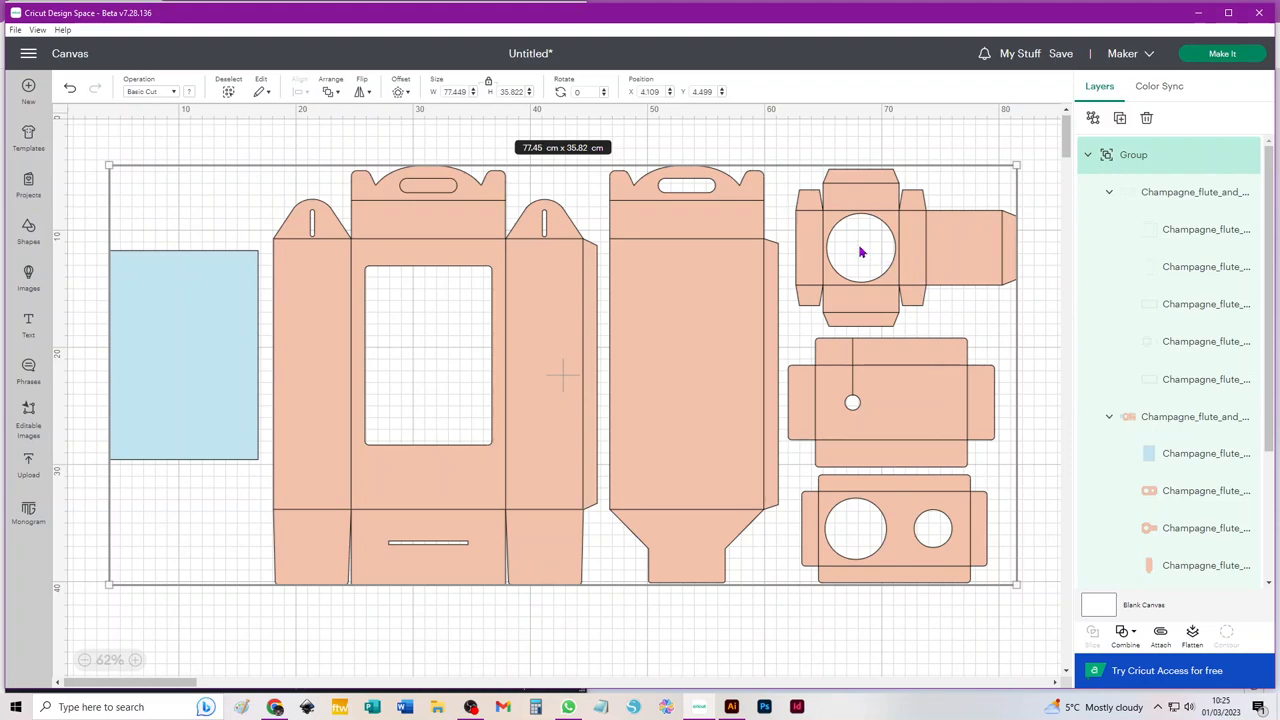
{"action": "mouse_move", "coordinate": [1025, 243]}
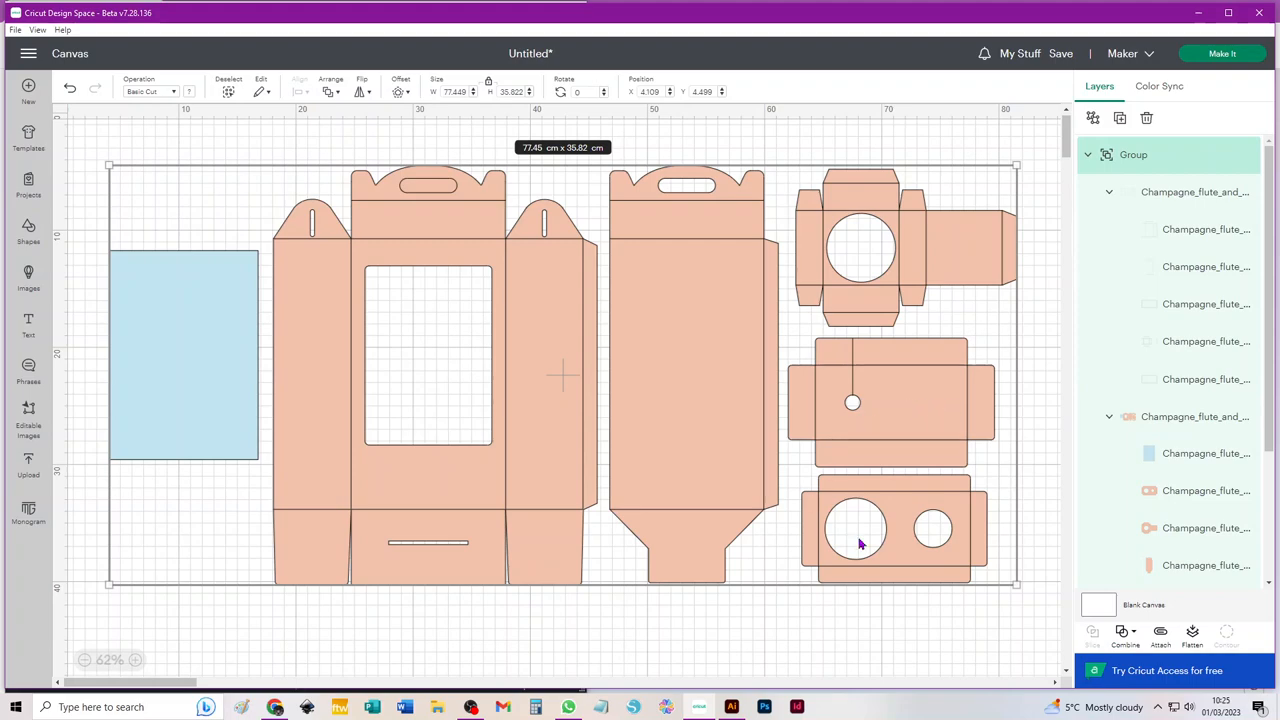
{"action": "mouse_move", "coordinate": [898, 540]}
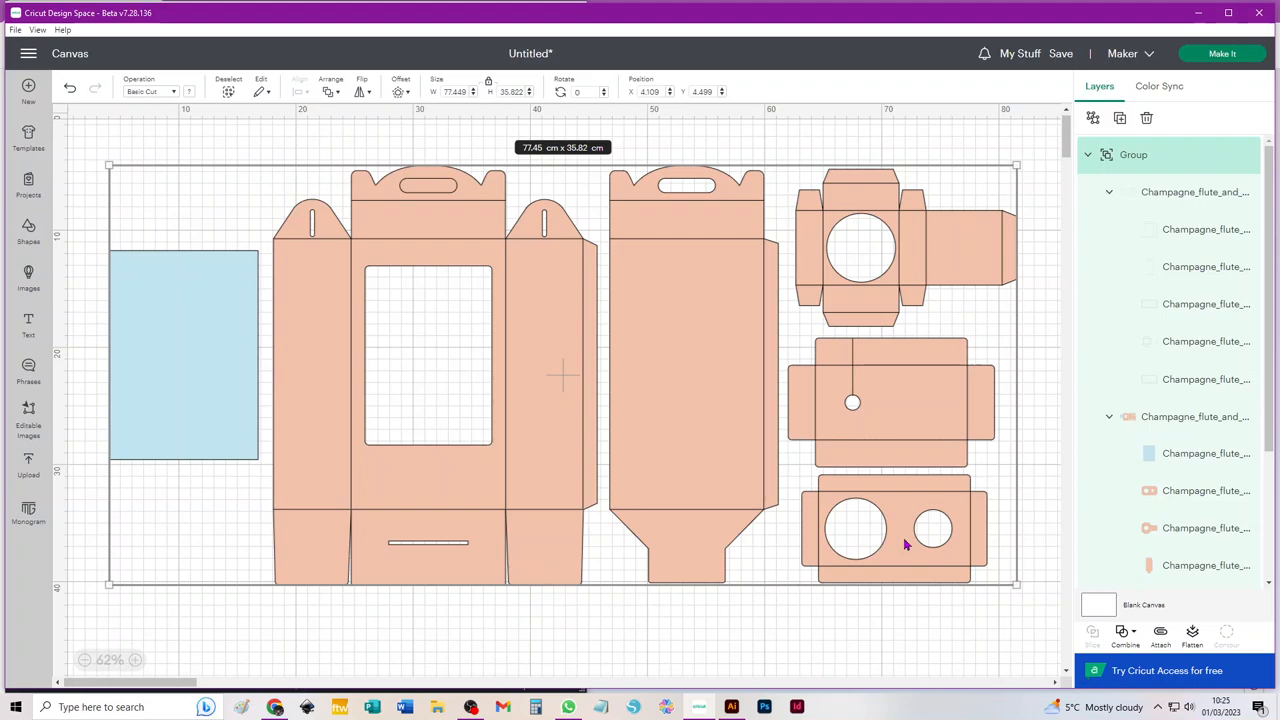
{"action": "mouse_move", "coordinate": [903, 543]}
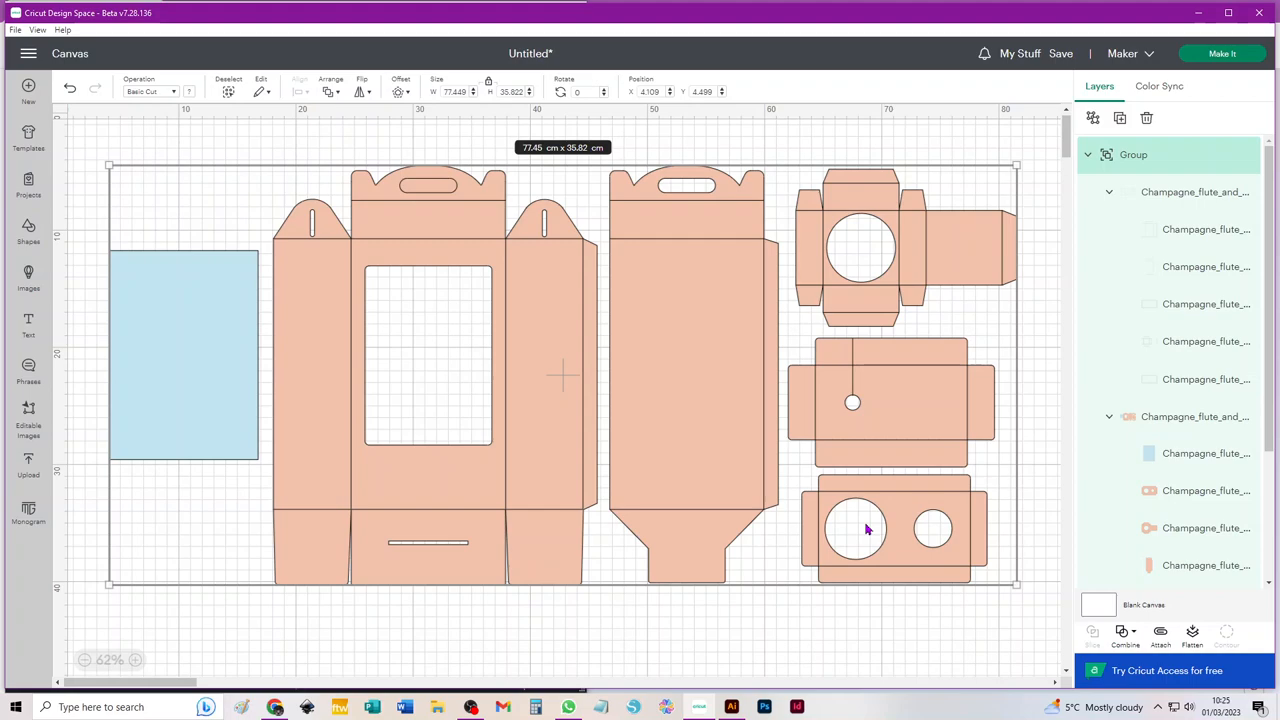
{"action": "mouse_move", "coordinate": [855, 477]}
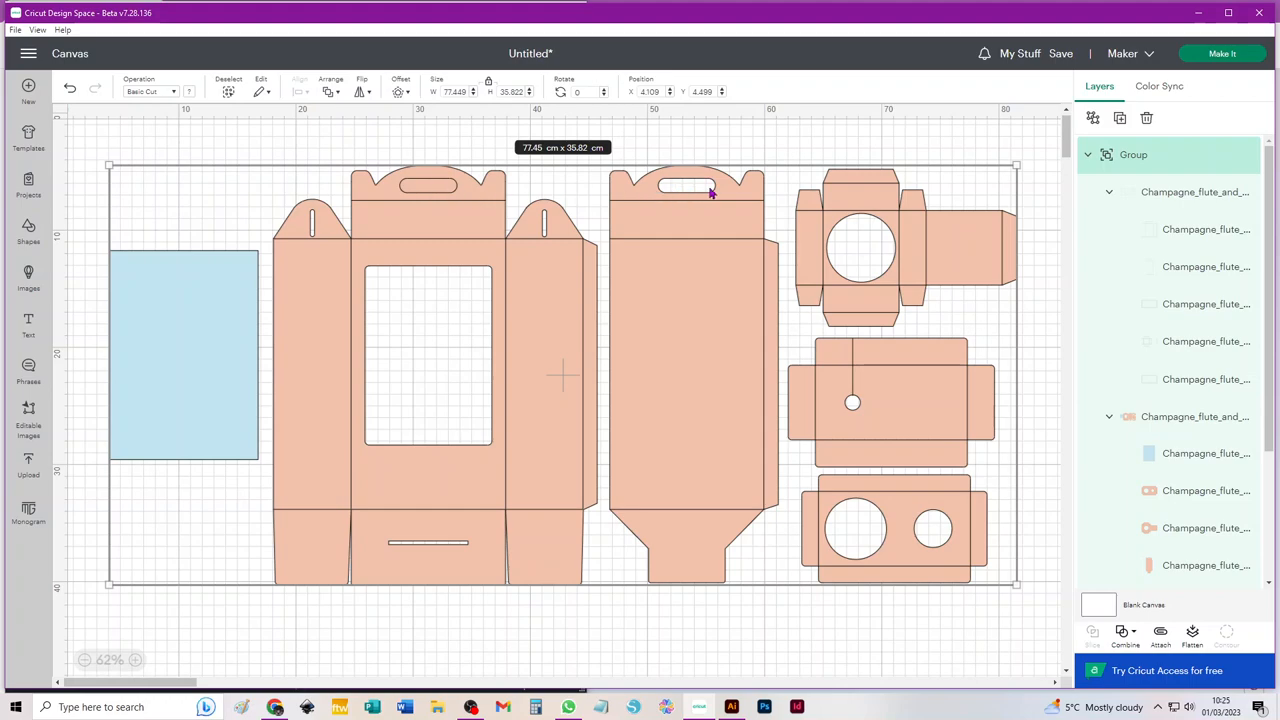
{"action": "mouse_move", "coordinate": [437, 193]}
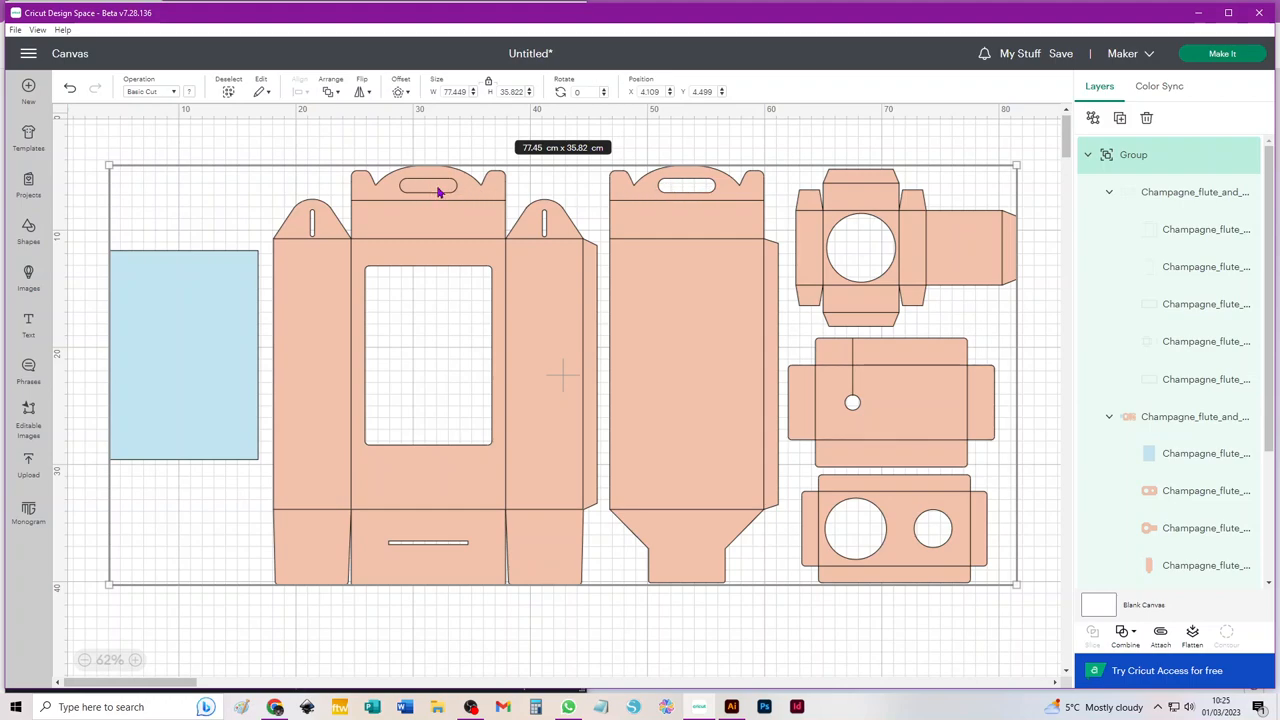
{"action": "mouse_move", "coordinate": [518, 196]}
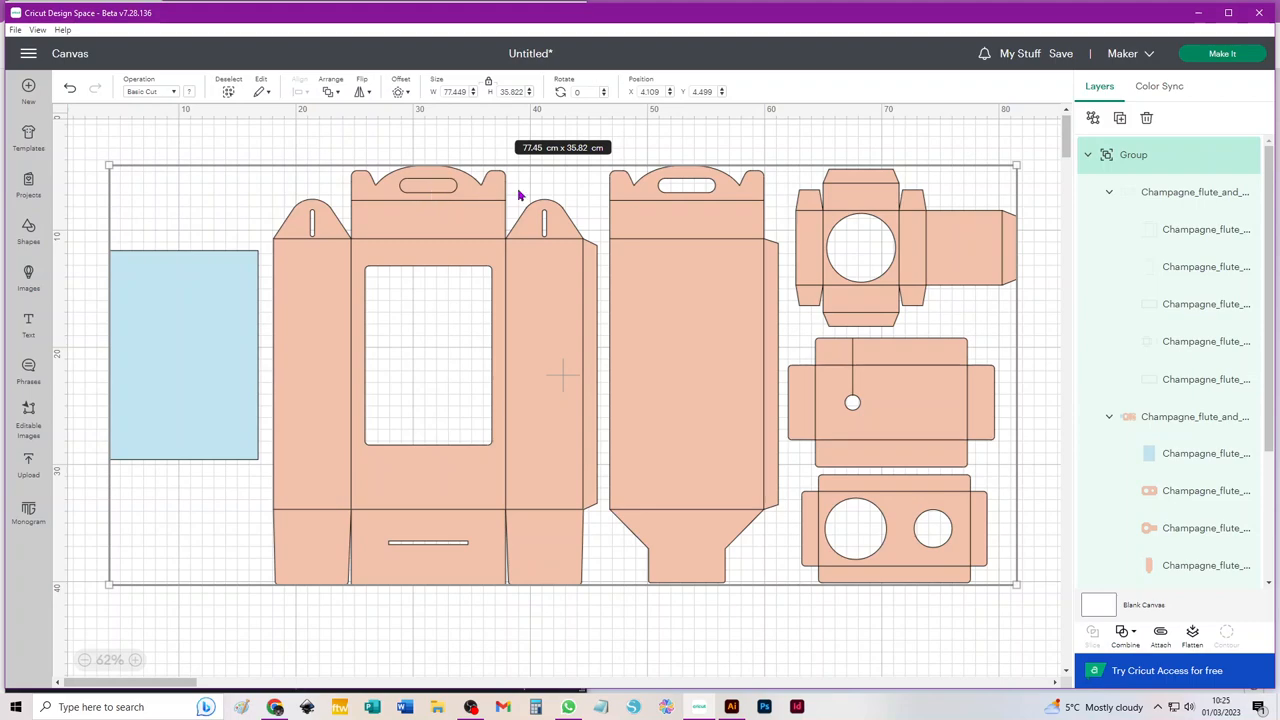
{"action": "mouse_move", "coordinate": [430, 195]}
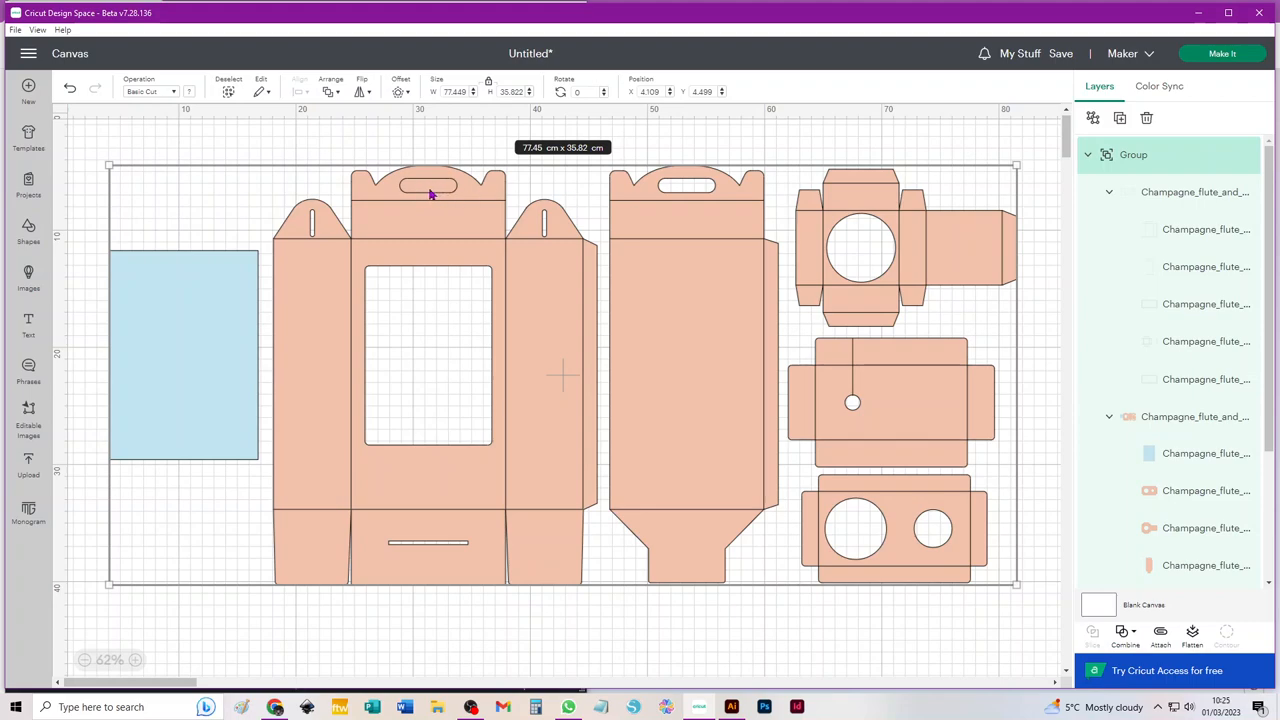
{"action": "mouse_move", "coordinate": [593, 328]}
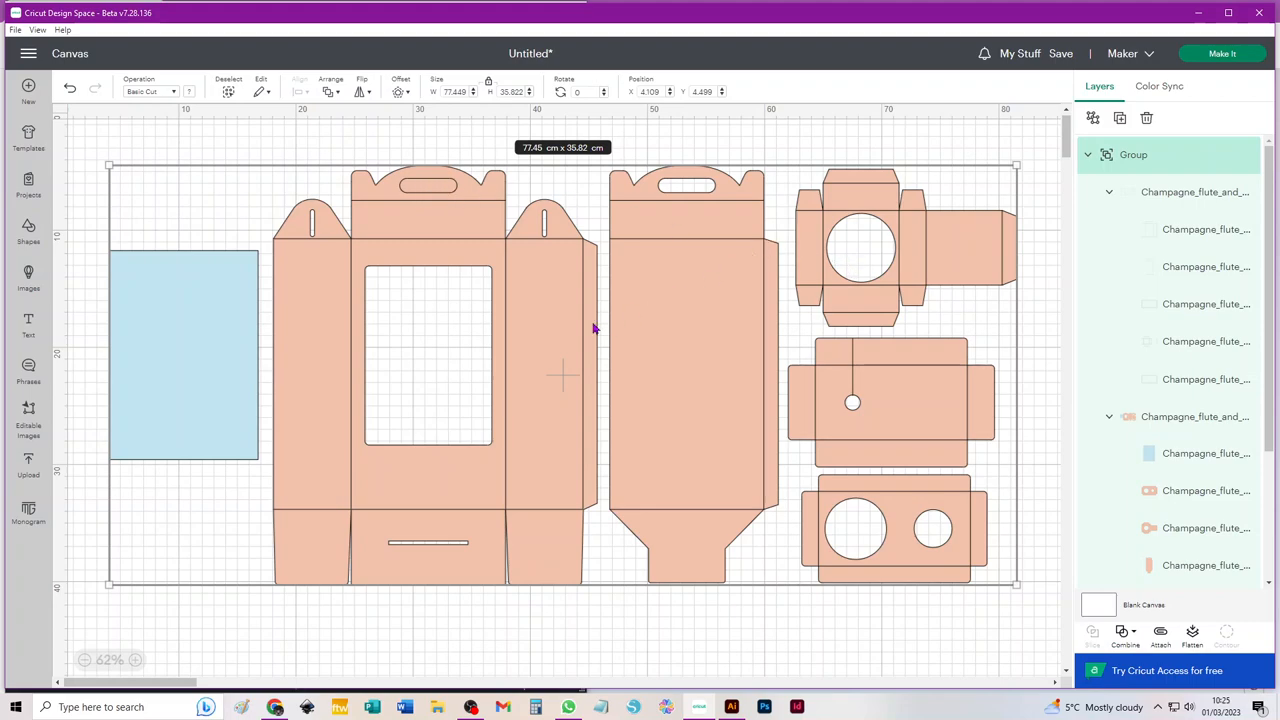
{"action": "mouse_move", "coordinate": [955, 252]}
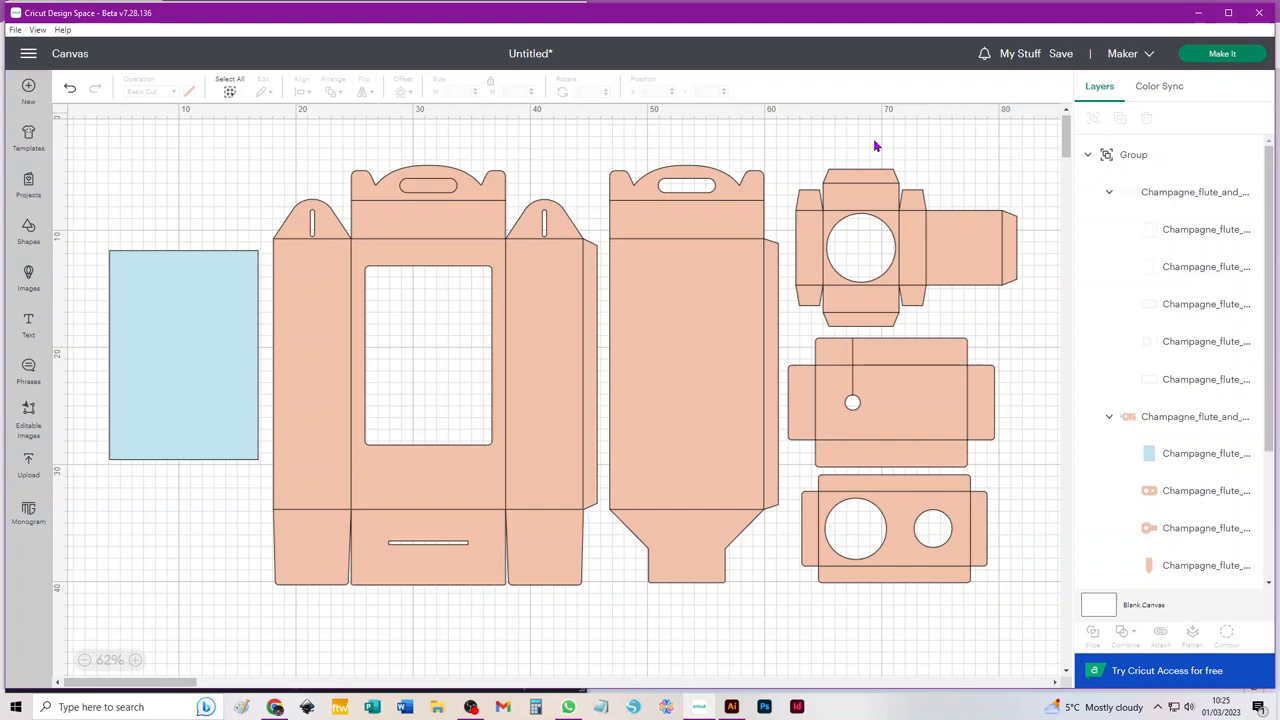
{"action": "mouse_move", "coordinate": [800, 193]}
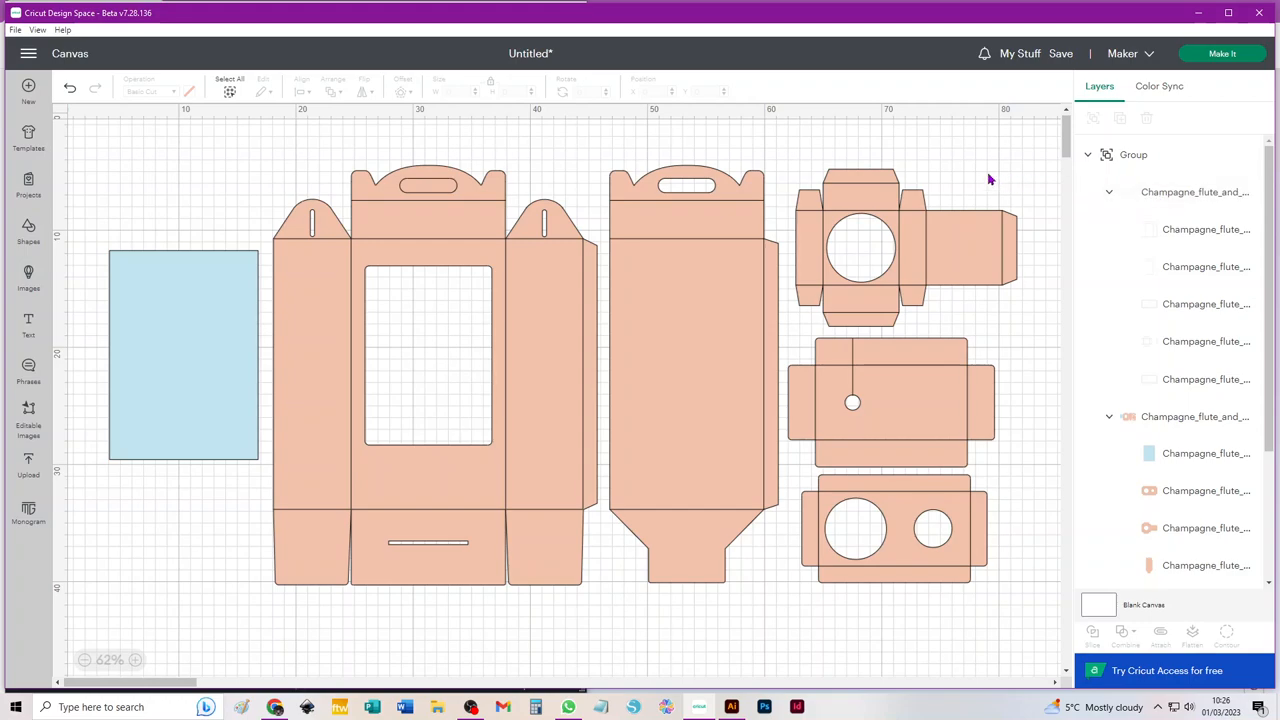
{"action": "mouse_move", "coordinate": [1197, 266]}
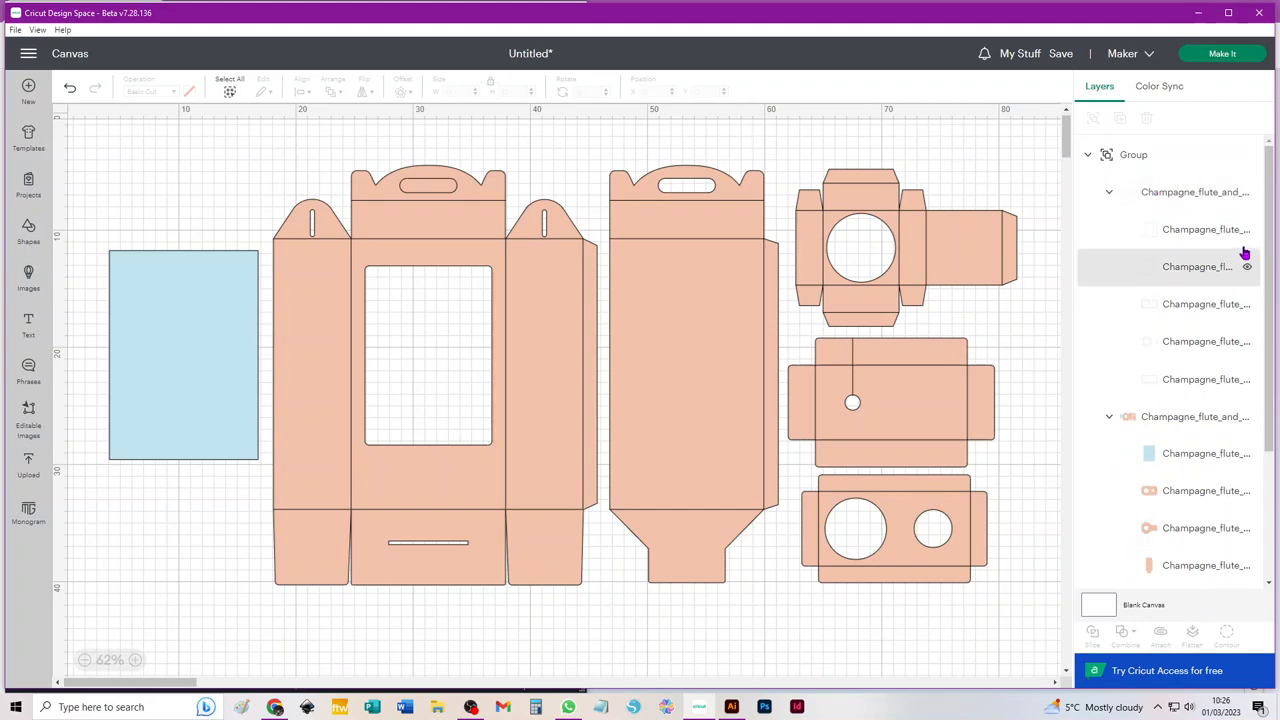
{"action": "left_click", "coordinate": [1195, 192]}
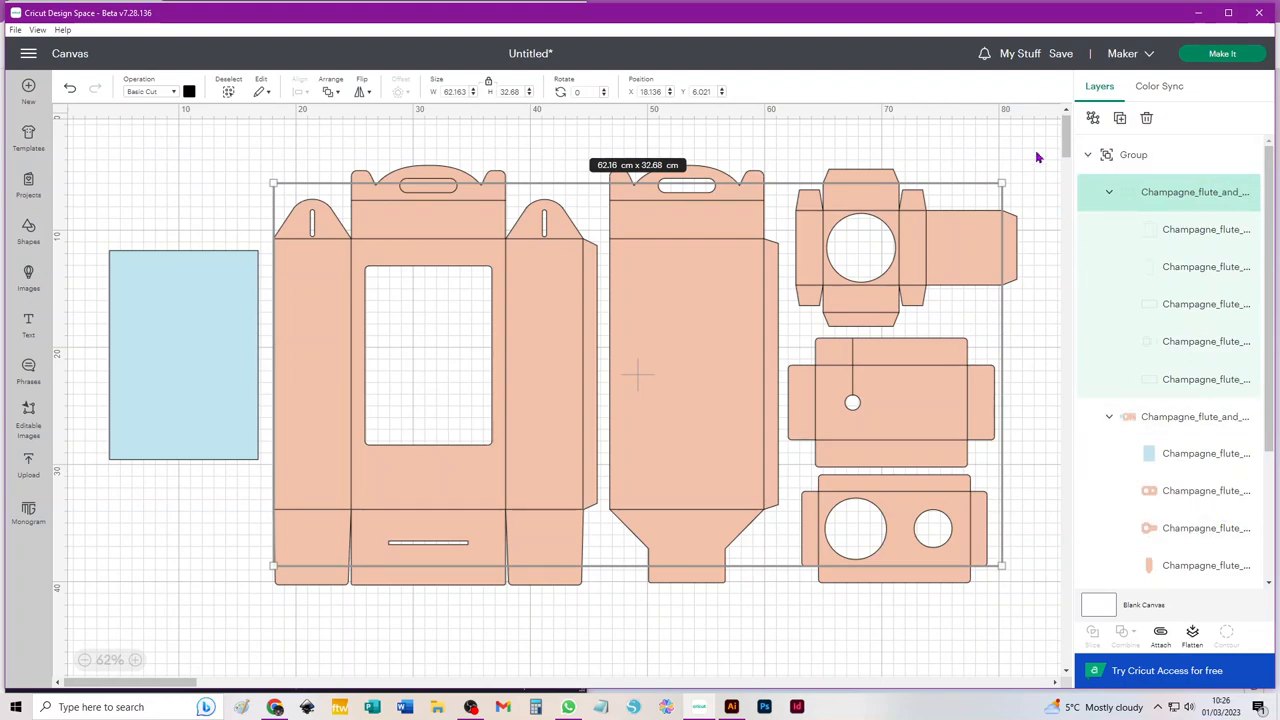
{"action": "left_click", "coordinate": [1030, 145]}
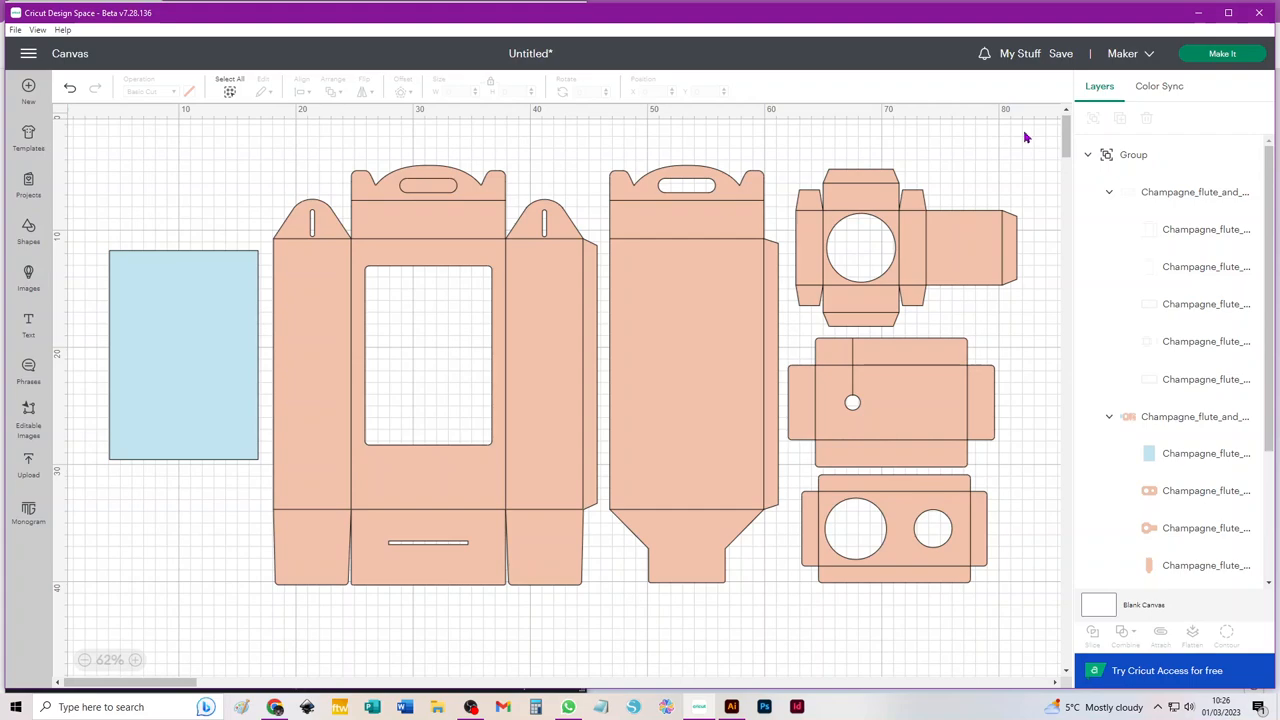
{"action": "mouse_move", "coordinate": [992, 176]}
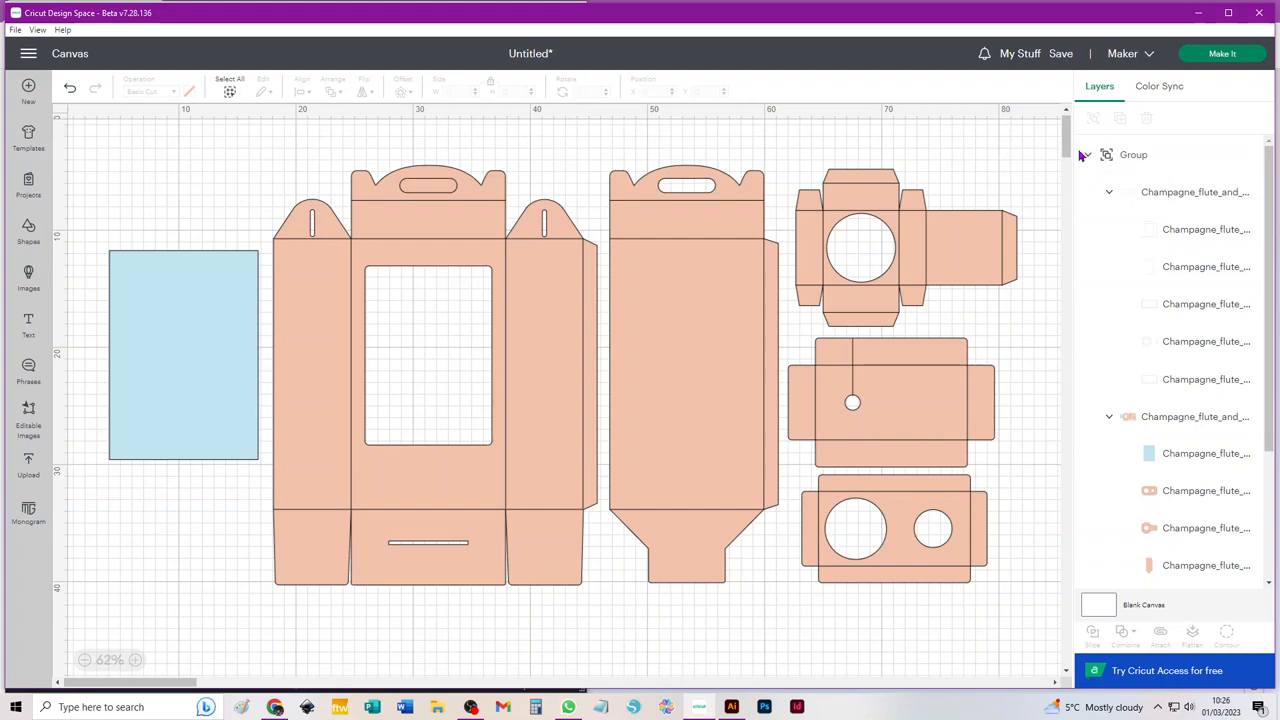
{"action": "left_click", "coordinate": [1087, 155]}
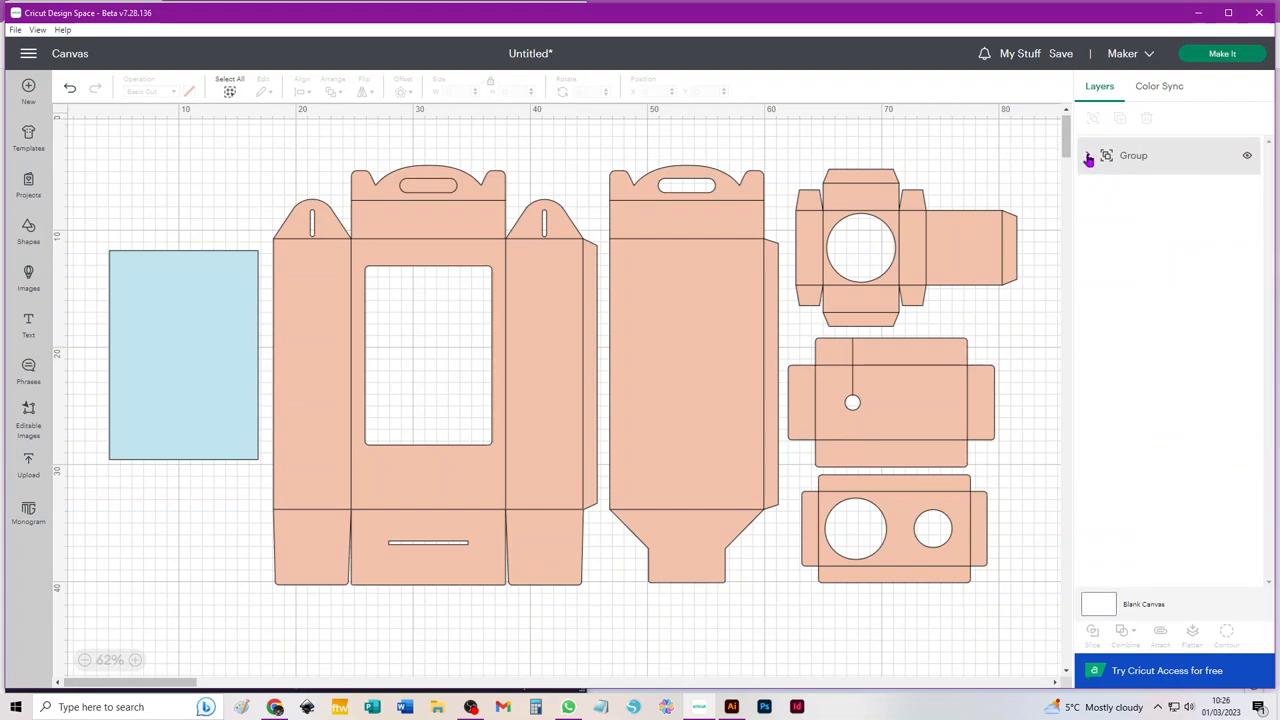
{"action": "left_click", "coordinate": [1088, 155]}
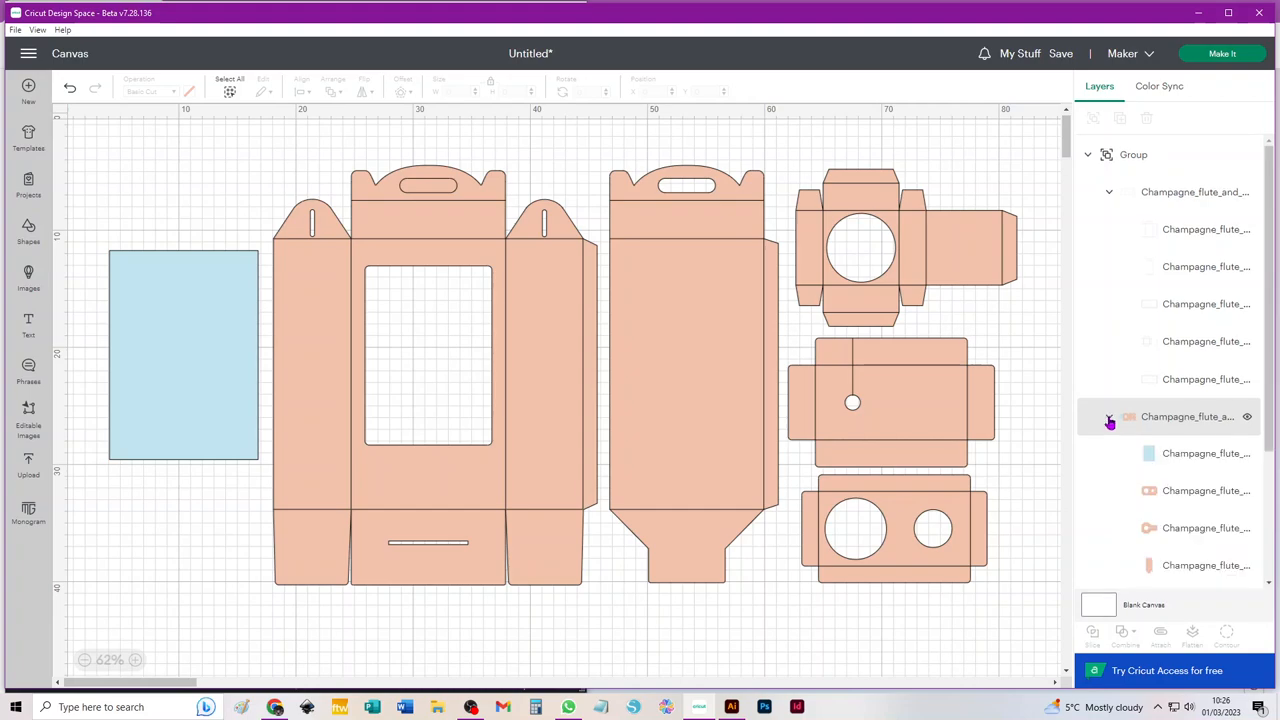
{"action": "left_click", "coordinate": [1109, 417]}
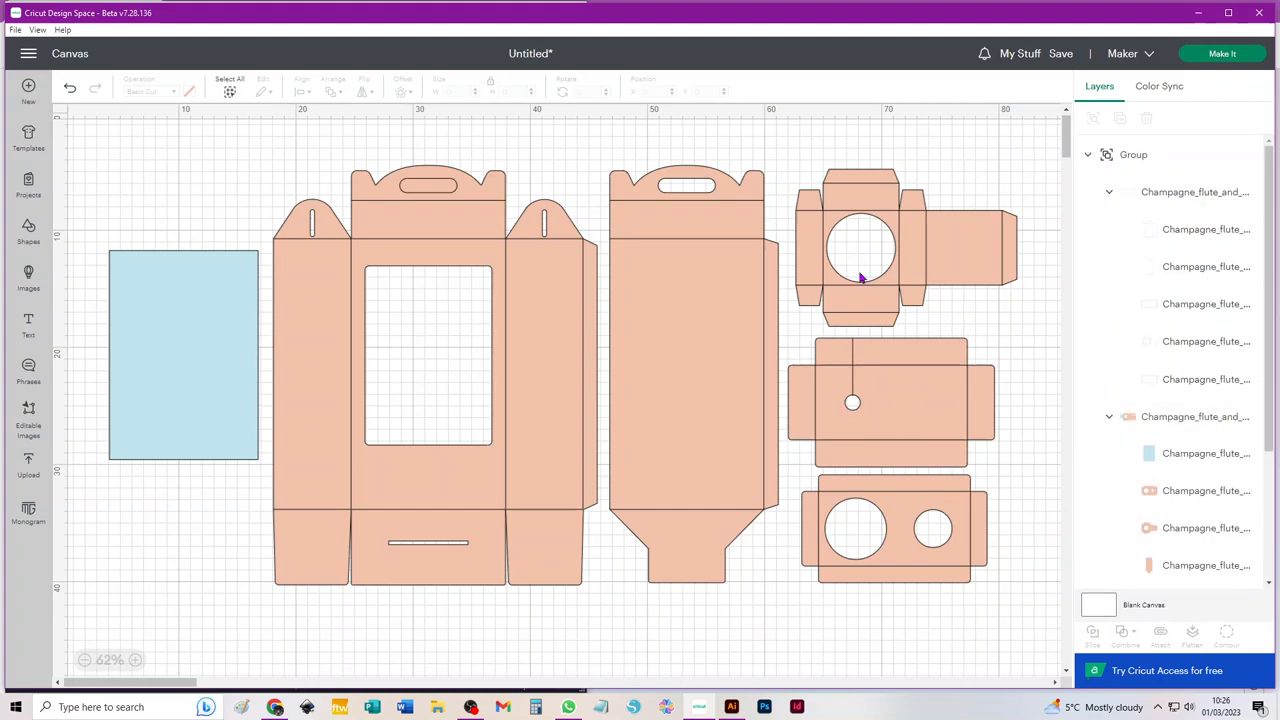
{"action": "mouse_move", "coordinate": [1013, 159]}
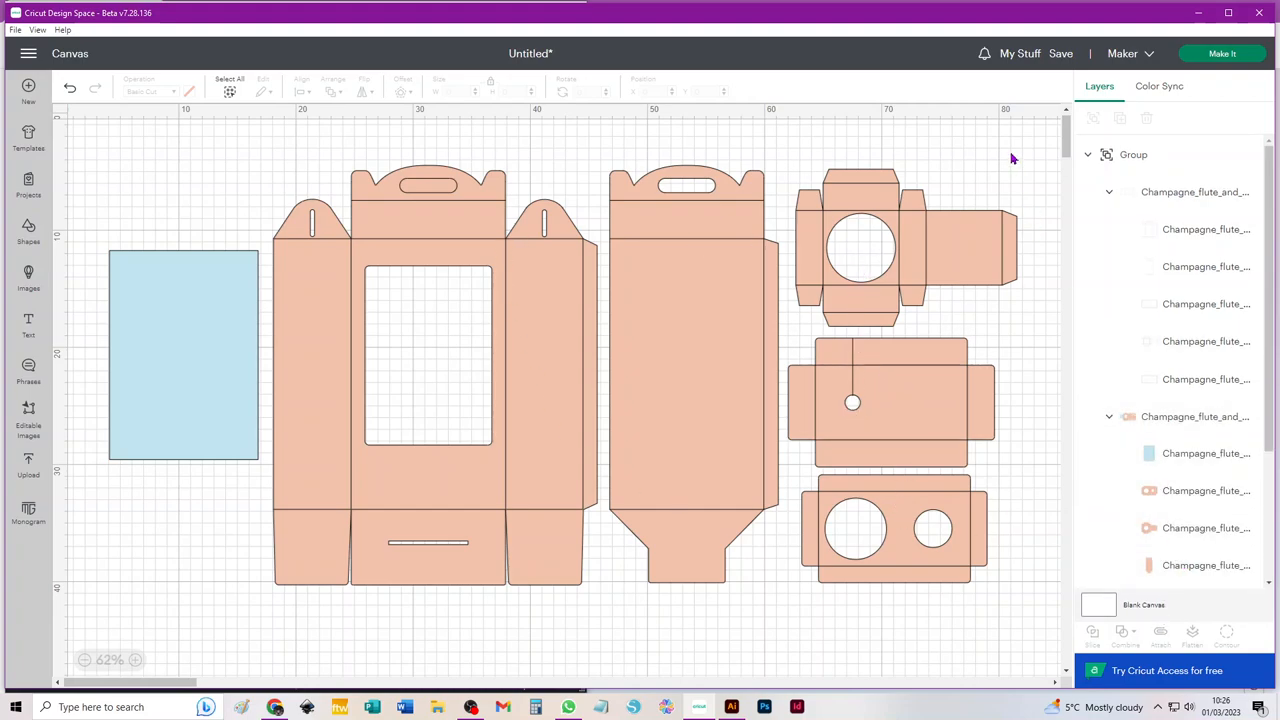
Step: Set the fold-line layer group's operation to Score so creases show dashed
{"action": "left_click", "coordinate": [1190, 192]}
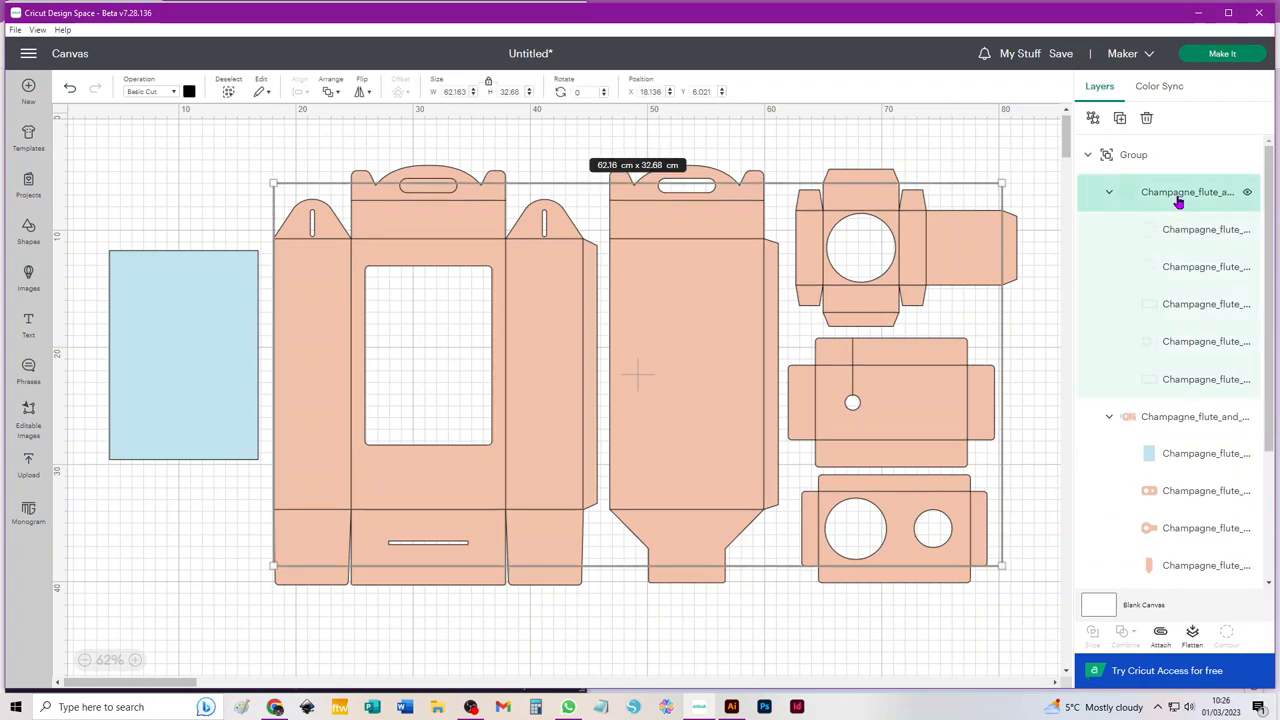
{"action": "mouse_move", "coordinate": [1203, 204]}
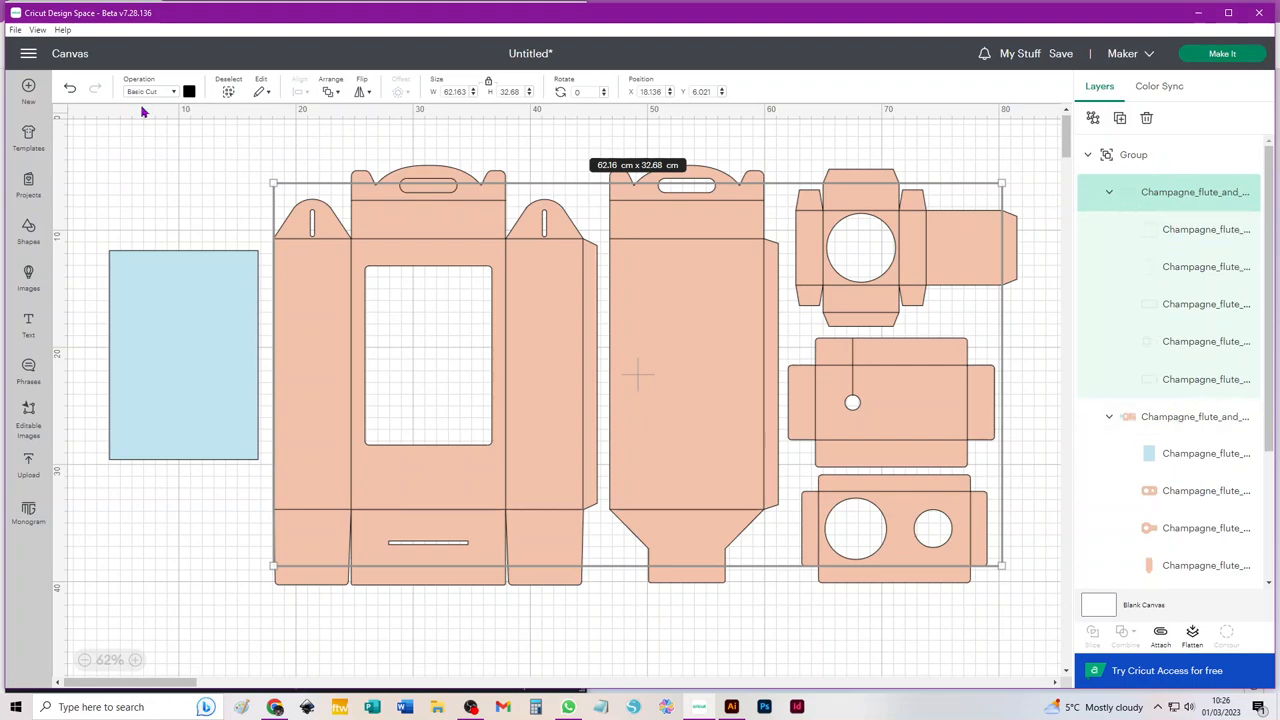
{"action": "left_click", "coordinate": [150, 91]}
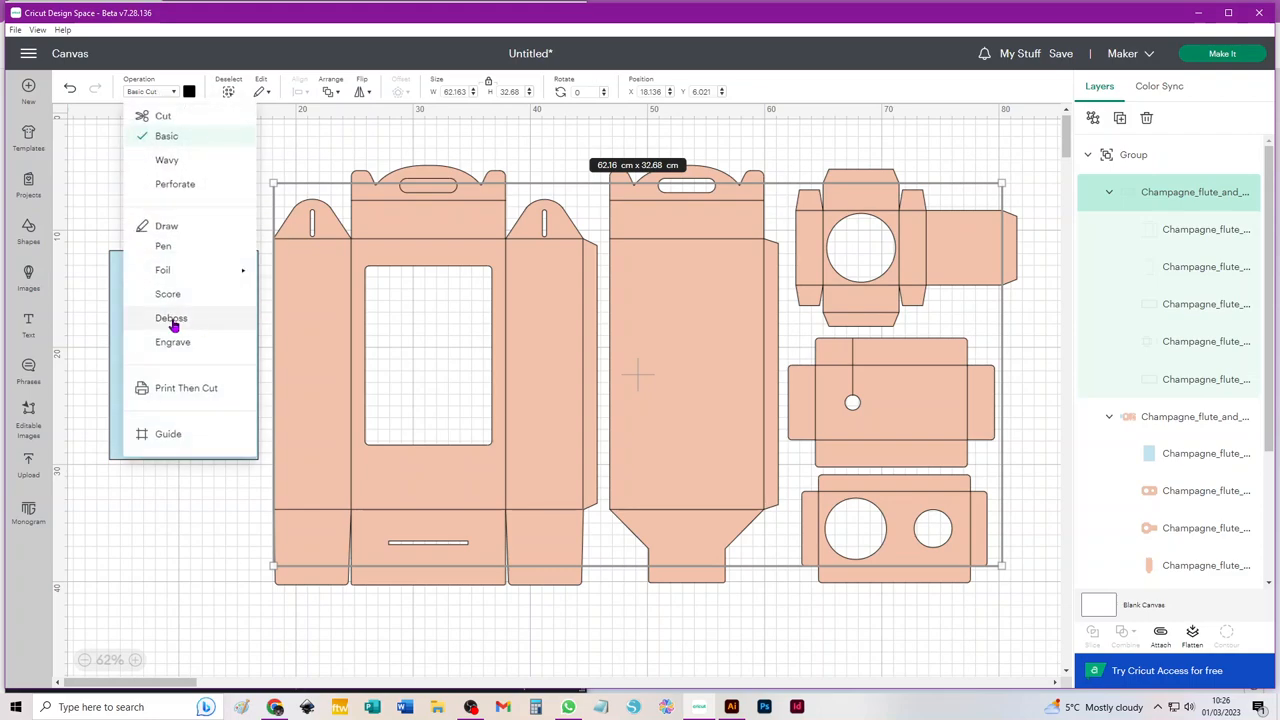
{"action": "left_click", "coordinate": [167, 293]}
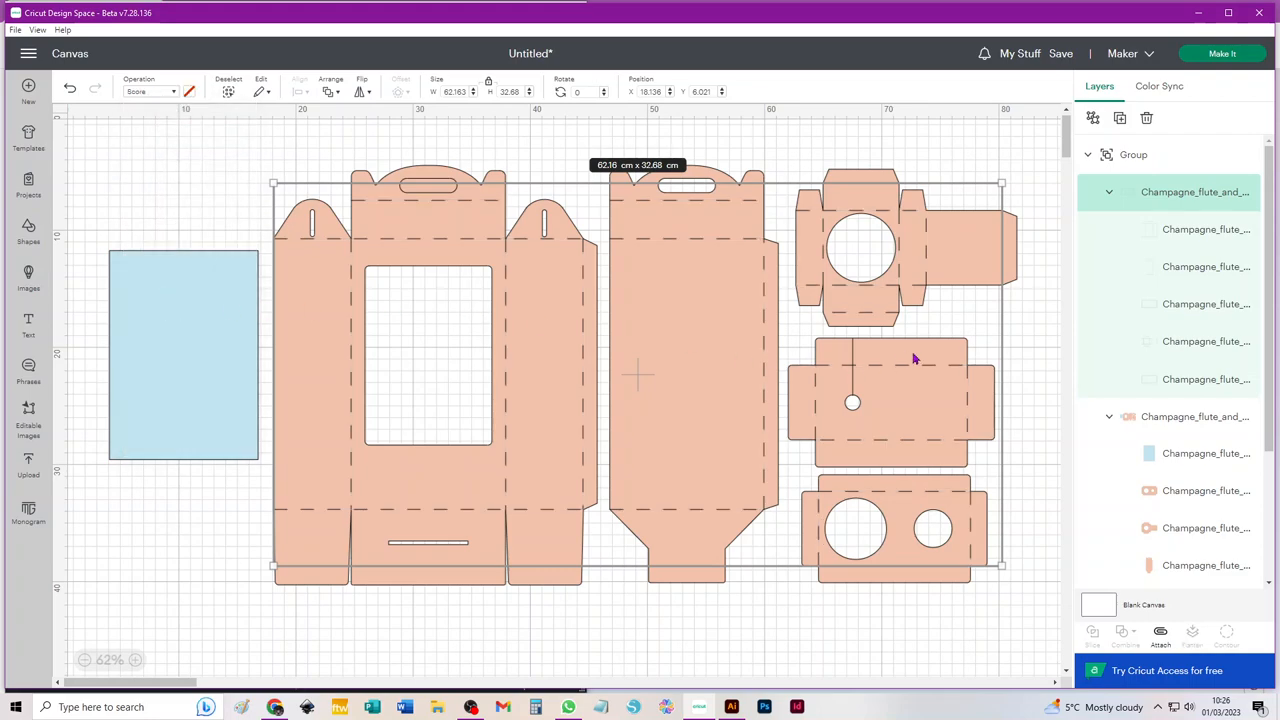
{"action": "mouse_move", "coordinate": [967, 289]}
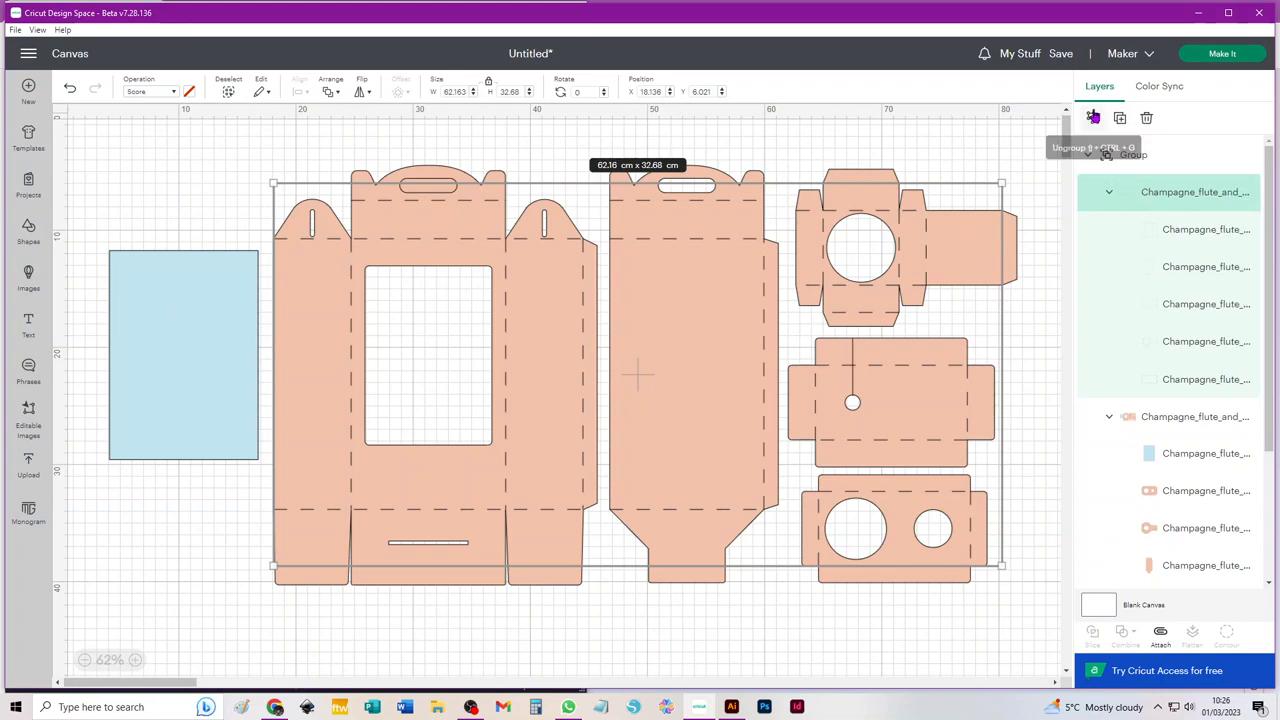
{"action": "mouse_move", "coordinate": [1092, 119]}
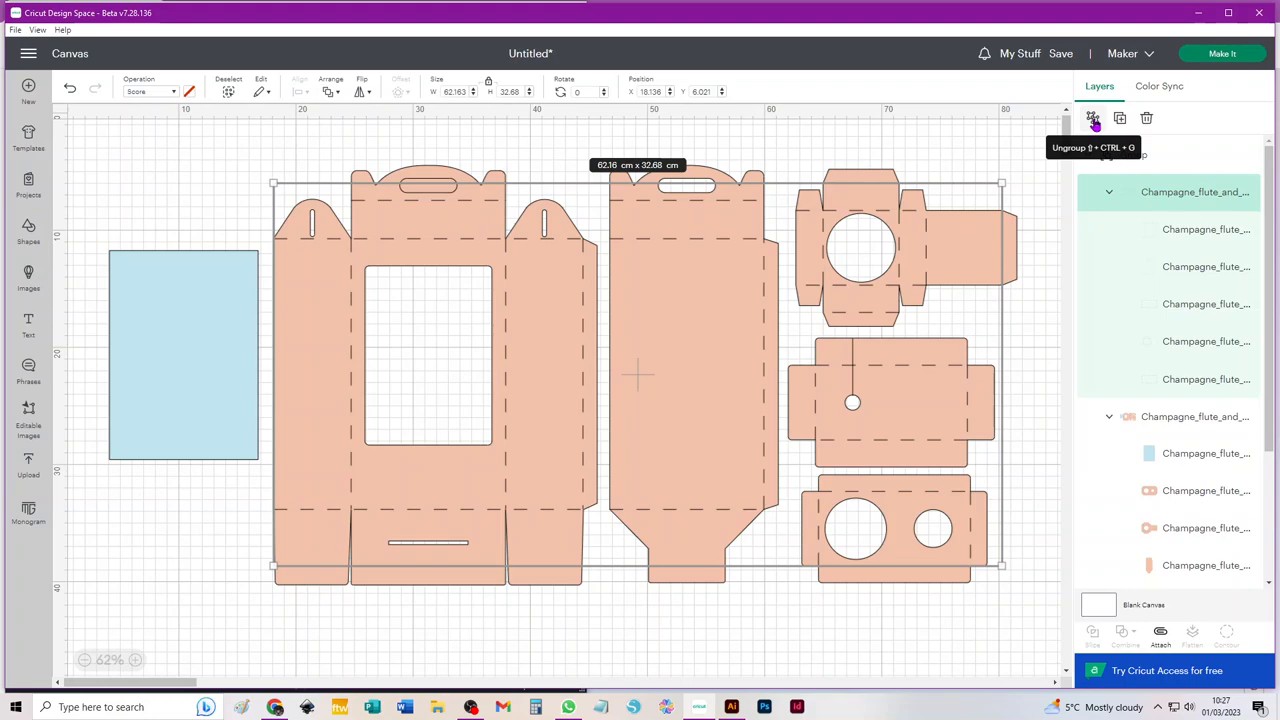
Step: Ungroup the box design and its nested groups until every piece is a separate layer
{"action": "left_click", "coordinate": [1093, 118]}
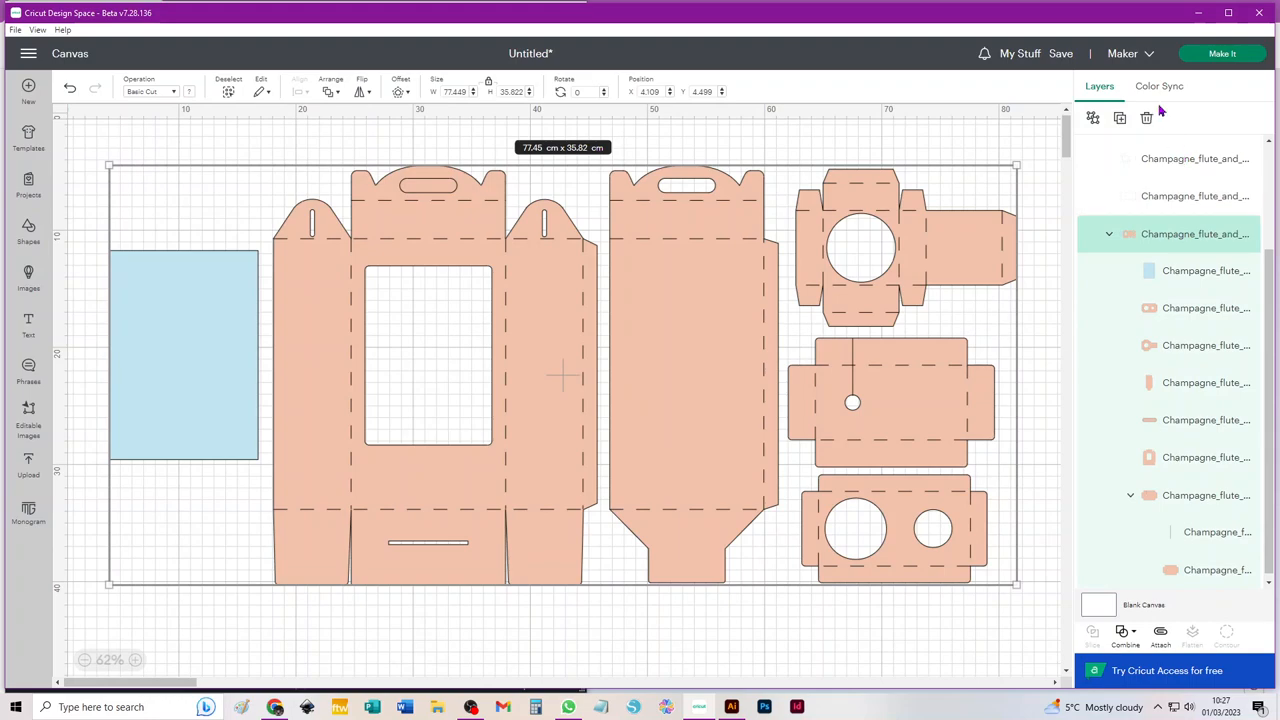
{"action": "mouse_move", "coordinate": [1093, 118]}
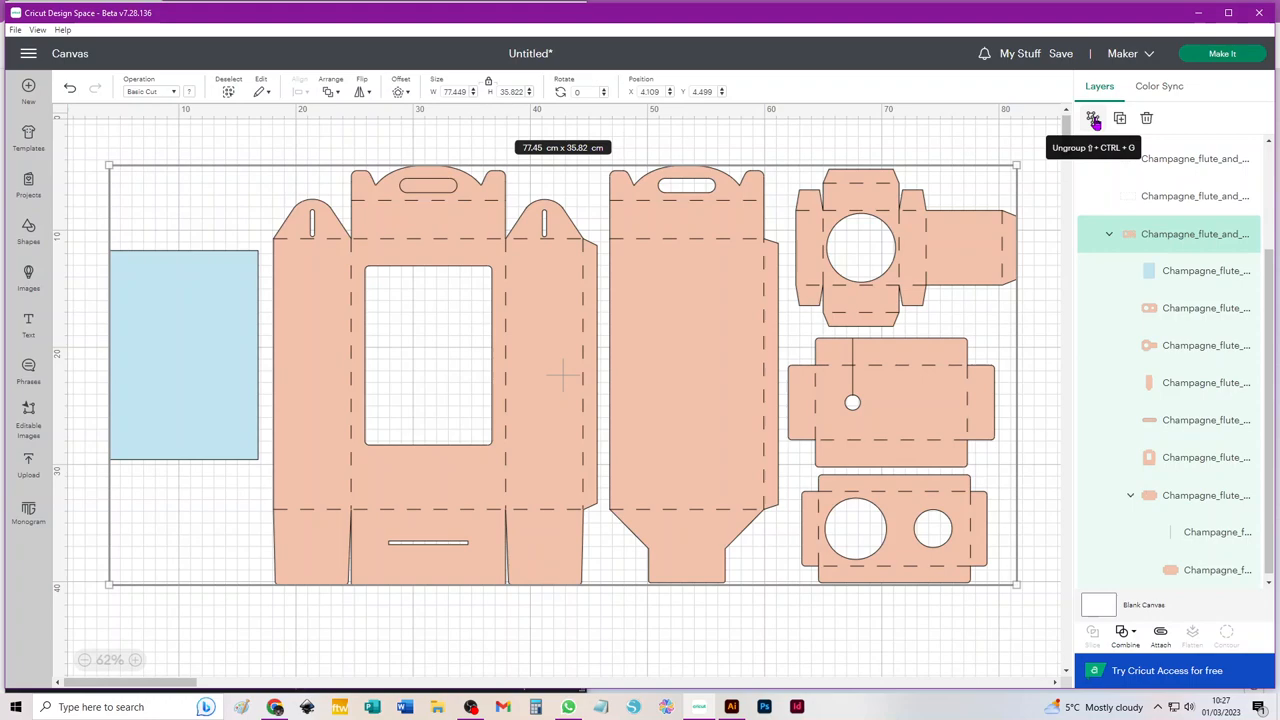
{"action": "left_click", "coordinate": [1093, 118]}
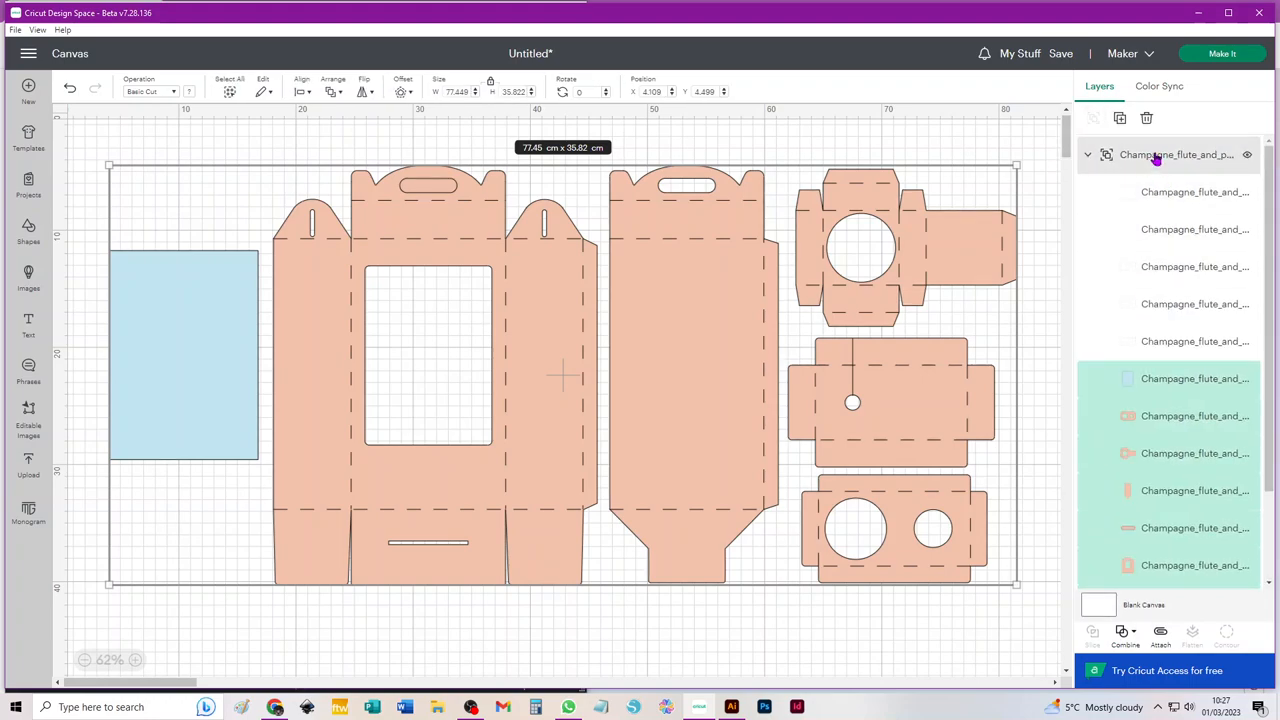
{"action": "left_click", "coordinate": [1175, 153]}
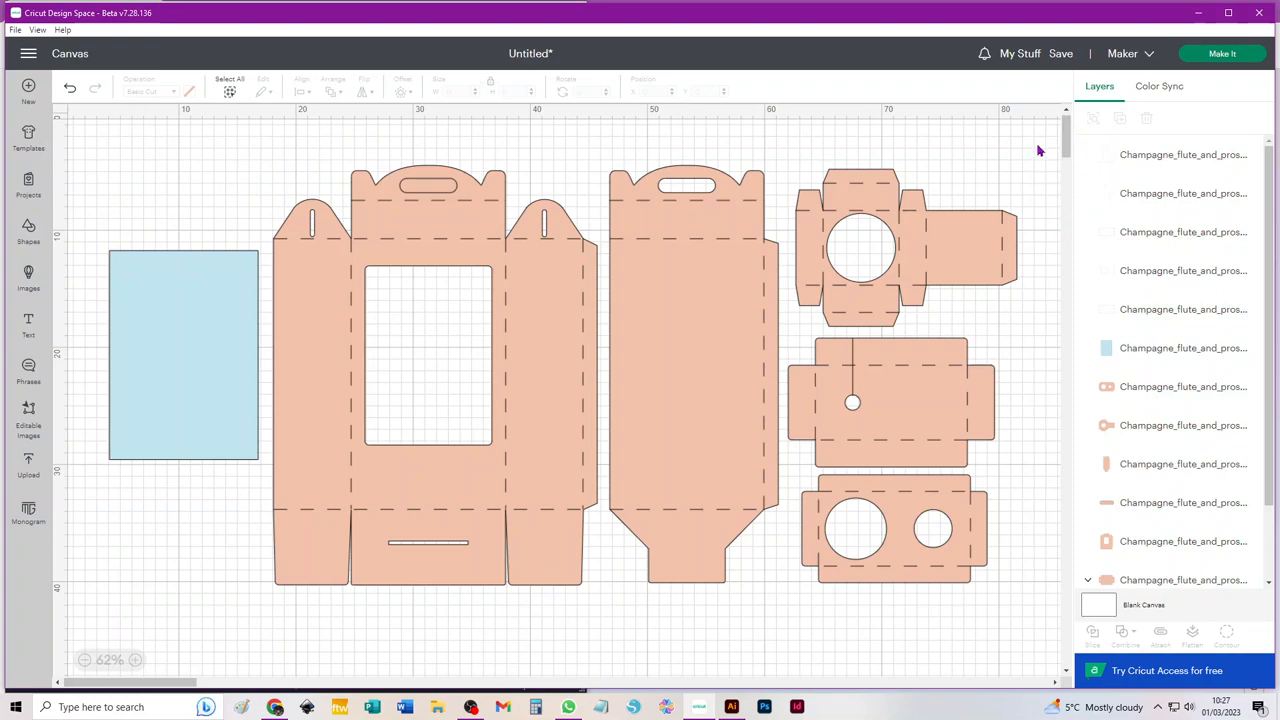
{"action": "mouse_move", "coordinate": [1020, 173]}
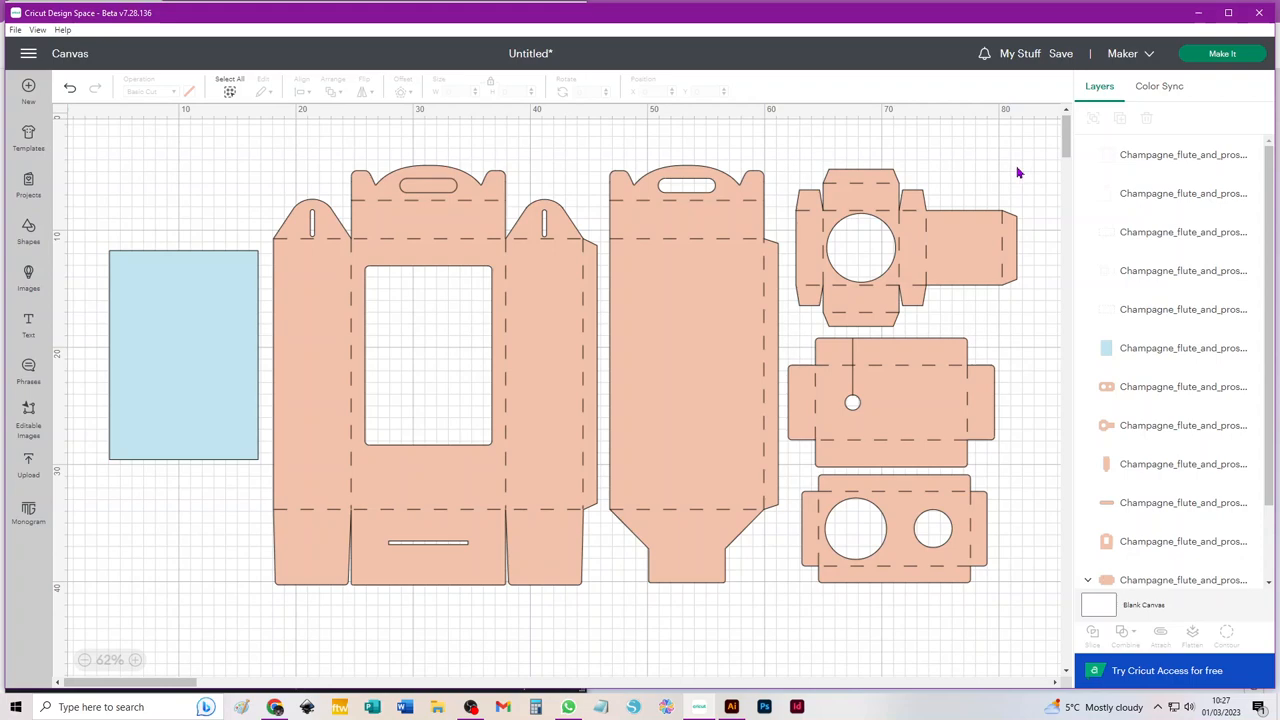
{"action": "mouse_move", "coordinate": [1016, 158]}
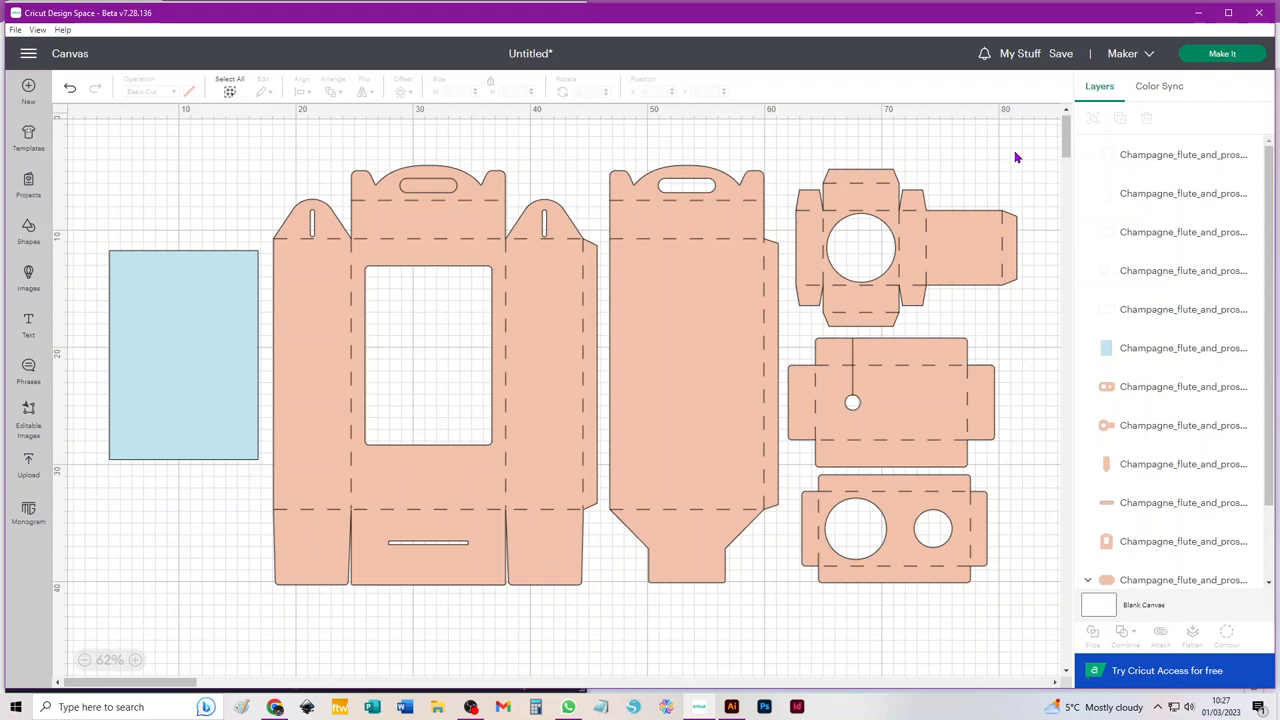
{"action": "mouse_move", "coordinate": [1043, 157]}
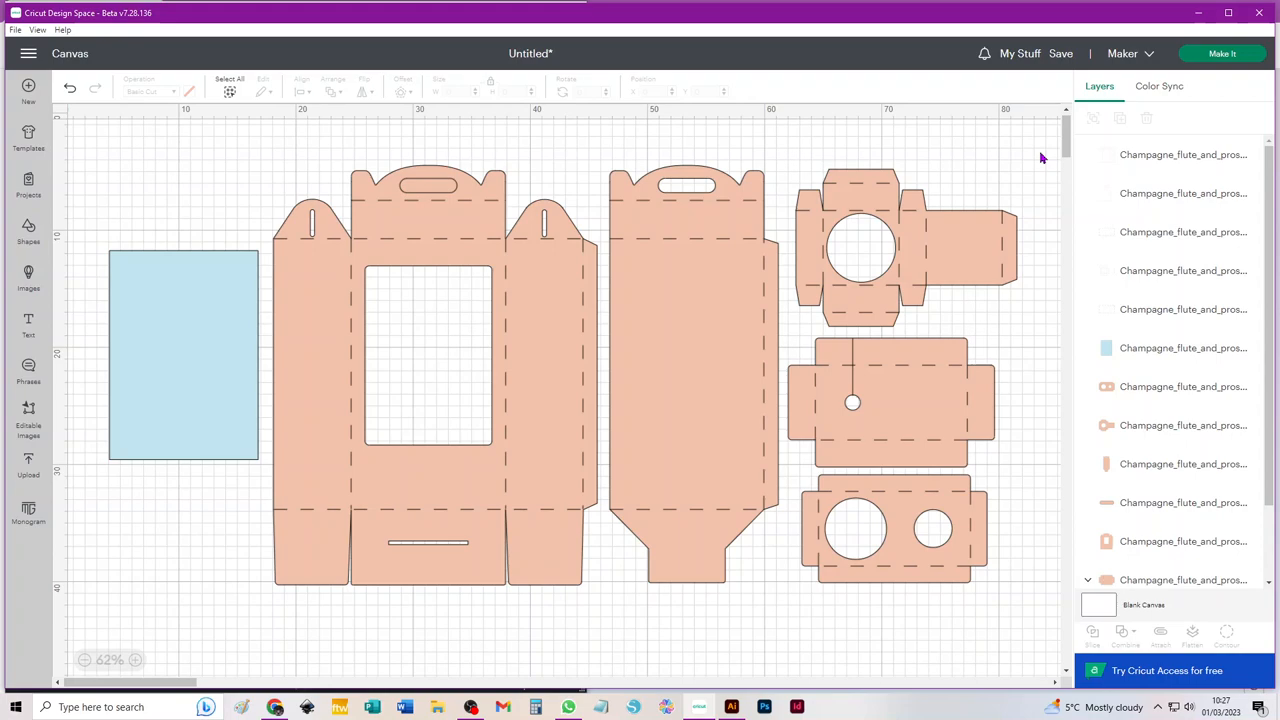
{"action": "mouse_move", "coordinate": [1040, 166]}
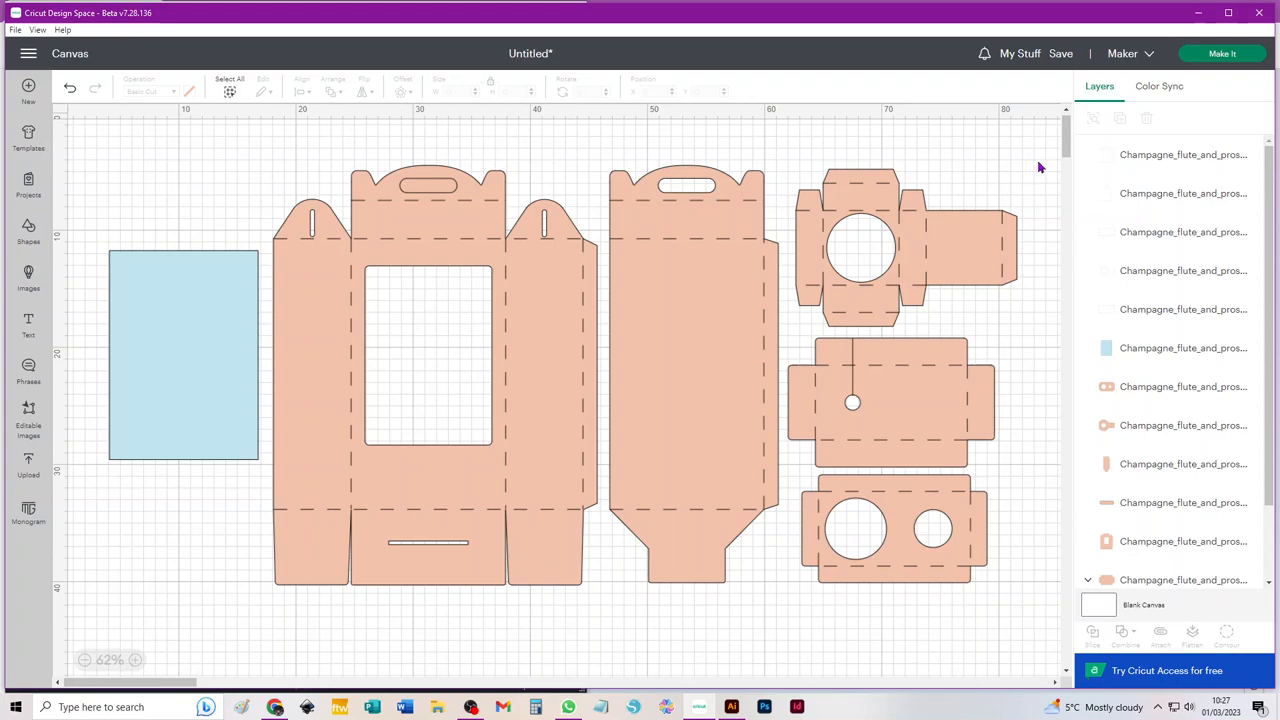
{"action": "mouse_move", "coordinate": [1040, 162]}
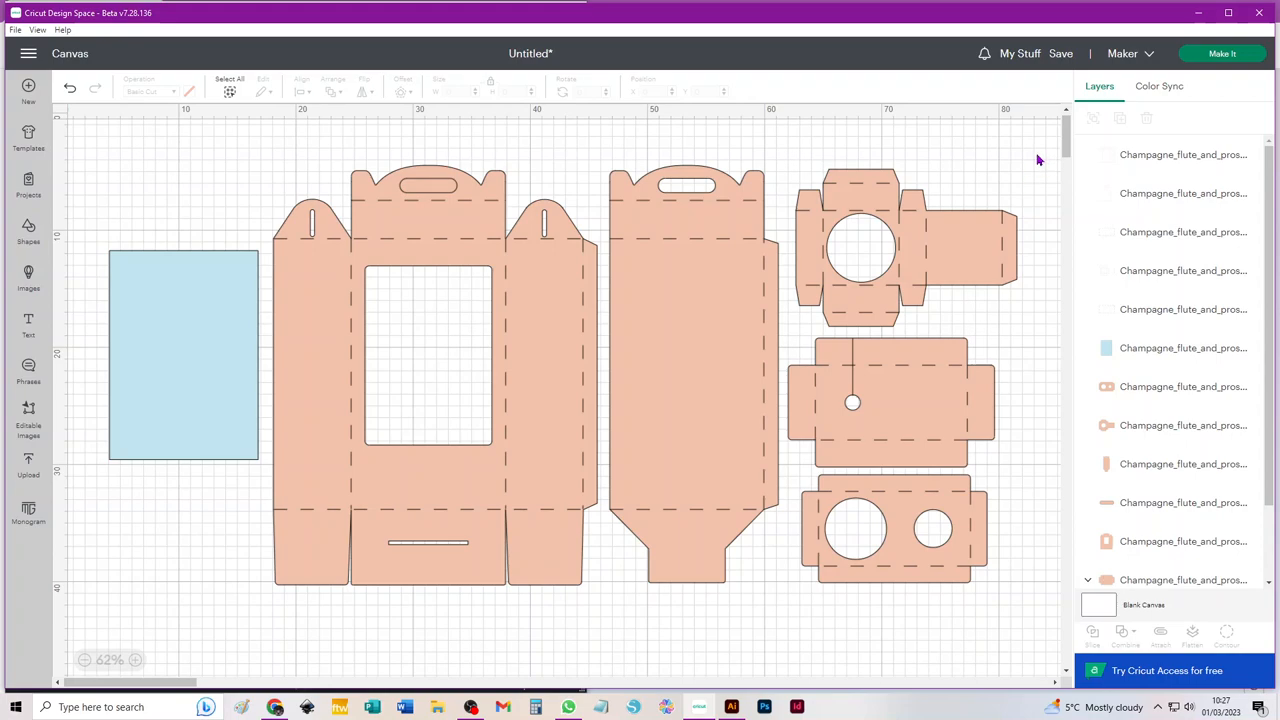
{"action": "mouse_move", "coordinate": [1024, 174]}
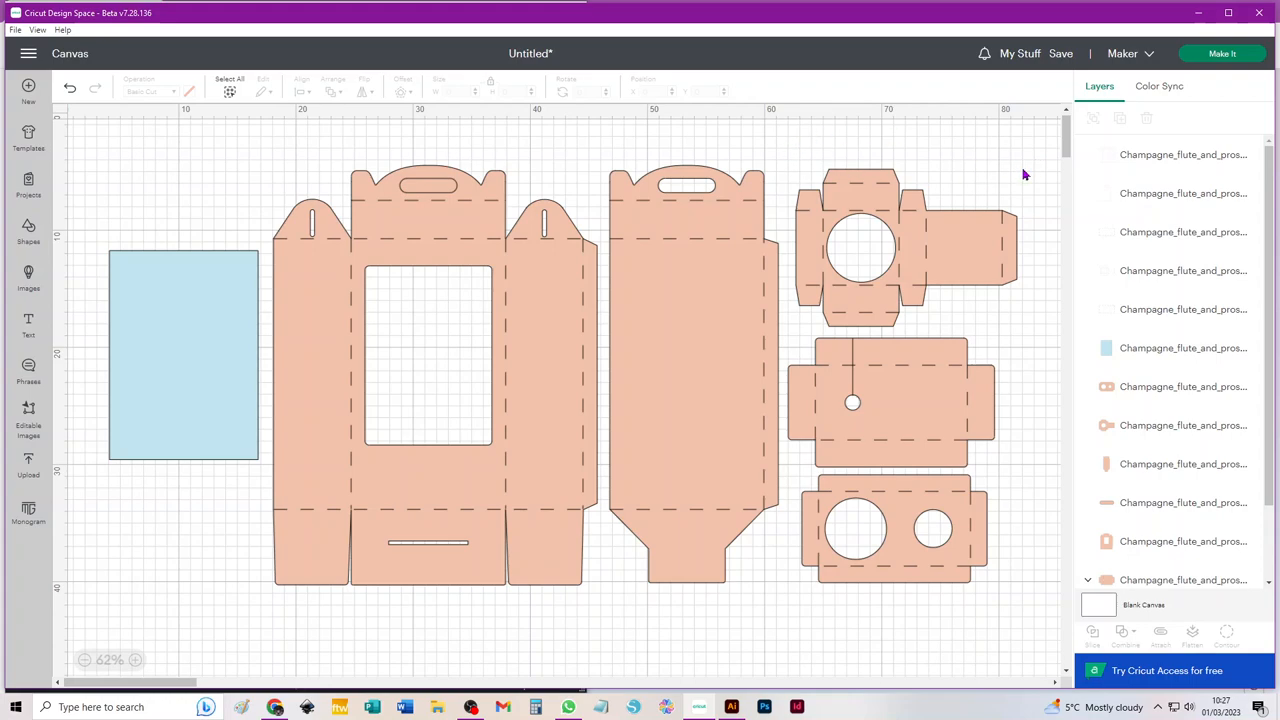
{"action": "mouse_move", "coordinate": [1034, 163]}
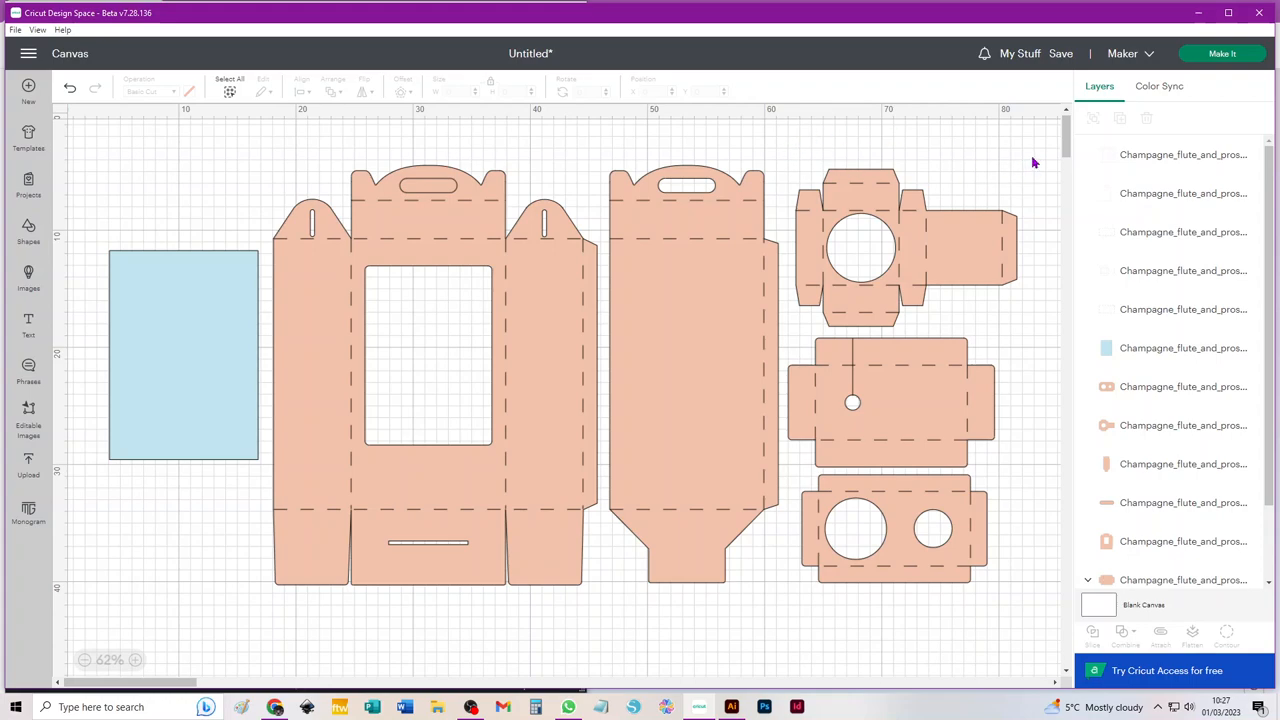
Step: Attach the top-right, bottom and middle pieces to their score lines, then select the blue rectangle
{"action": "left_click", "coordinate": [895, 245]}
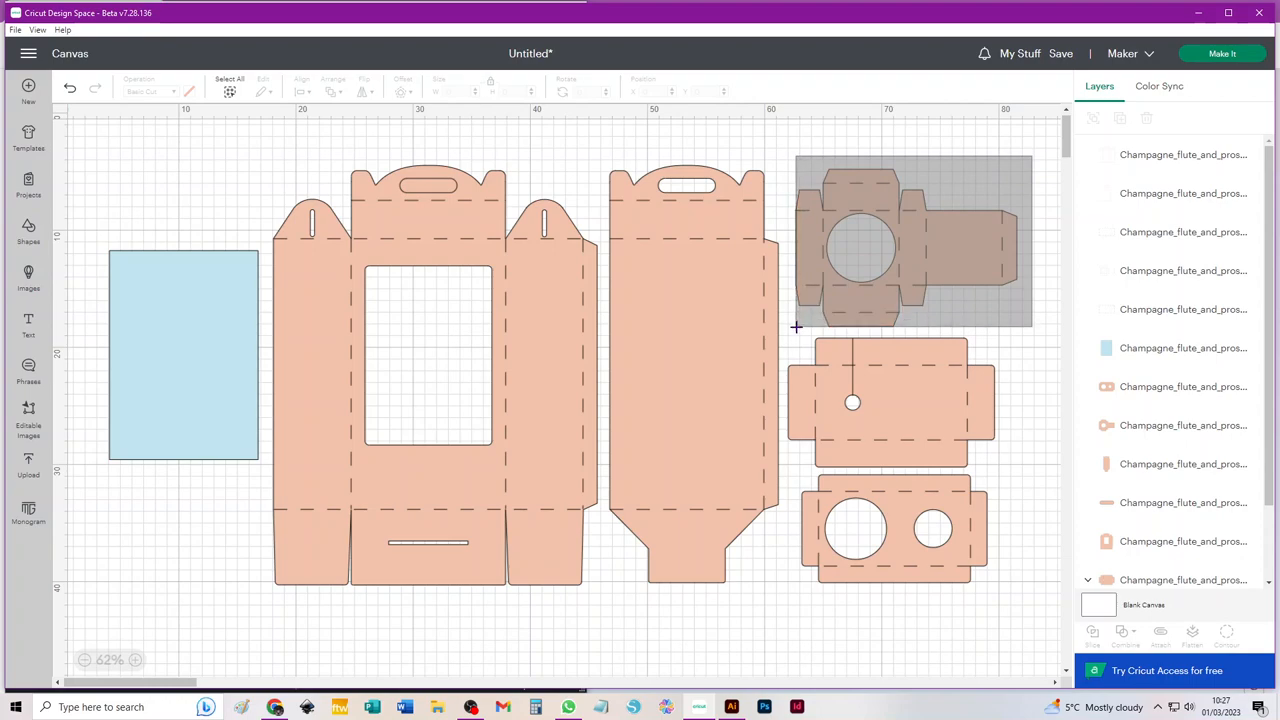
{"action": "left_click", "coordinate": [905, 240]}
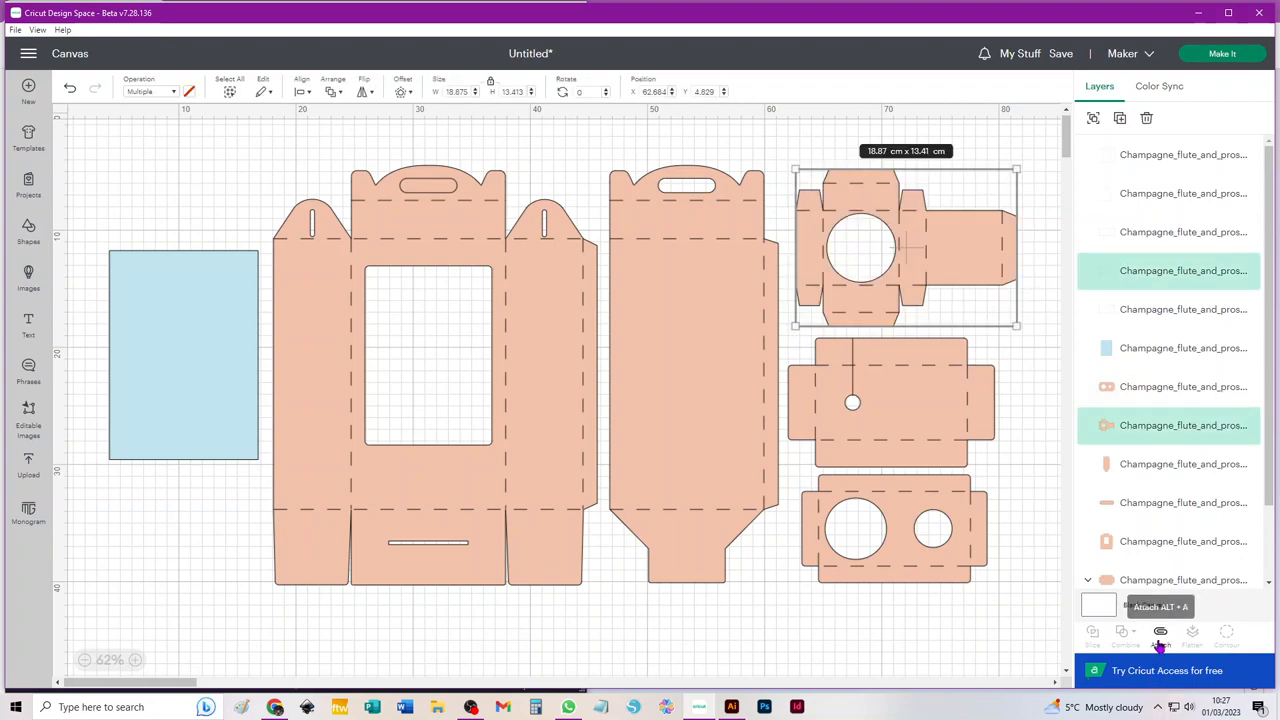
{"action": "left_click", "coordinate": [1160, 635]}
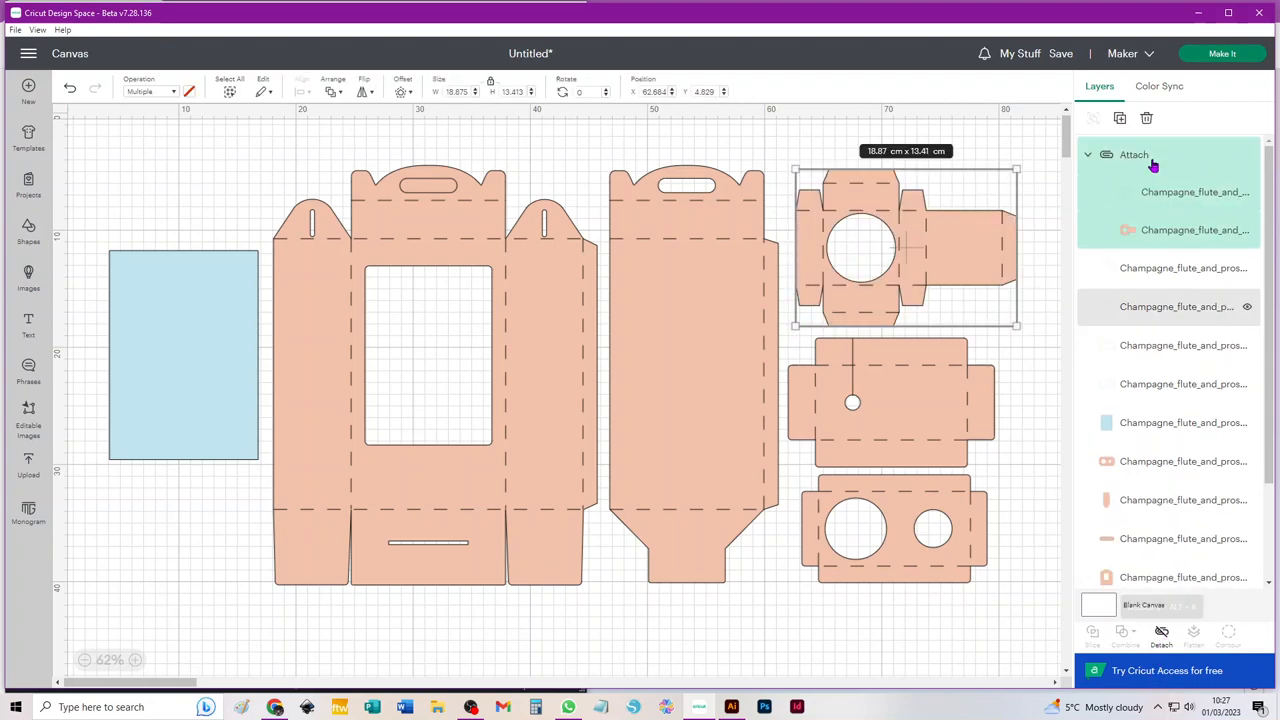
{"action": "mouse_move", "coordinate": [1161, 632]}
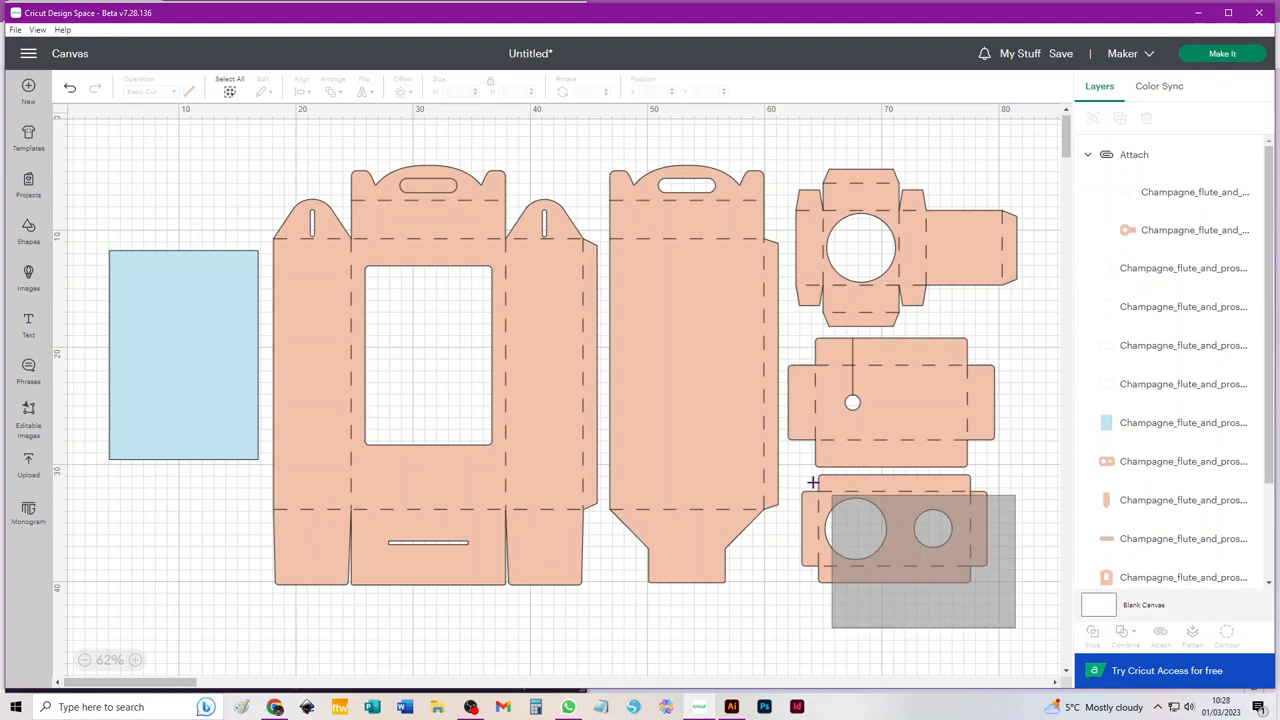
{"action": "left_click", "coordinate": [890, 530]}
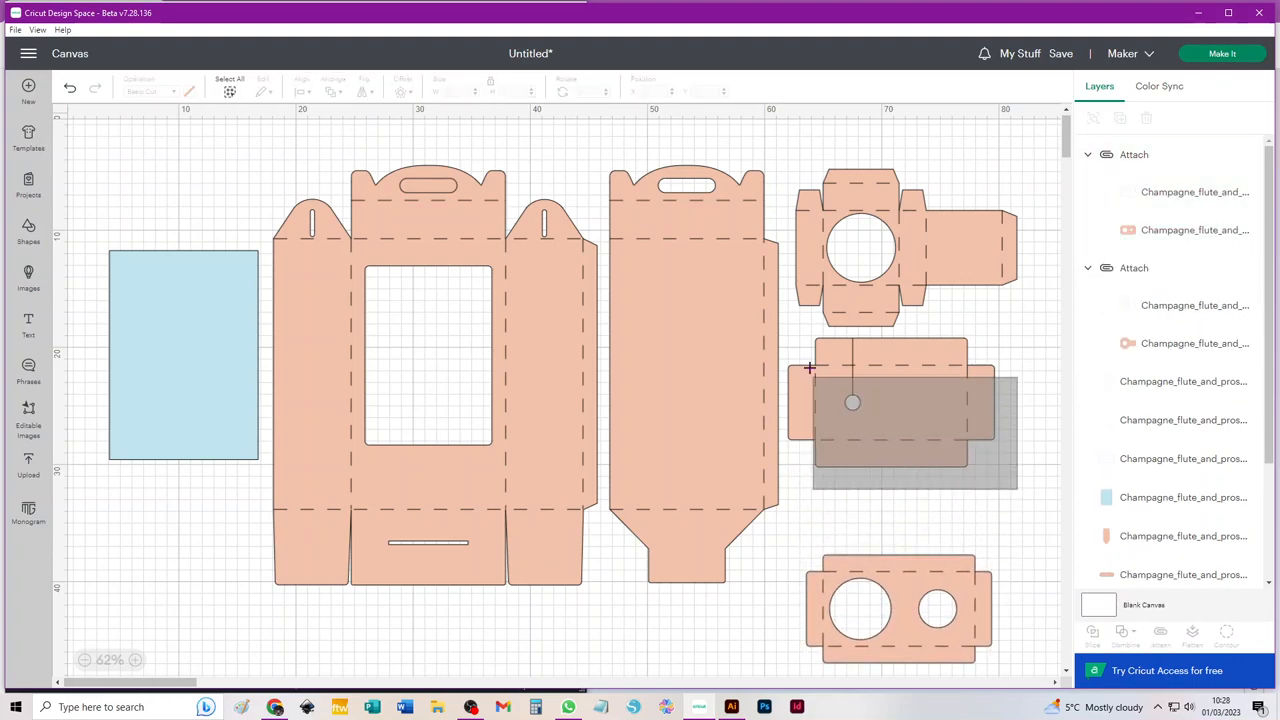
{"action": "left_click", "coordinate": [890, 400]}
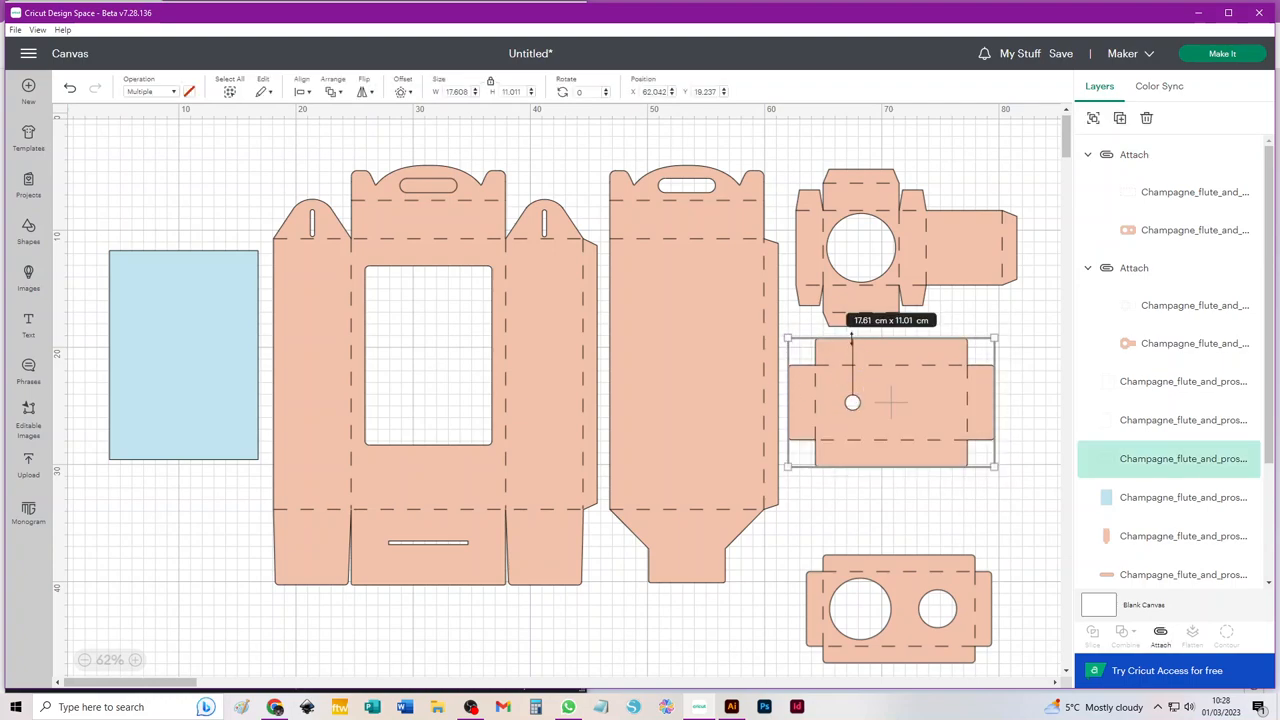
{"action": "mouse_move", "coordinate": [1160, 635]}
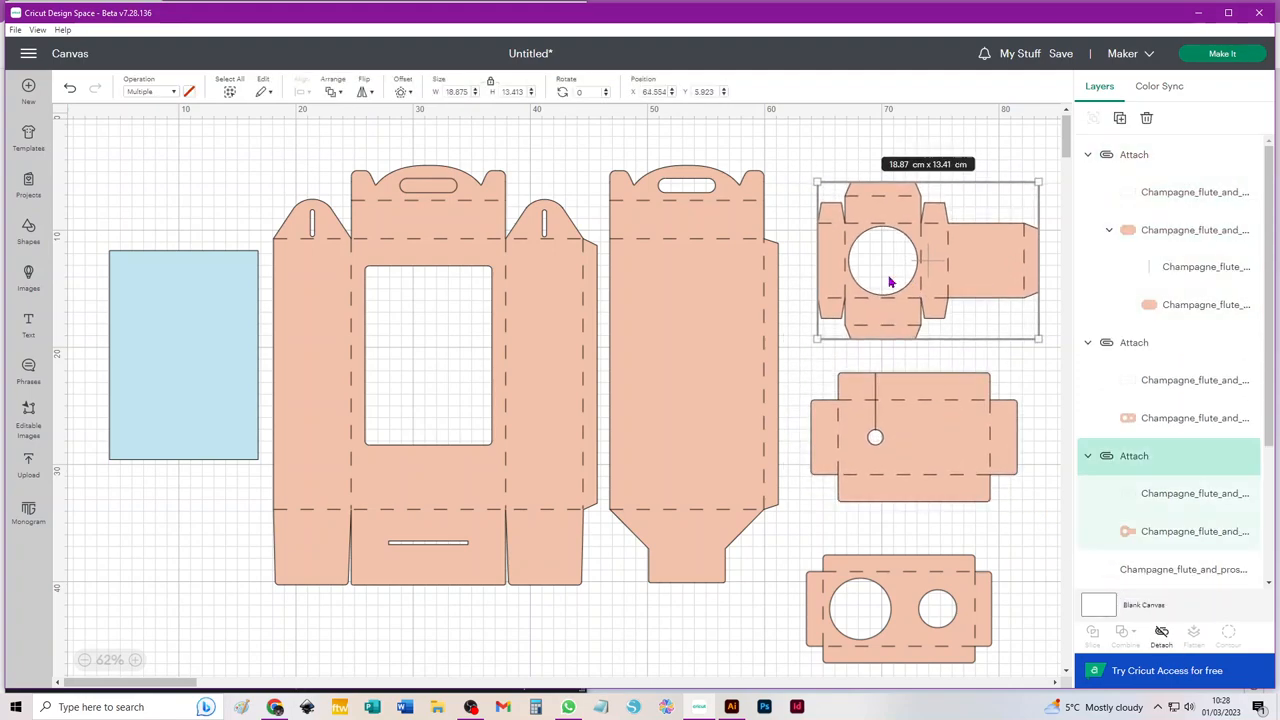
{"action": "left_click", "coordinate": [693, 375]}
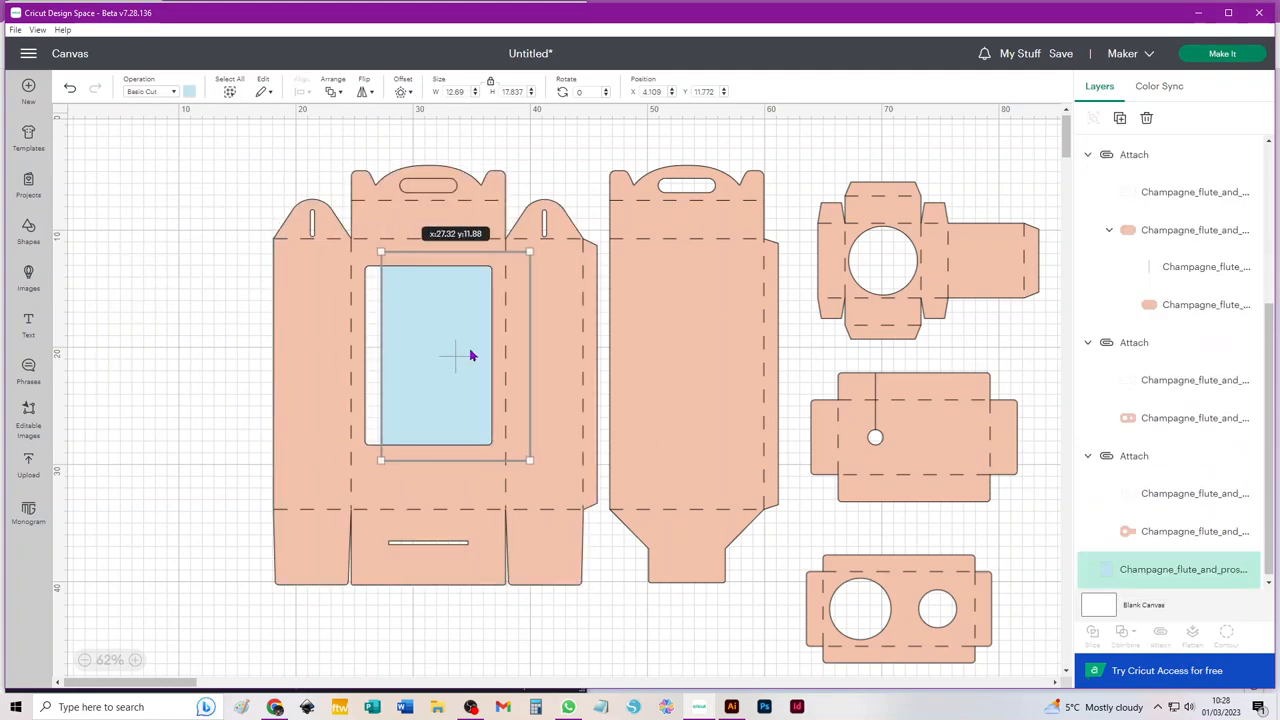
Step: Place the blue rectangle over the front window opening and send the design to Make It
{"action": "left_click_drag", "start_coordinate": [455, 355], "coordinate": [185, 340]}
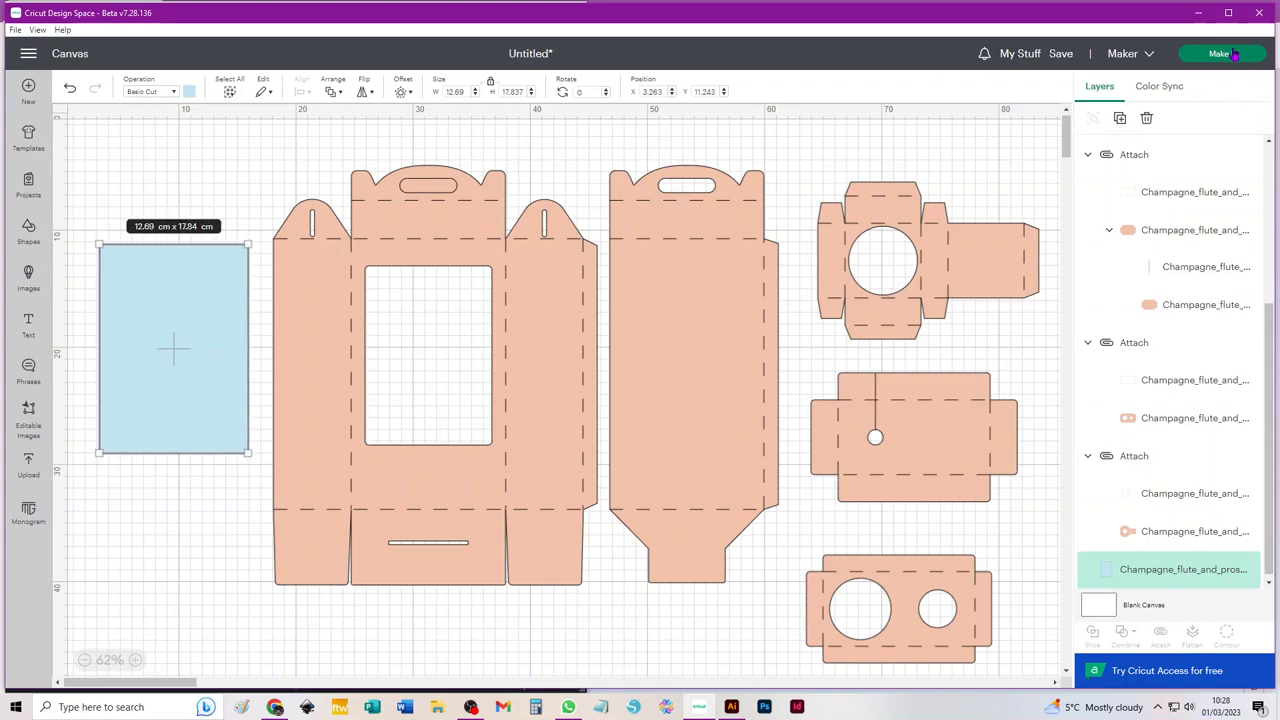
{"action": "left_click", "coordinate": [1220, 53]}
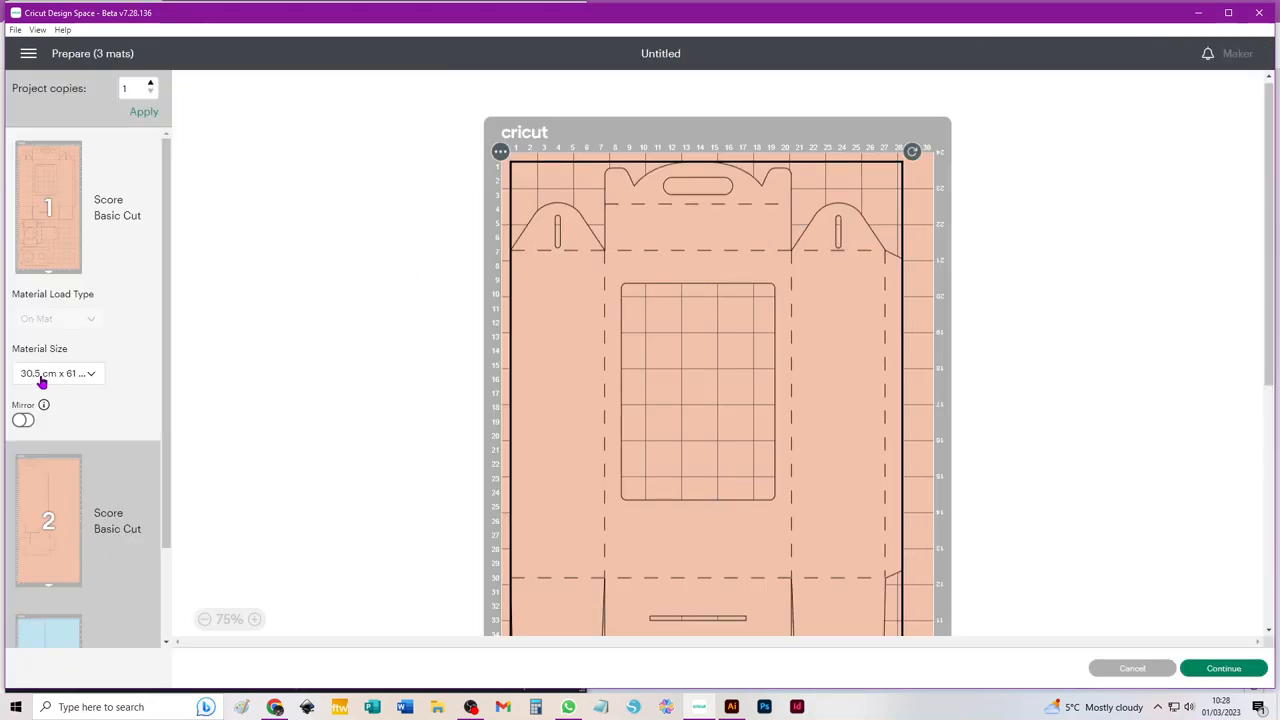
Step: Switch mat 1 to the 29.7 cm x 42 cm material size and review the mats below
{"action": "left_click", "coordinate": [57, 373]}
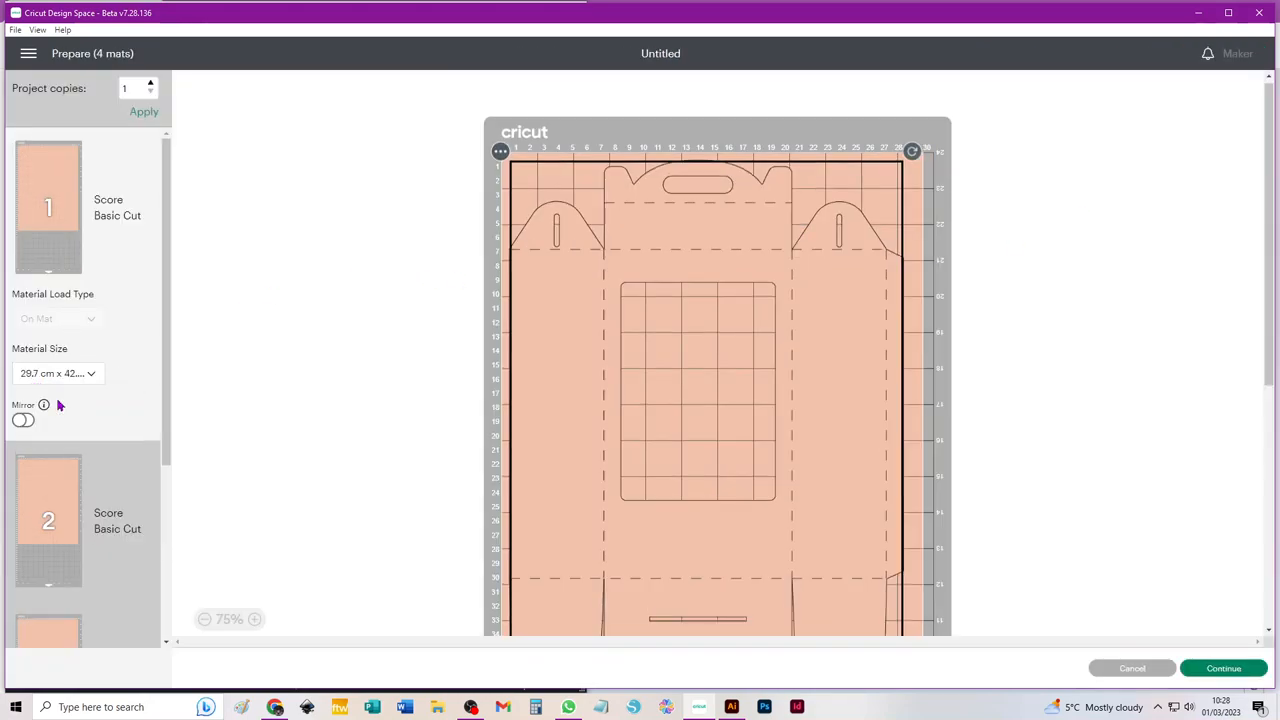
{"action": "scroll", "scroll_direction": "down", "scroll_amount": 3}
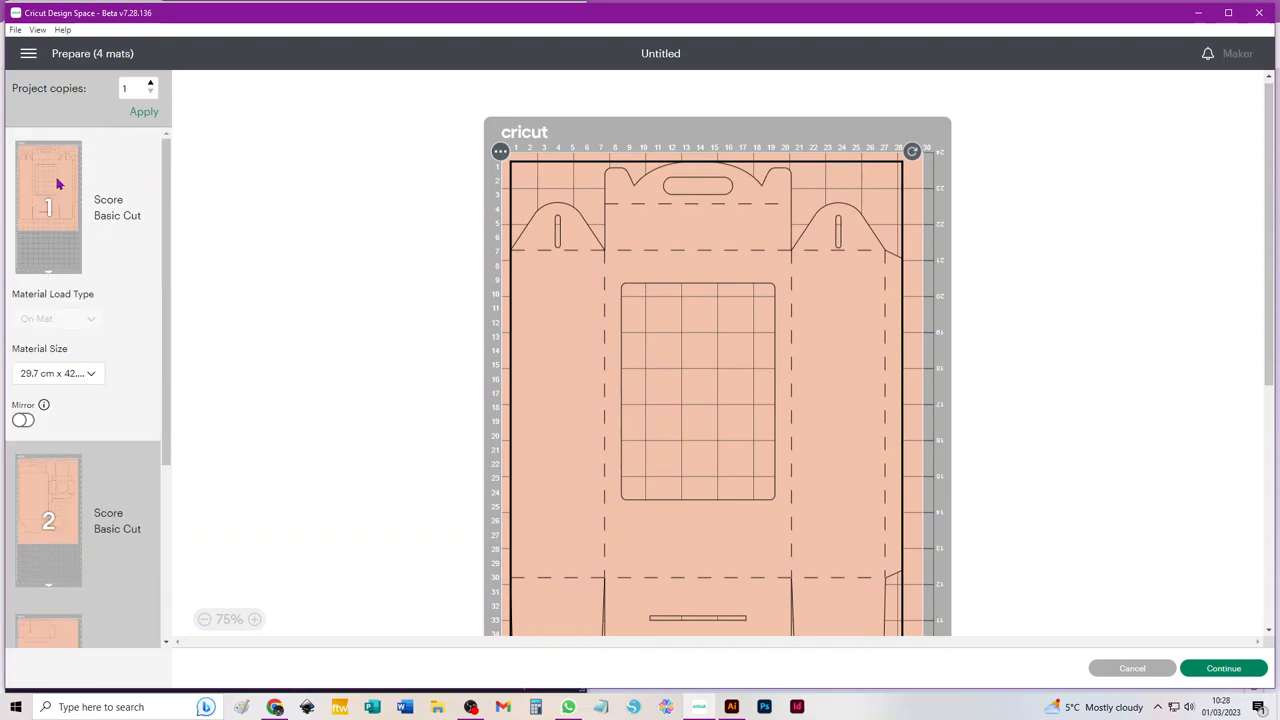
{"action": "mouse_move", "coordinate": [87, 485]}
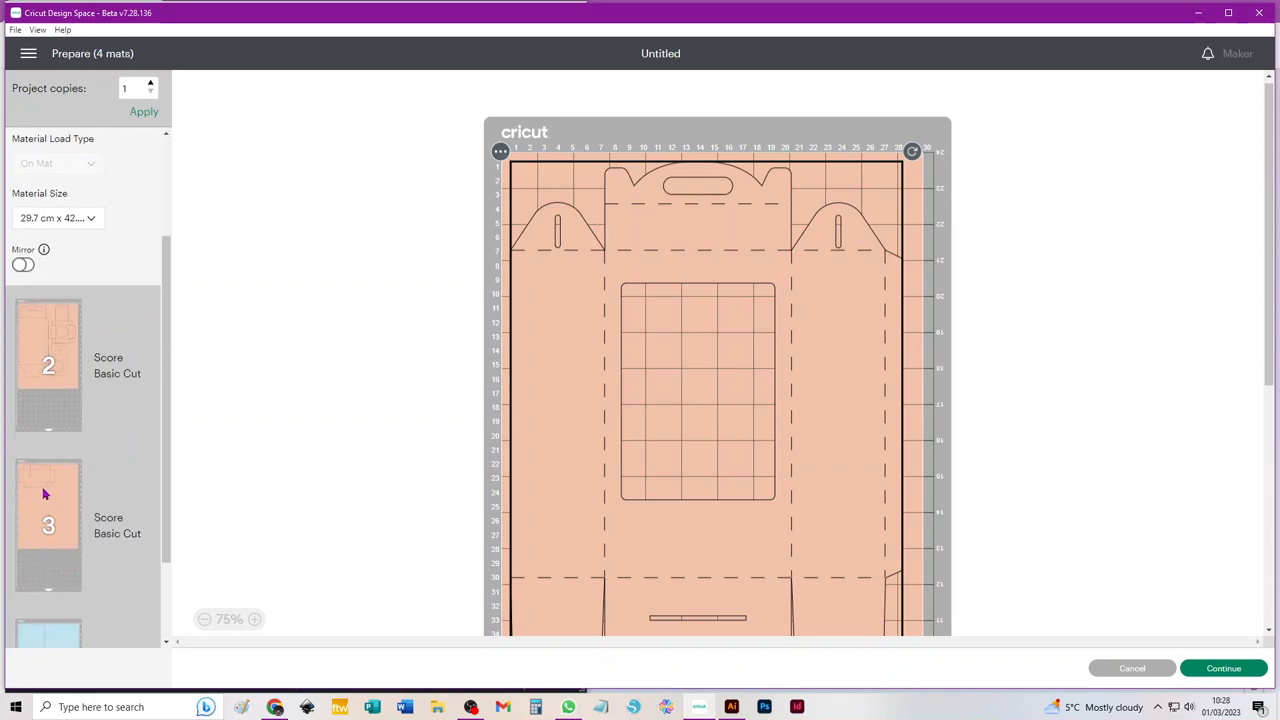
{"action": "mouse_move", "coordinate": [20, 483]}
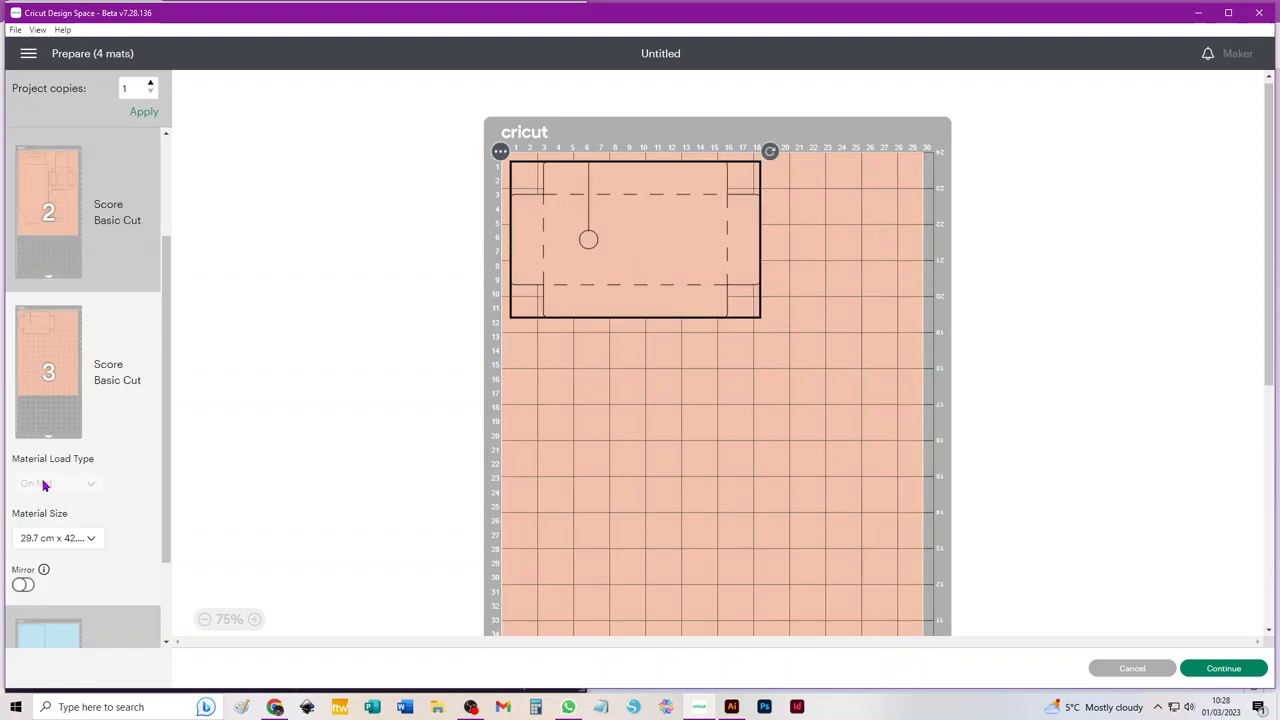
{"action": "mouse_move", "coordinate": [708, 248]}
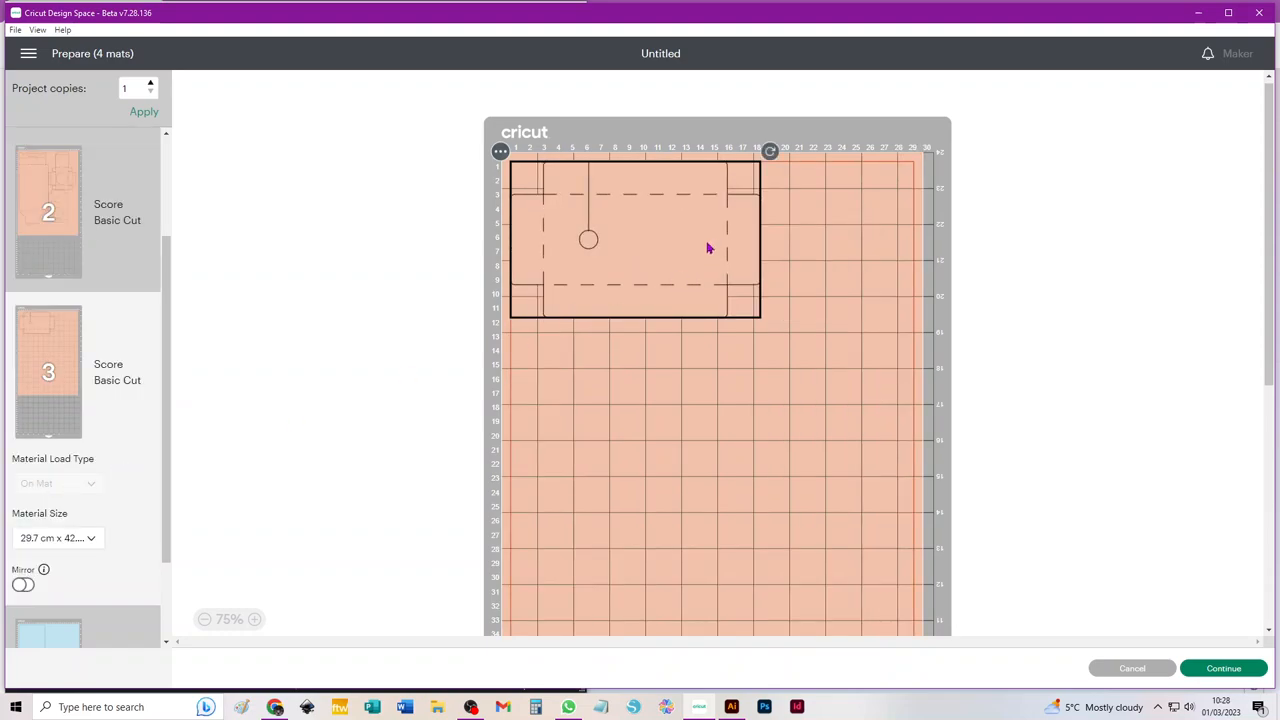
{"action": "mouse_move", "coordinate": [695, 230]}
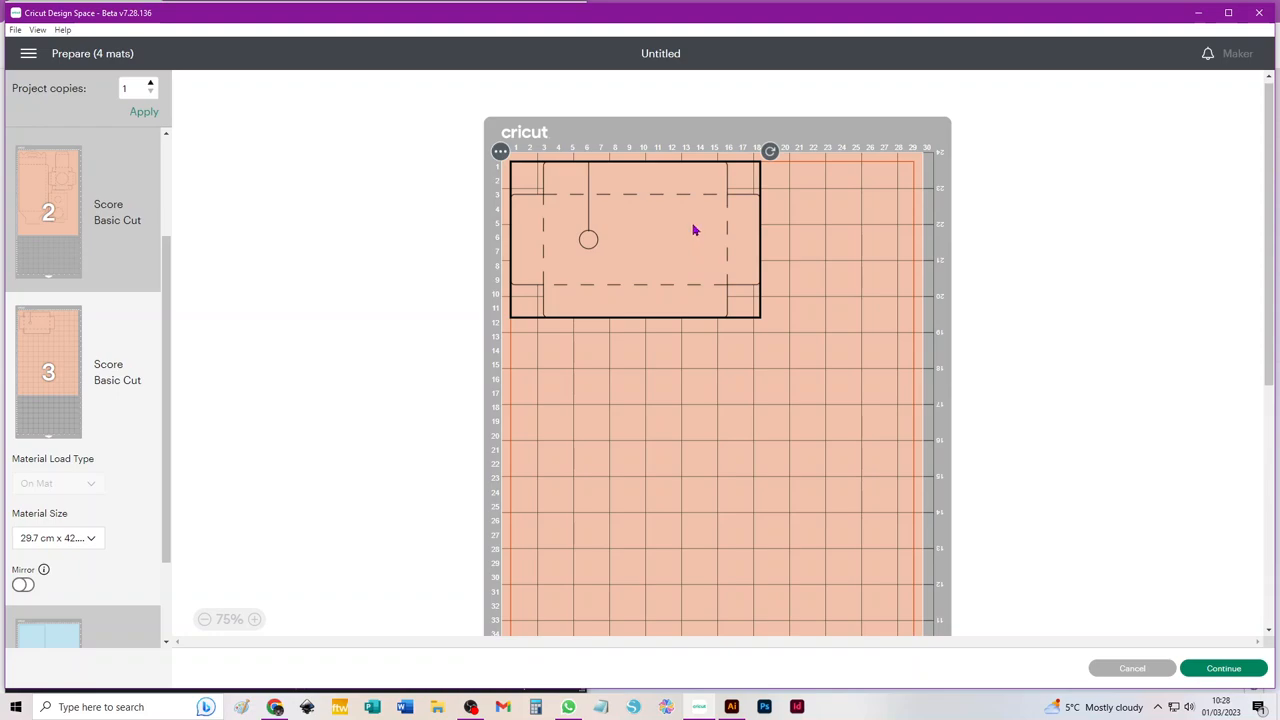
{"action": "mouse_move", "coordinate": [651, 251]}
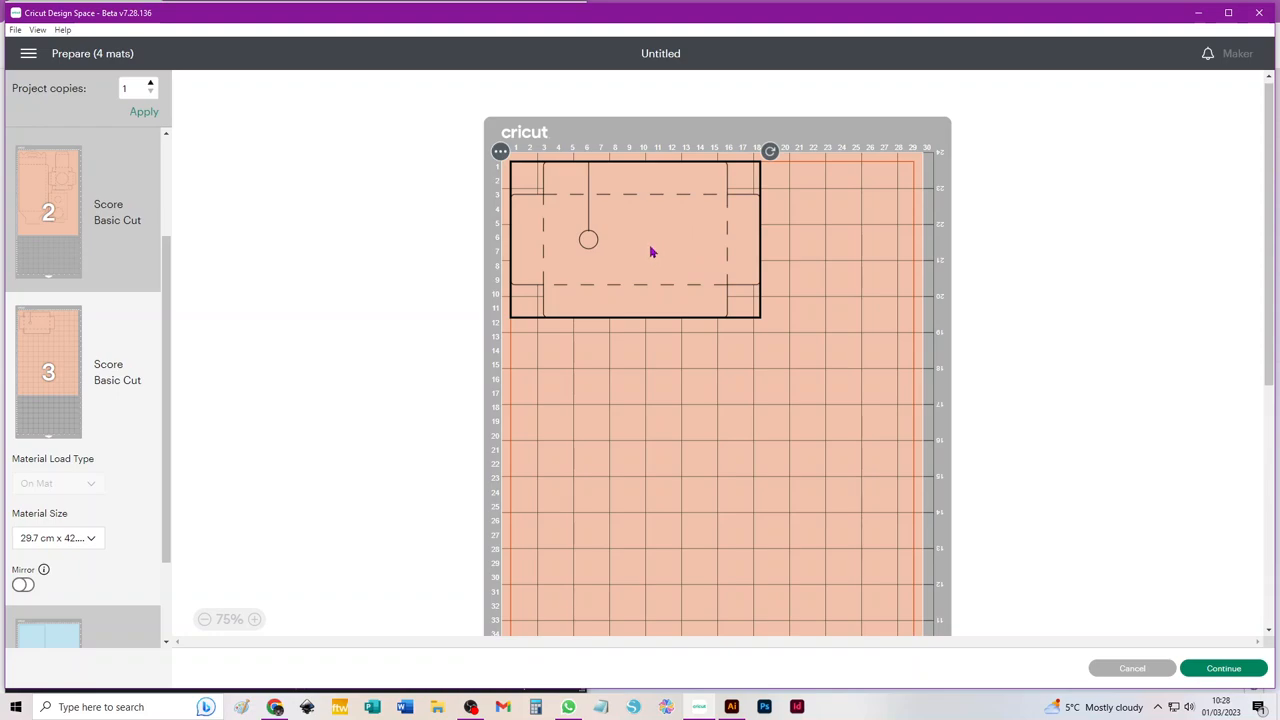
{"action": "mouse_move", "coordinate": [493, 173]}
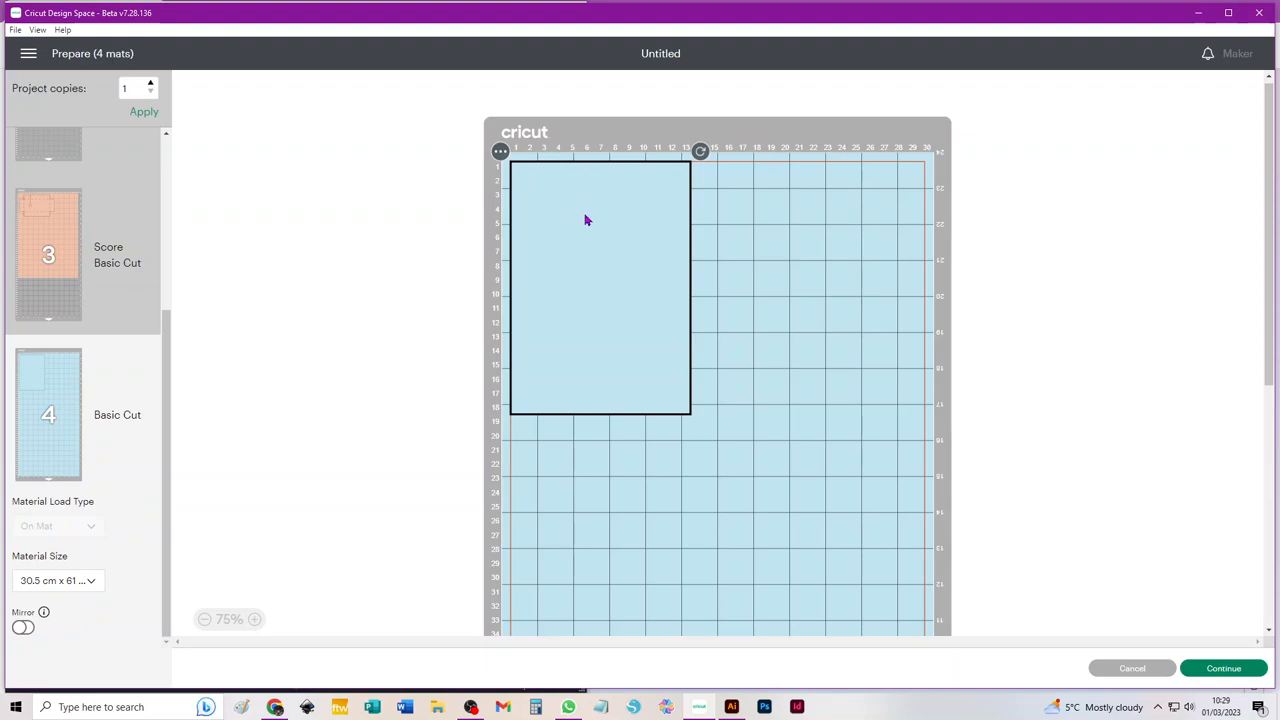
{"action": "mouse_move", "coordinate": [1065, 641]}
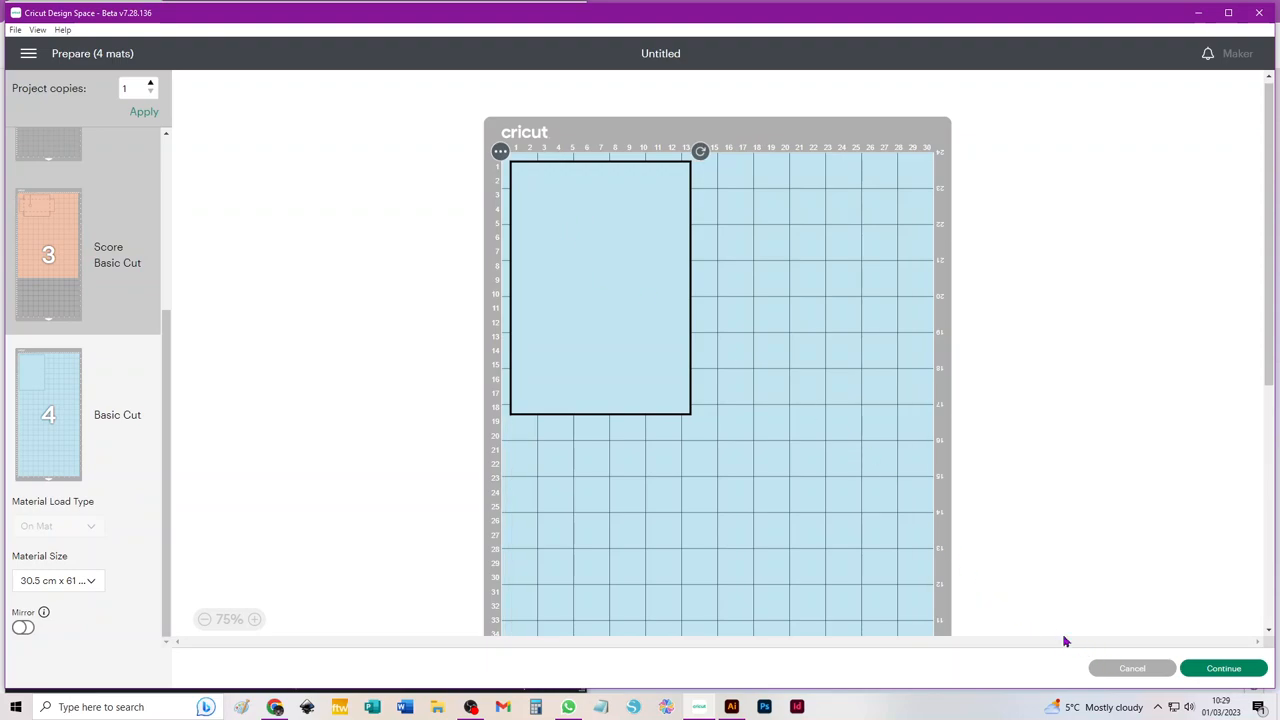
{"action": "mouse_move", "coordinate": [463, 464]}
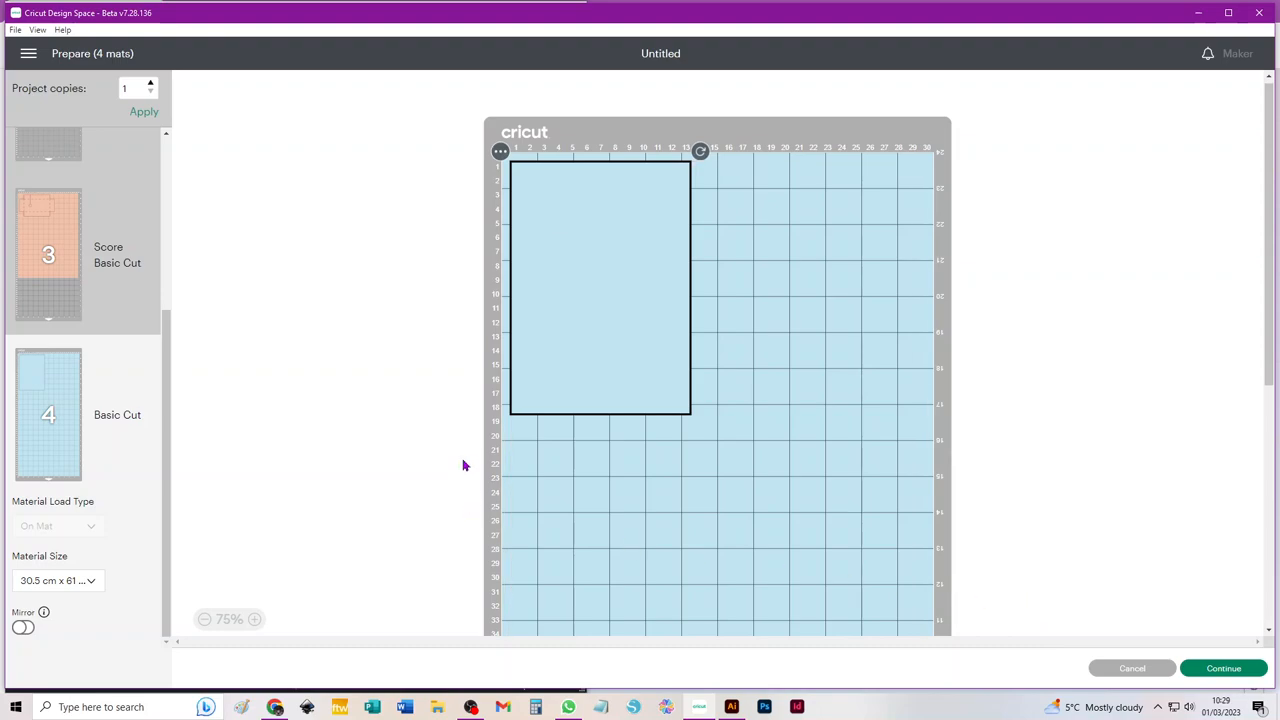
{"action": "mouse_move", "coordinate": [481, 433]}
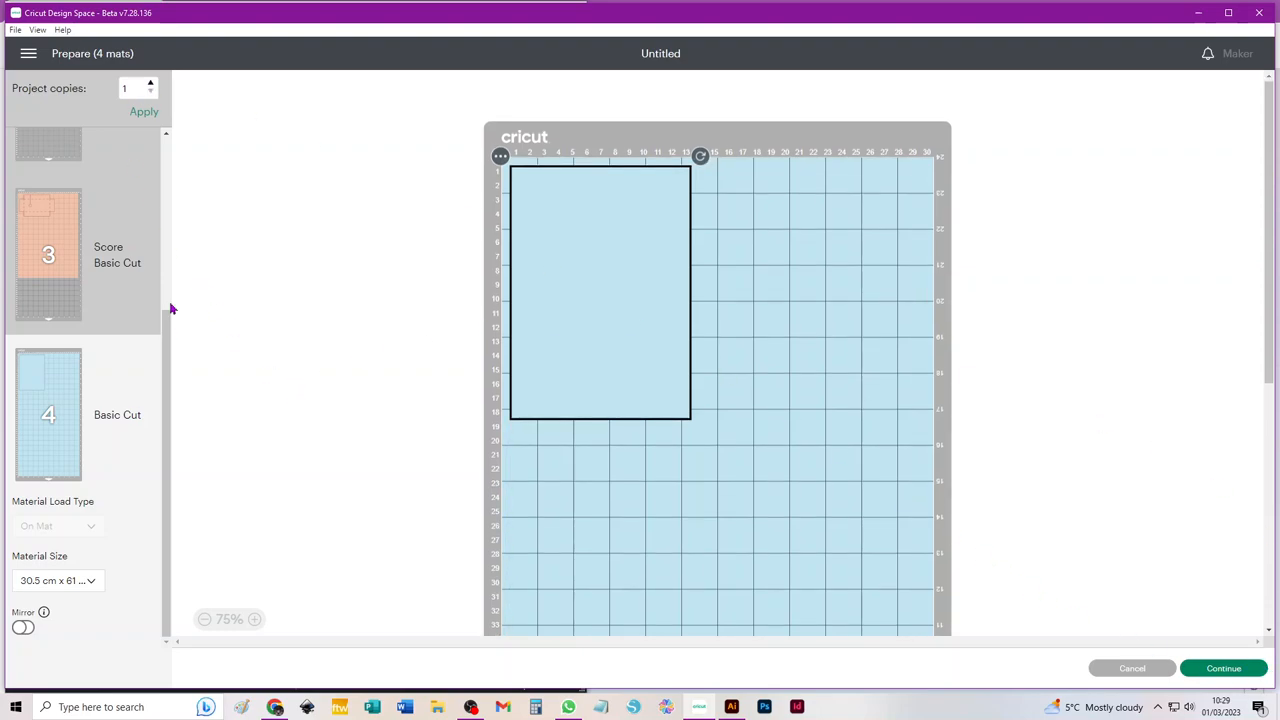
Step: Scroll back to the top of the mat list after previewing mat 4
{"action": "scroll", "scroll_direction": "up", "scroll_amount": 3}
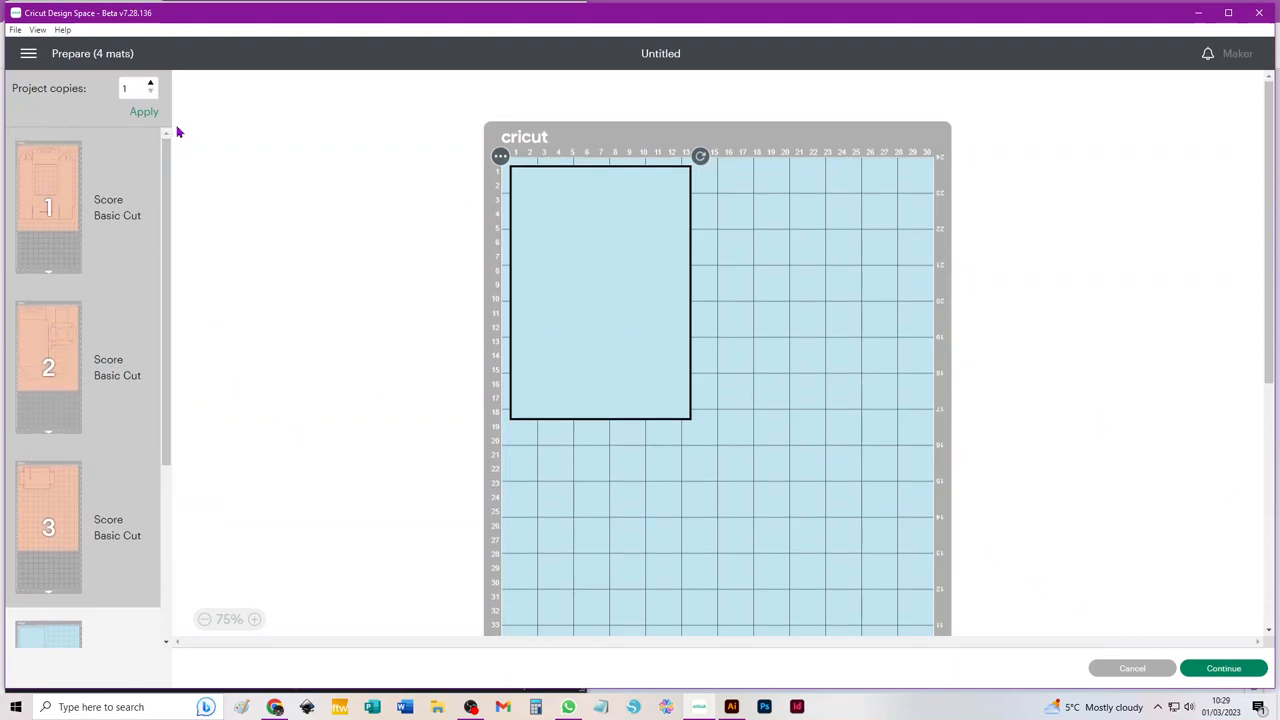
{"action": "mouse_move", "coordinate": [181, 135]}
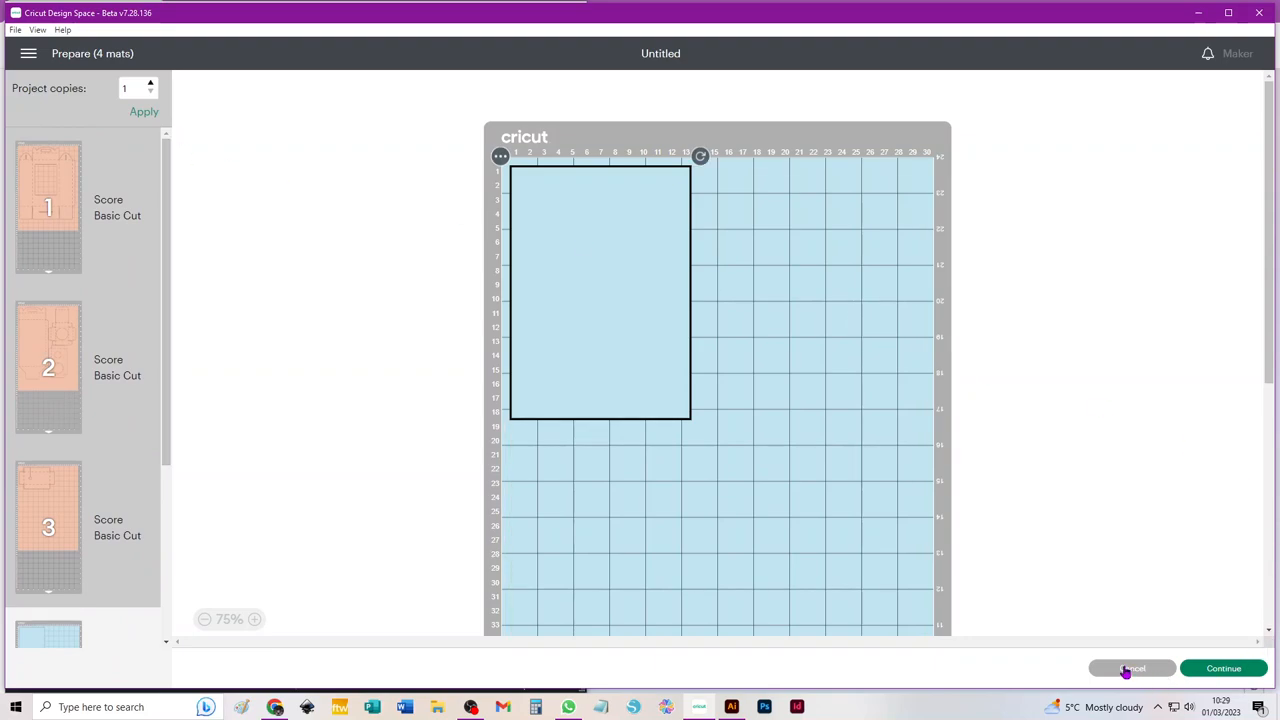
{"action": "left_click", "coordinate": [1131, 668]}
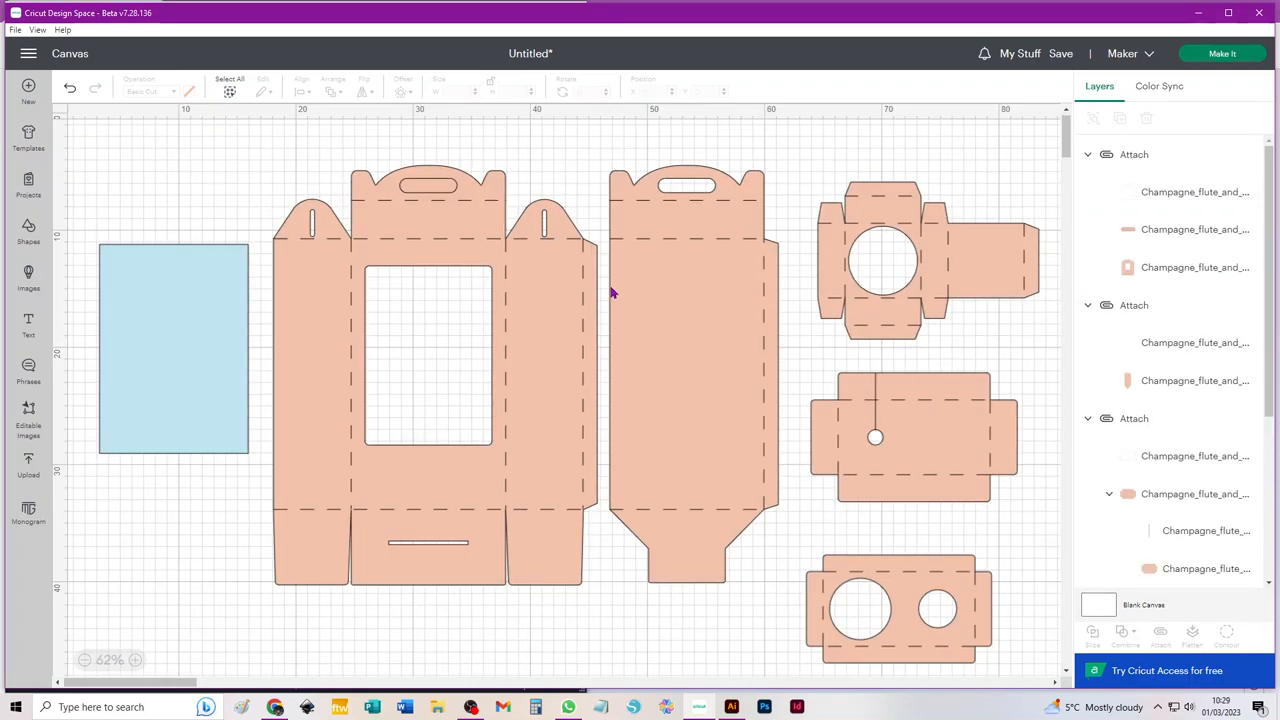
{"action": "mouse_move", "coordinate": [593, 256]}
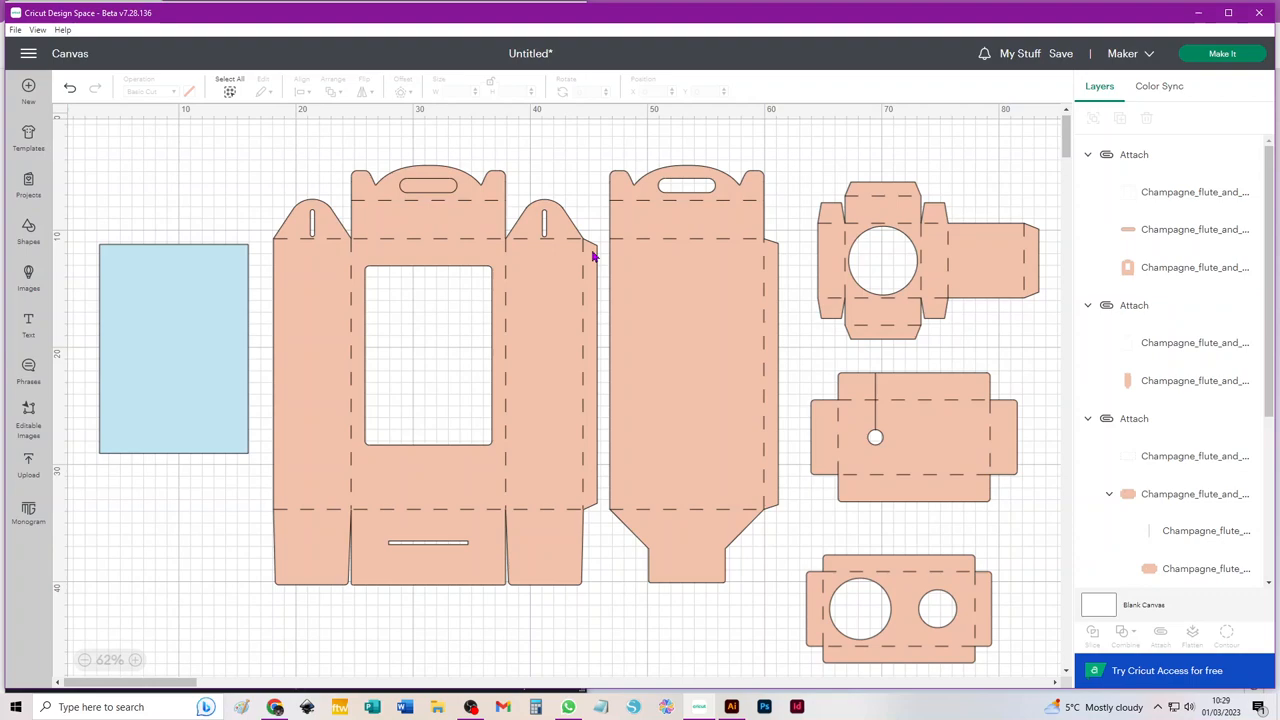
{"action": "mouse_move", "coordinate": [490, 464]}
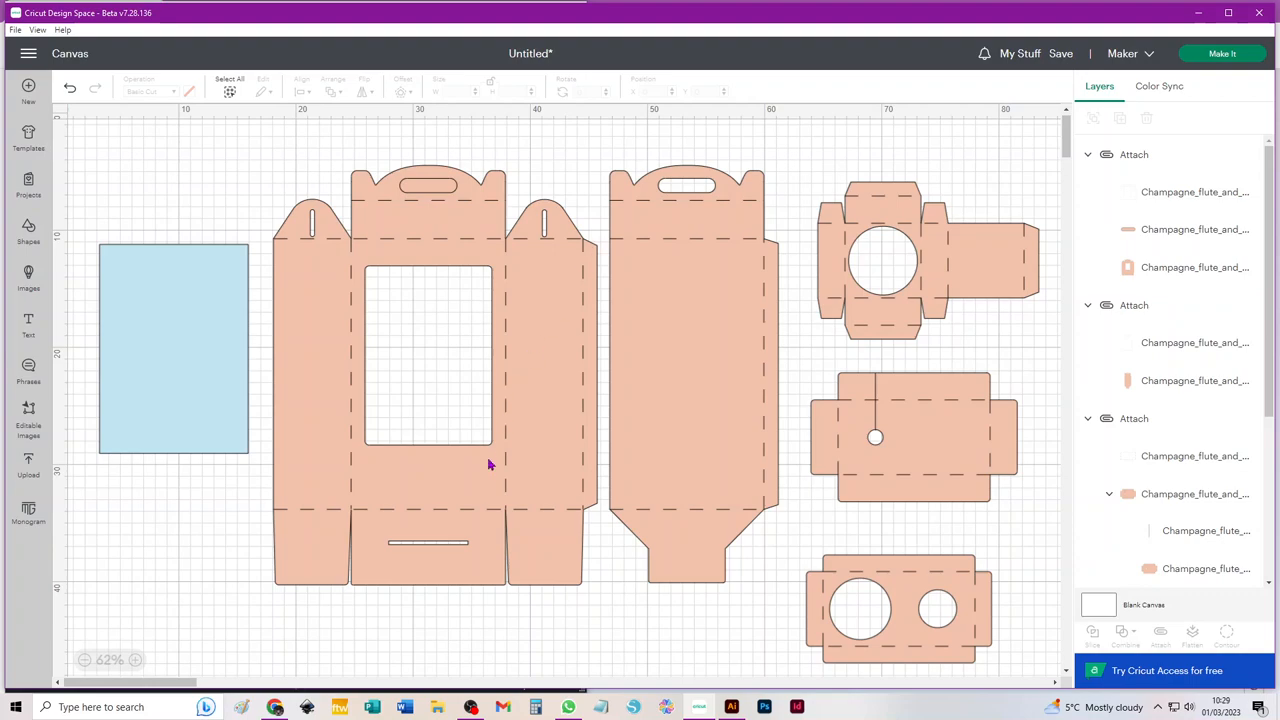
{"action": "mouse_move", "coordinate": [363, 467]}
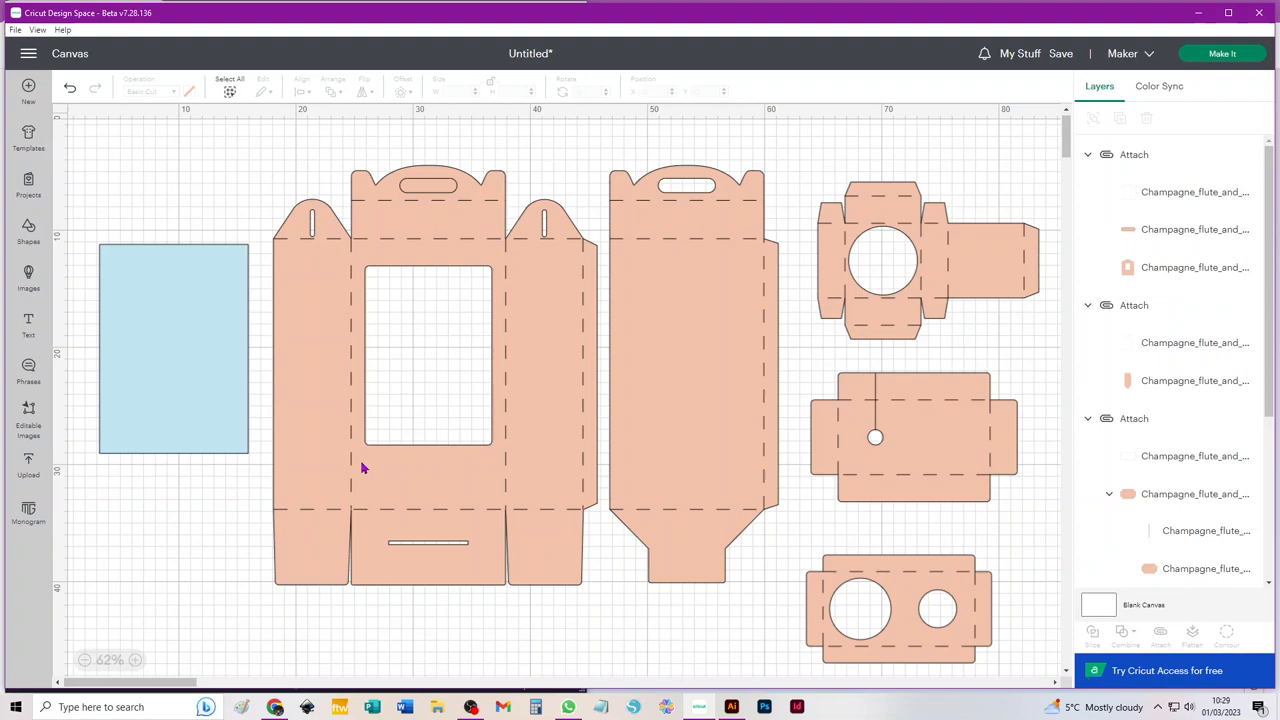
{"action": "mouse_move", "coordinate": [461, 485]}
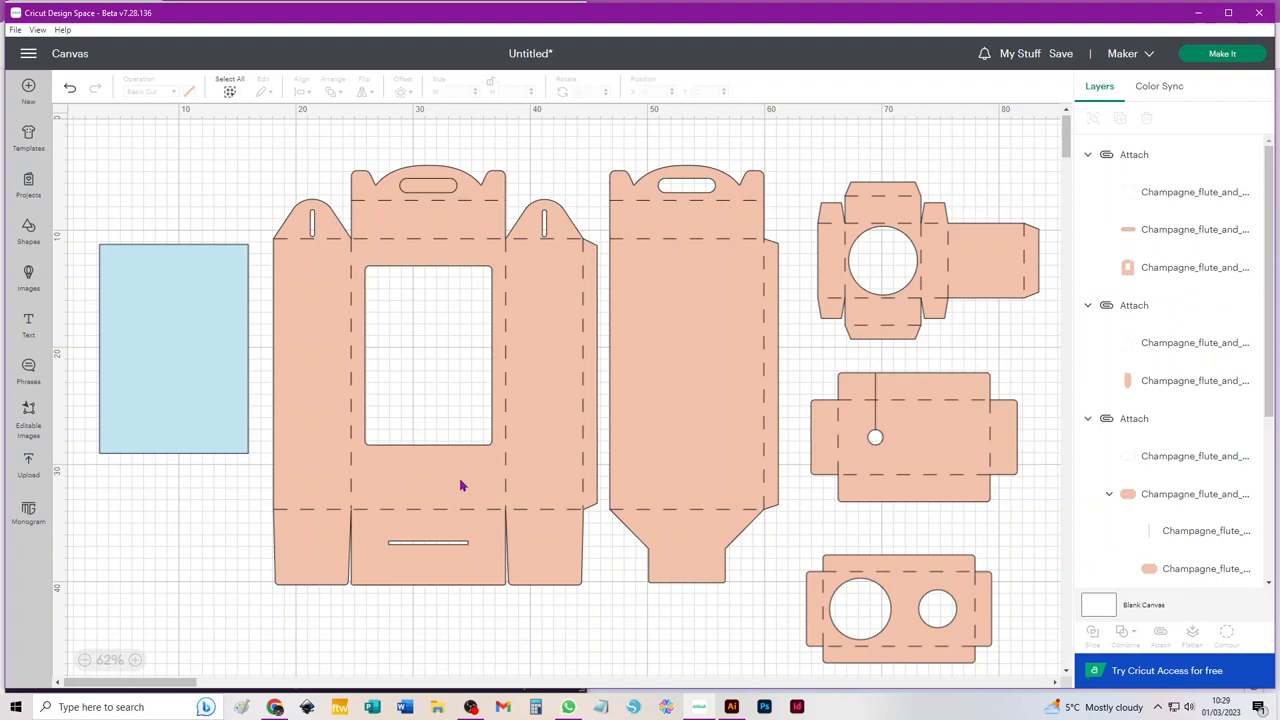
{"action": "mouse_move", "coordinate": [437, 481]}
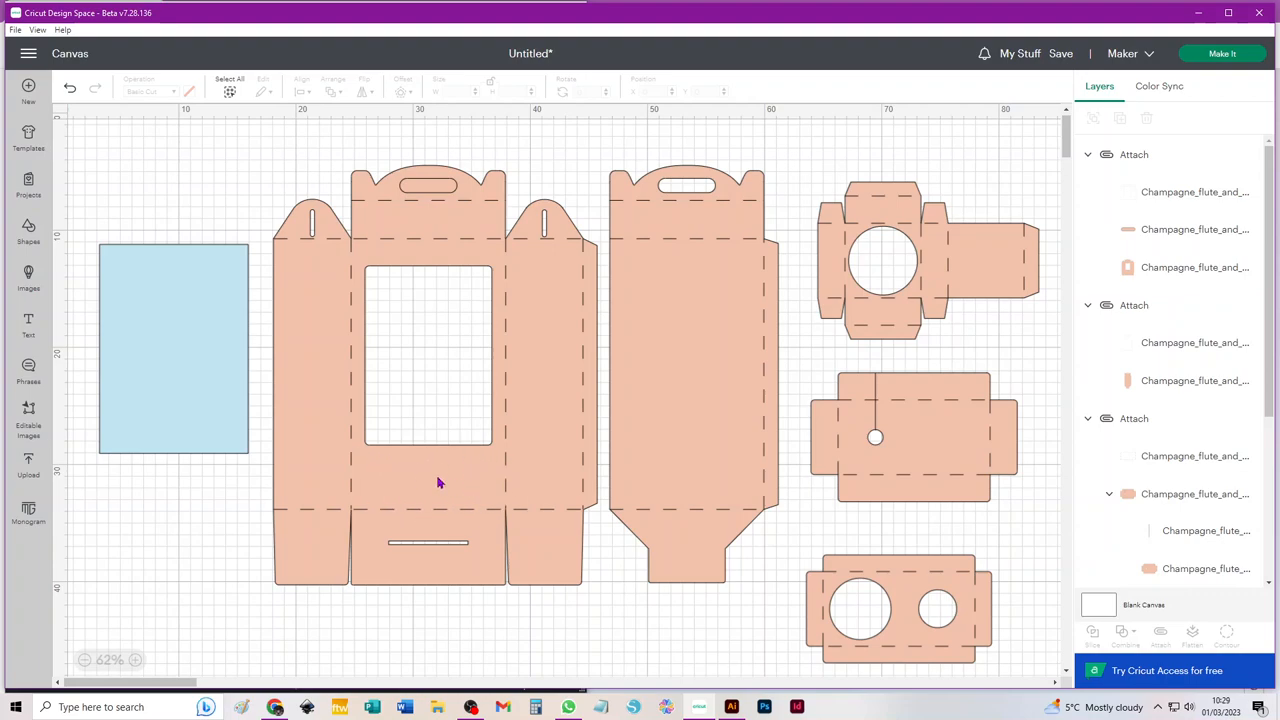
{"action": "mouse_move", "coordinate": [453, 458]}
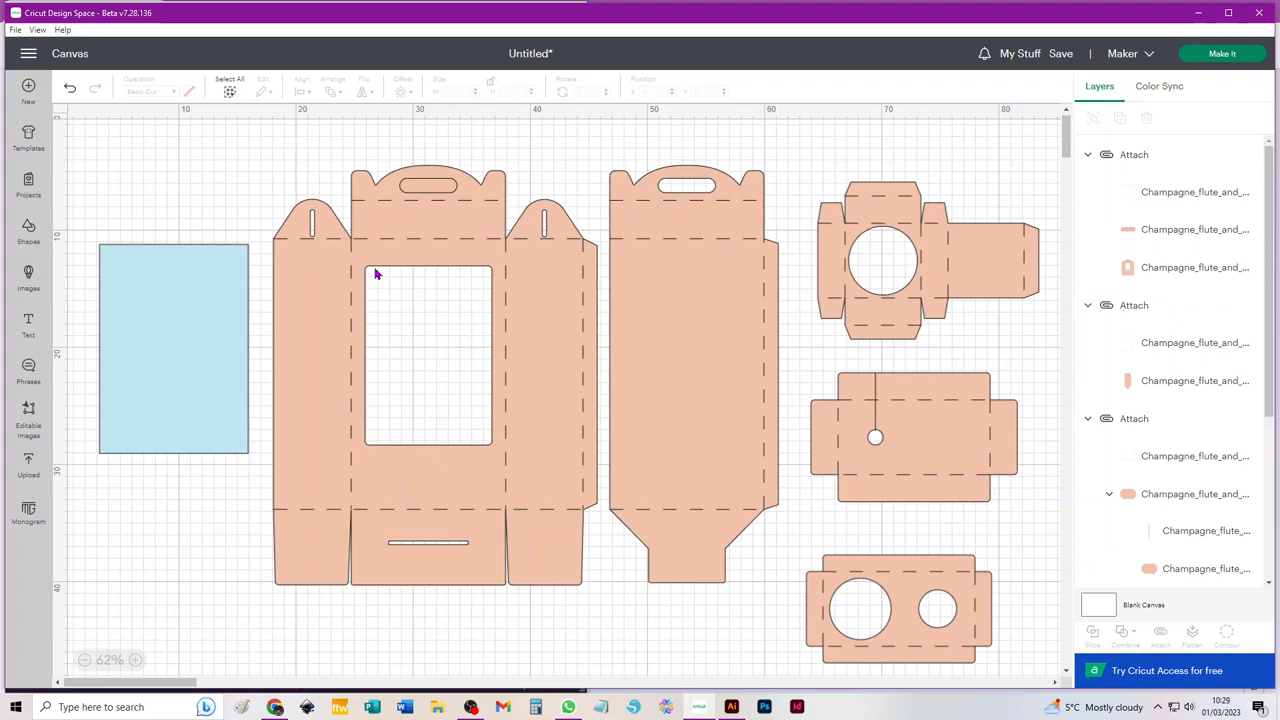
{"action": "mouse_move", "coordinate": [460, 474]}
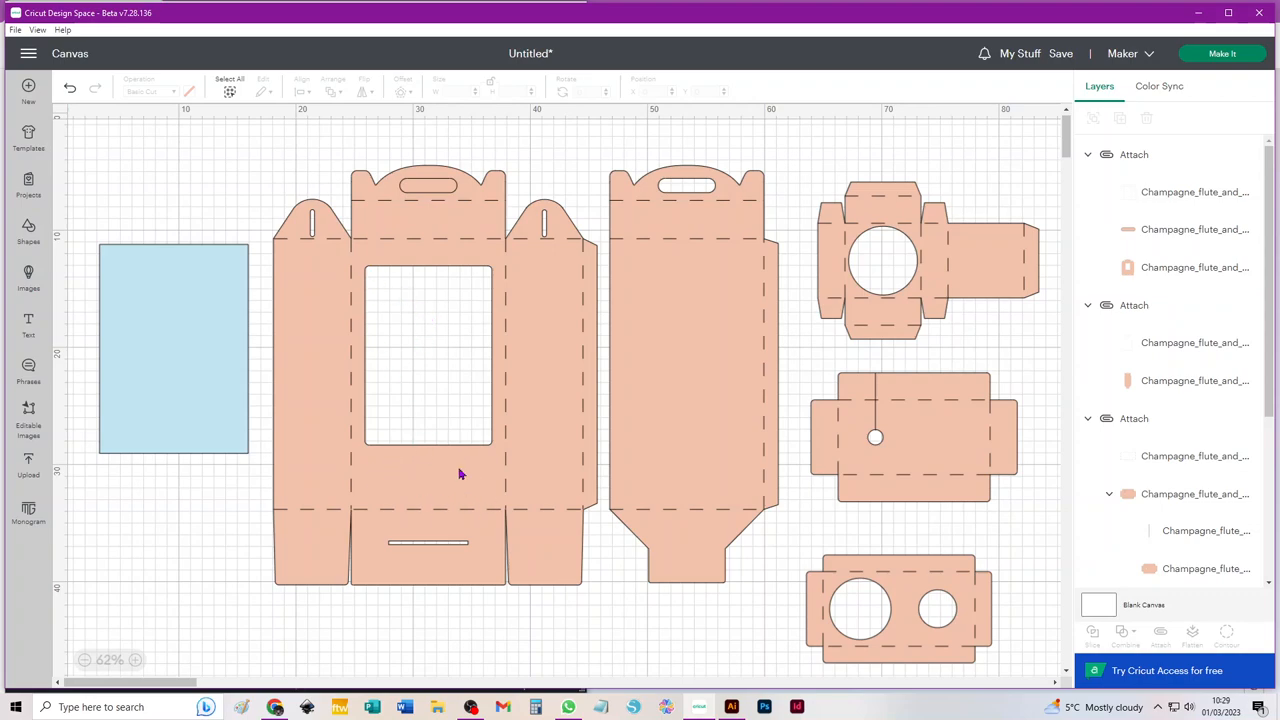
{"action": "mouse_move", "coordinate": [563, 442]}
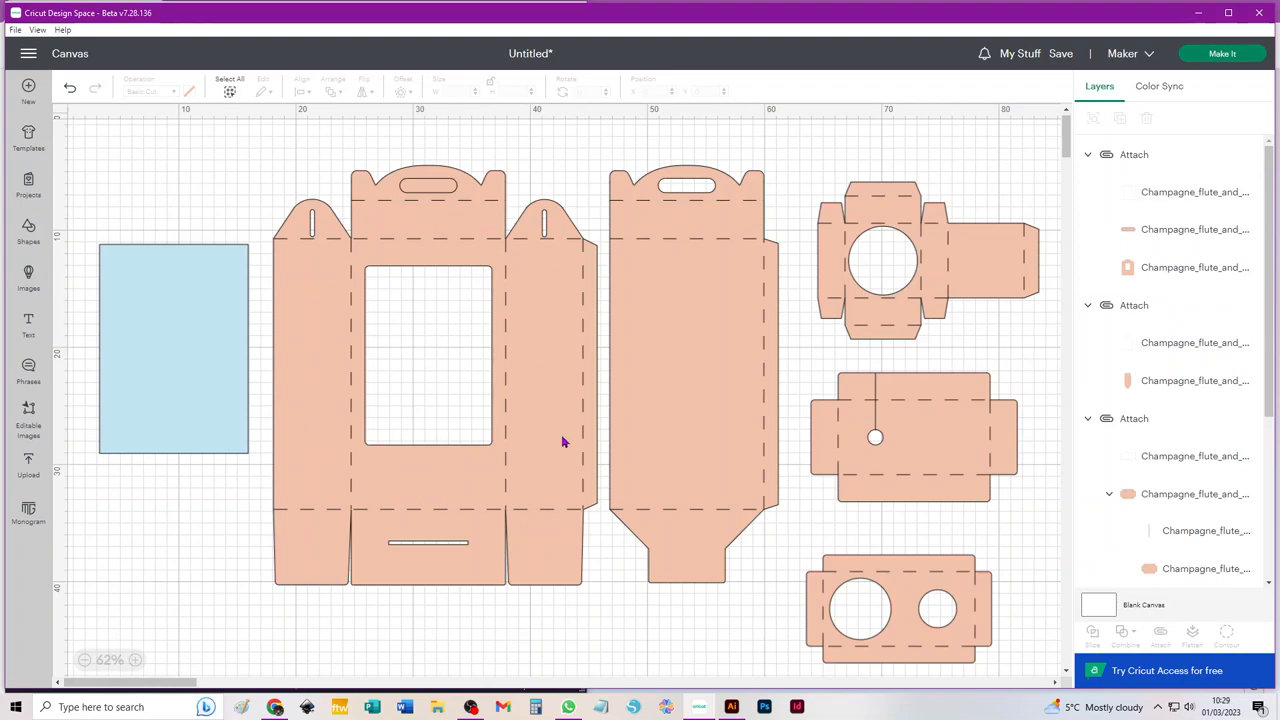
{"action": "mouse_move", "coordinate": [557, 430]}
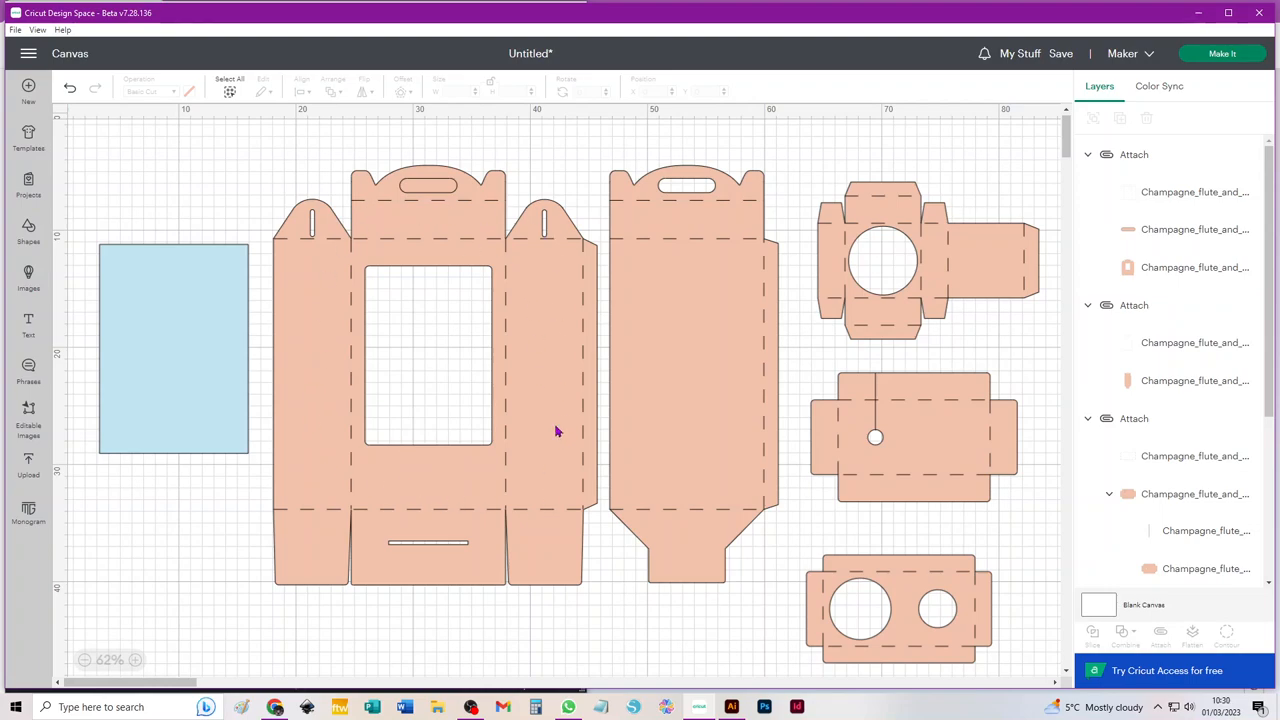
{"action": "mouse_move", "coordinate": [562, 405]}
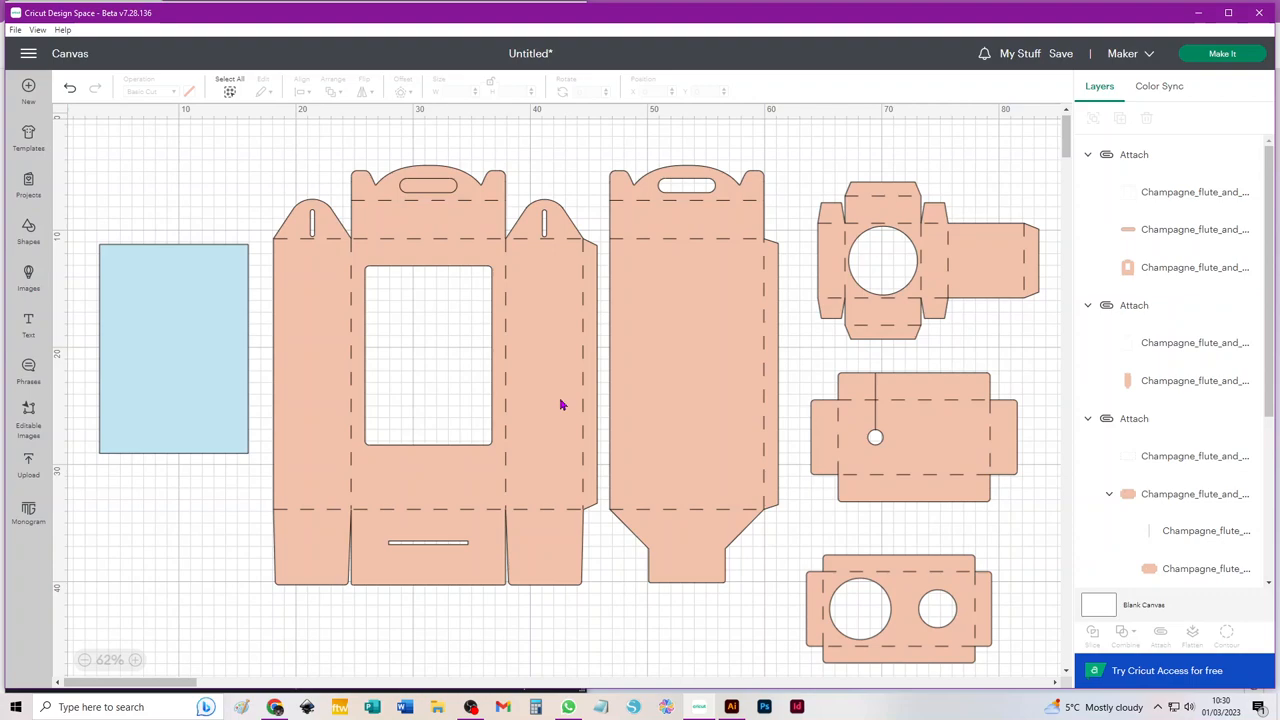
{"action": "mouse_move", "coordinate": [433, 276]}
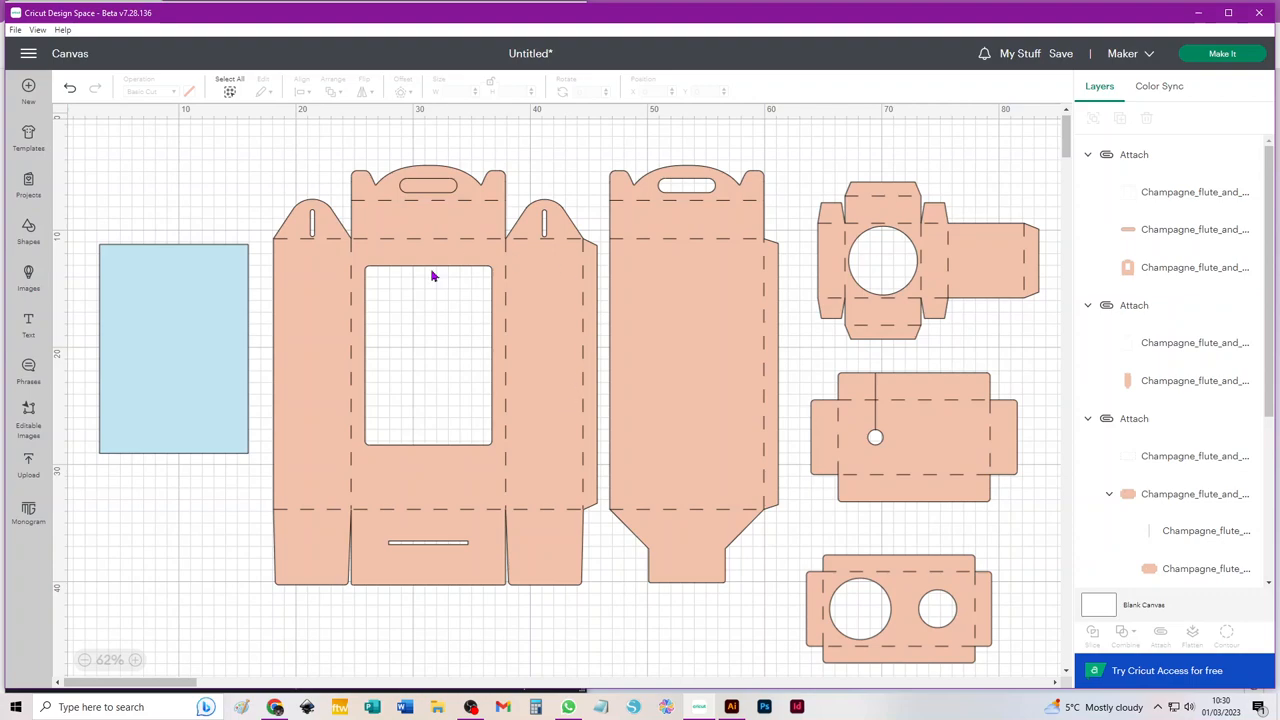
{"action": "mouse_move", "coordinate": [294, 327]}
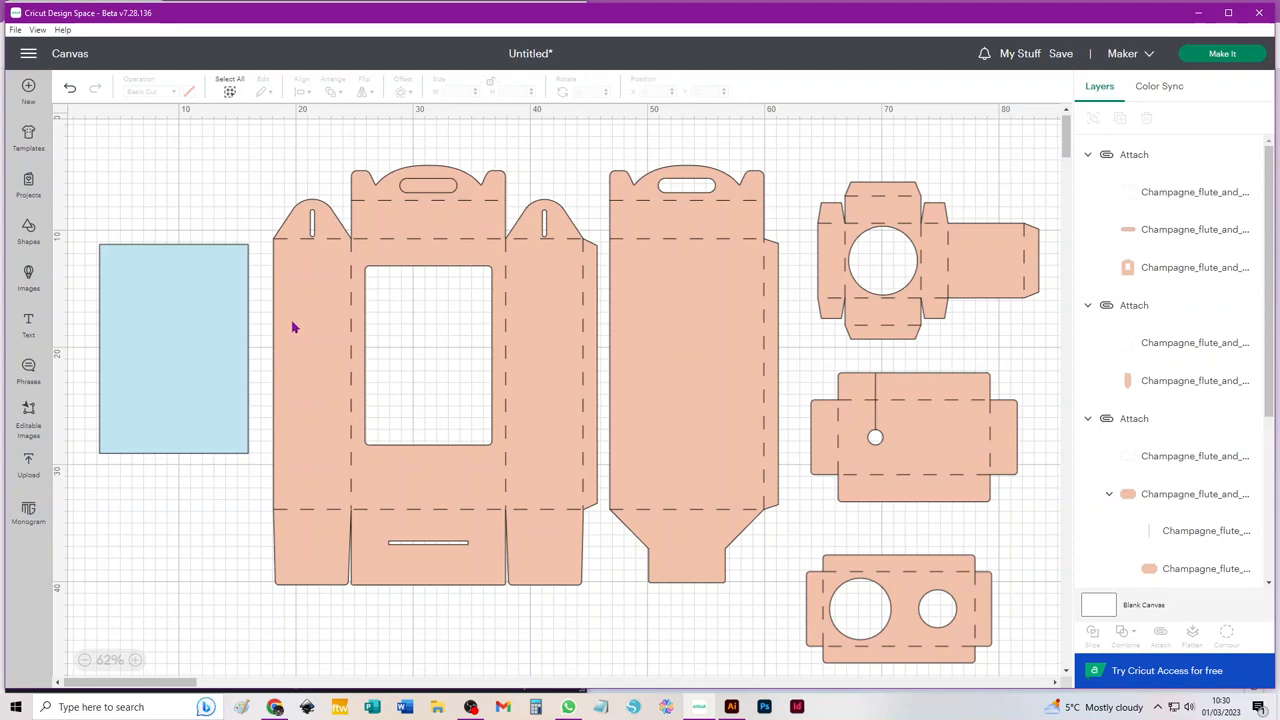
{"action": "mouse_move", "coordinate": [520, 453]}
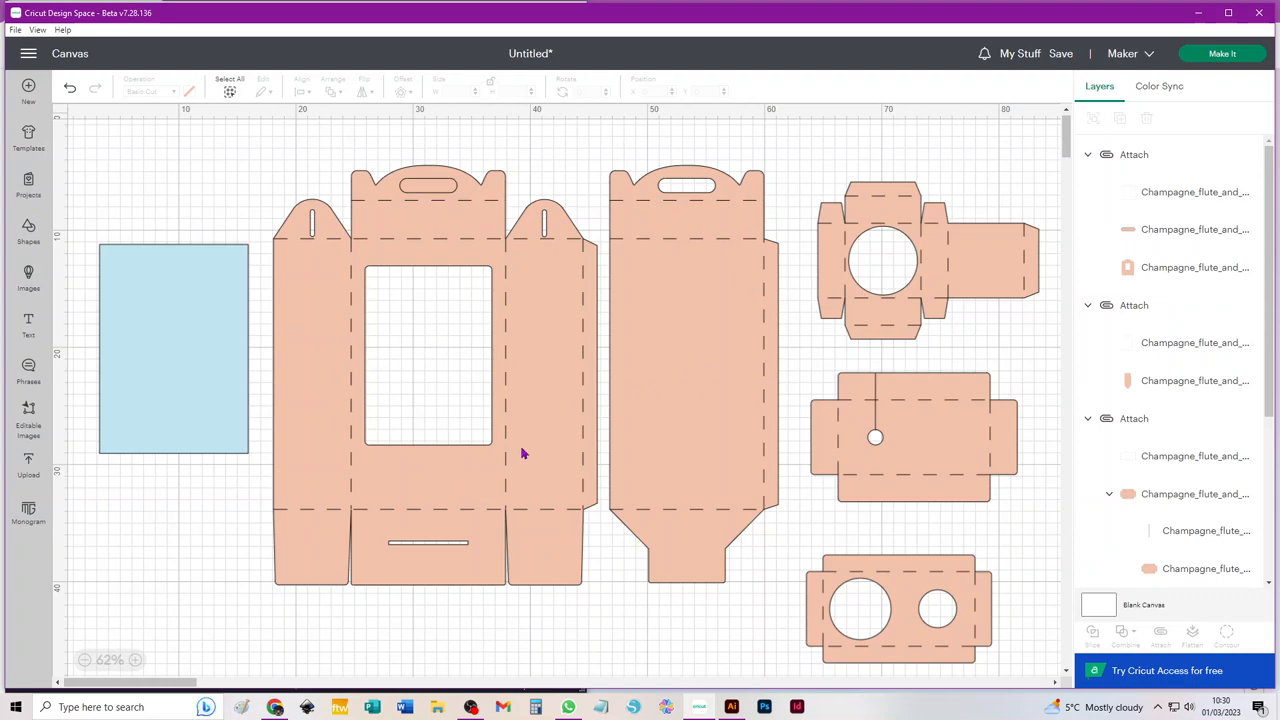
{"action": "mouse_move", "coordinate": [550, 386]}
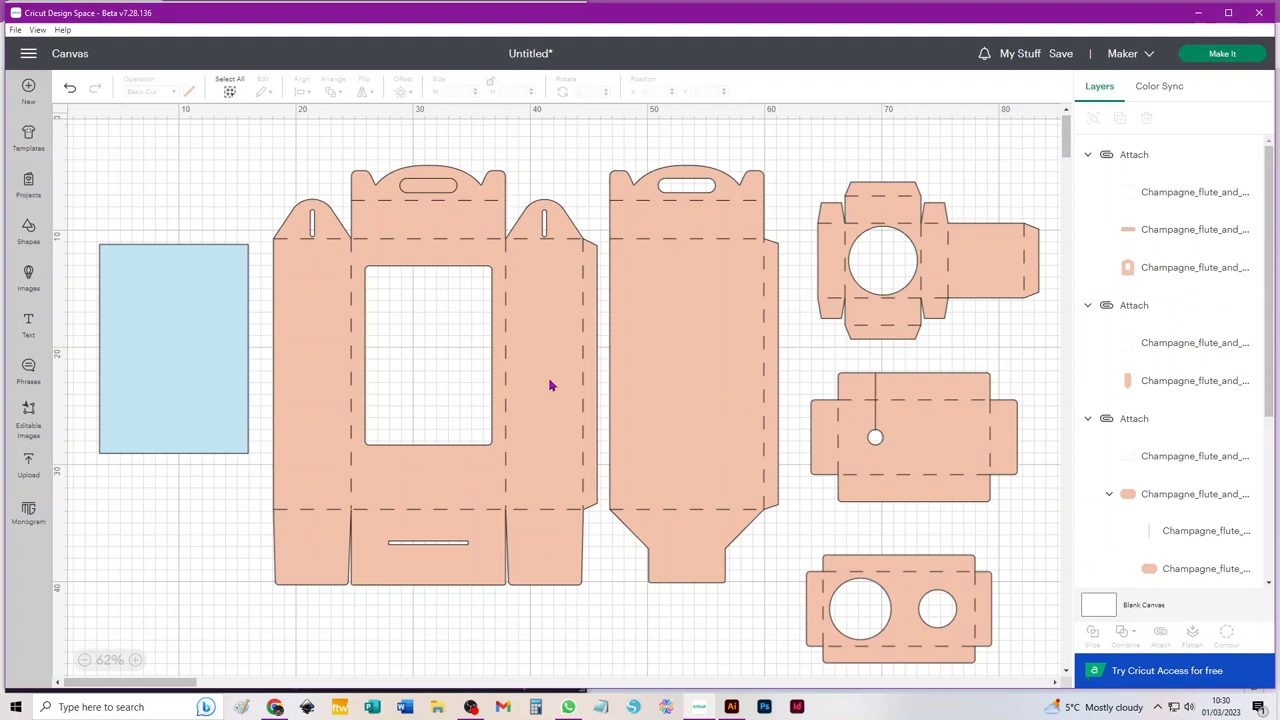
{"action": "mouse_move", "coordinate": [505, 331]}
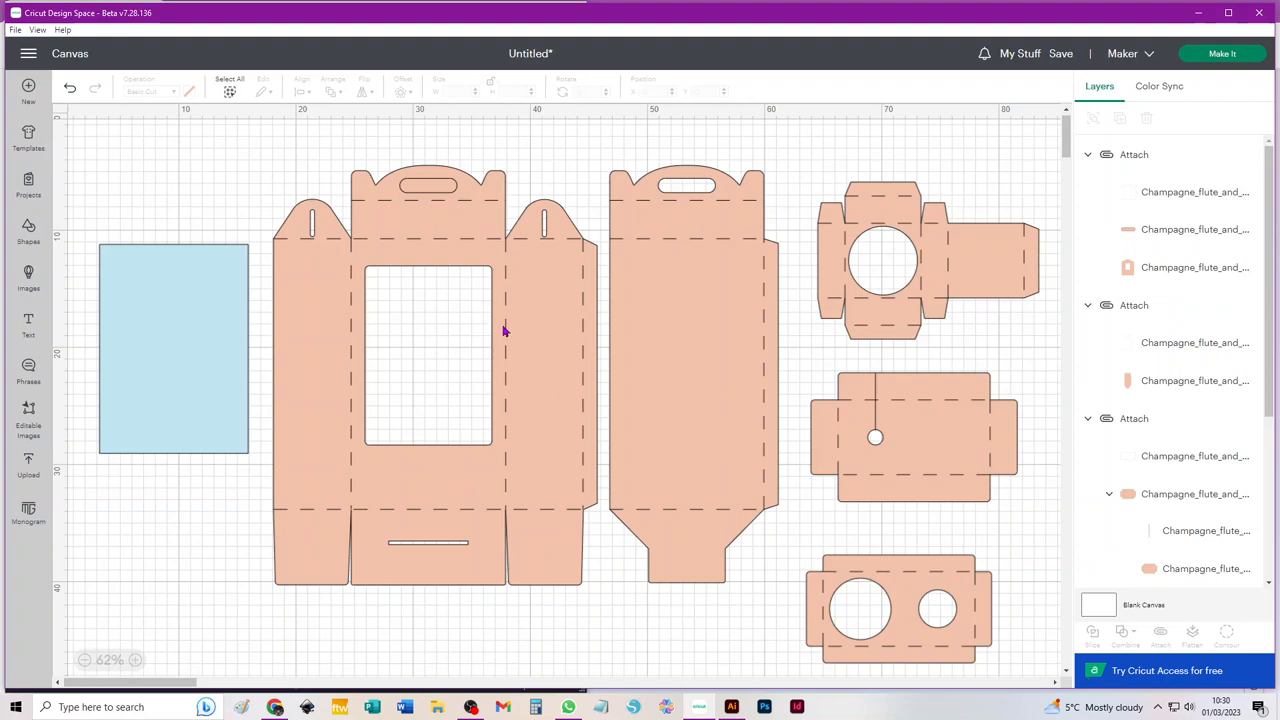
{"action": "mouse_move", "coordinate": [462, 304]}
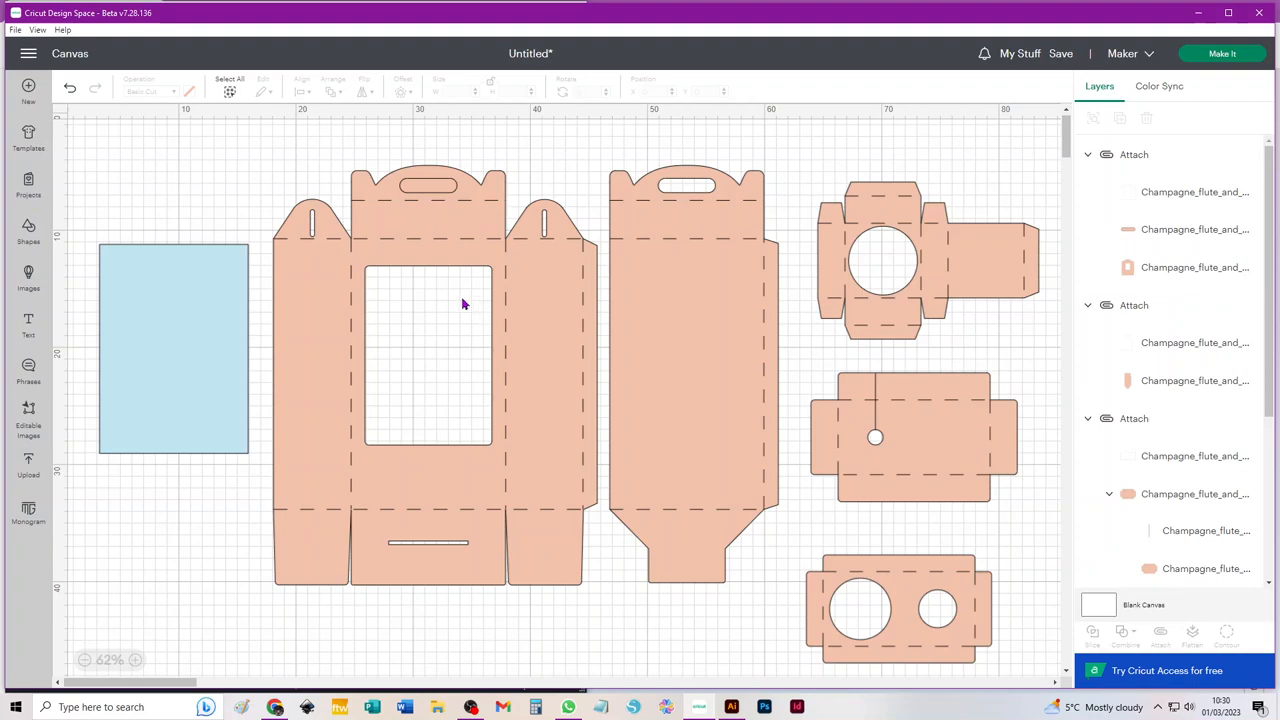
{"action": "mouse_move", "coordinate": [294, 318]}
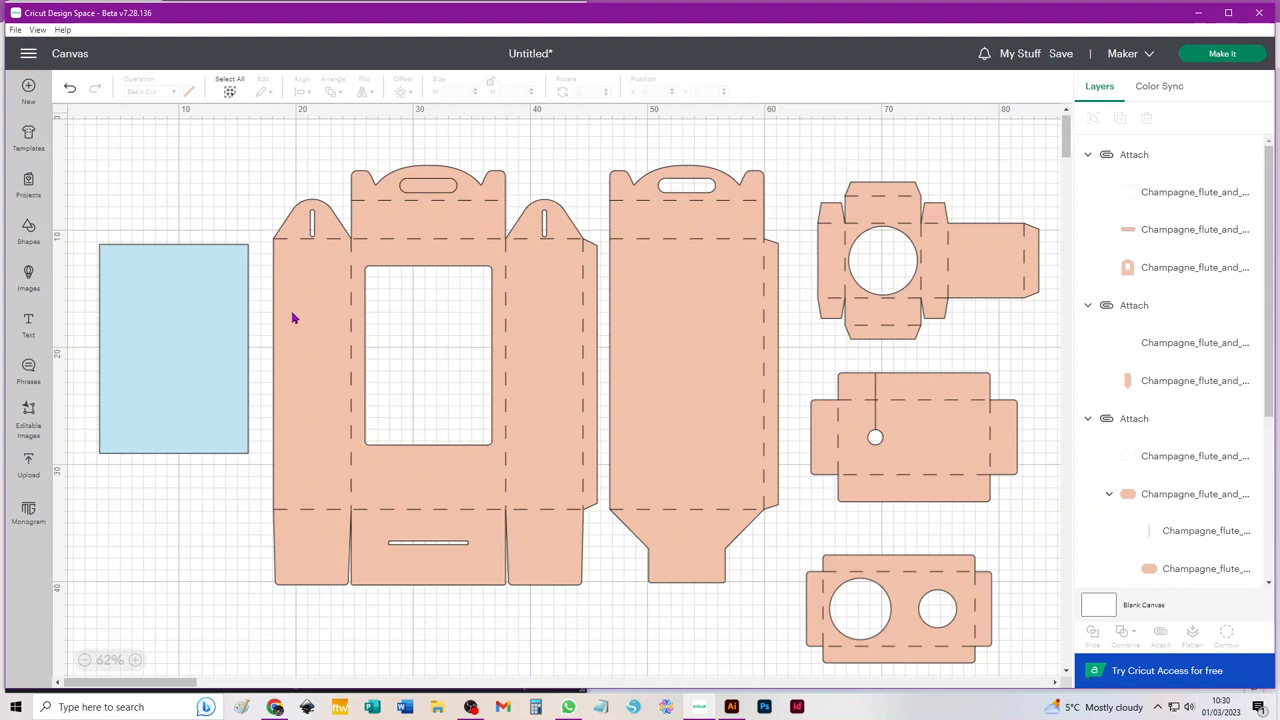
{"action": "mouse_move", "coordinate": [298, 272]}
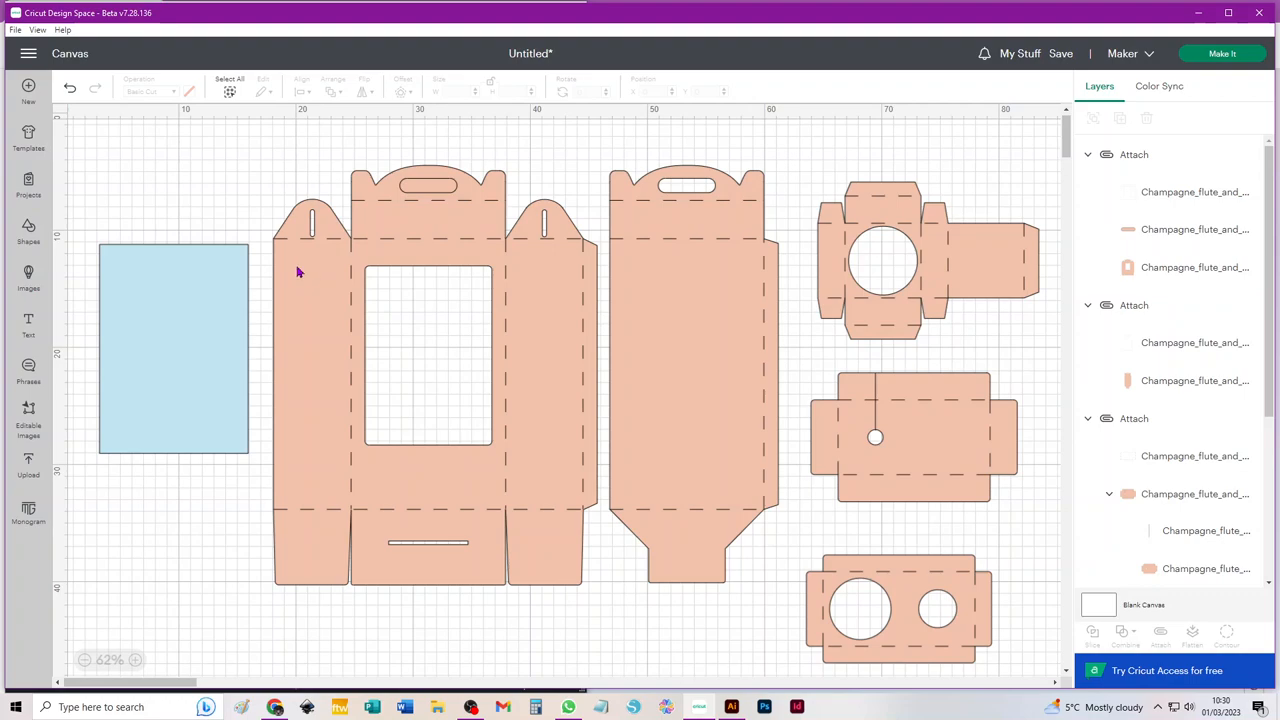
{"action": "mouse_move", "coordinate": [720, 391]}
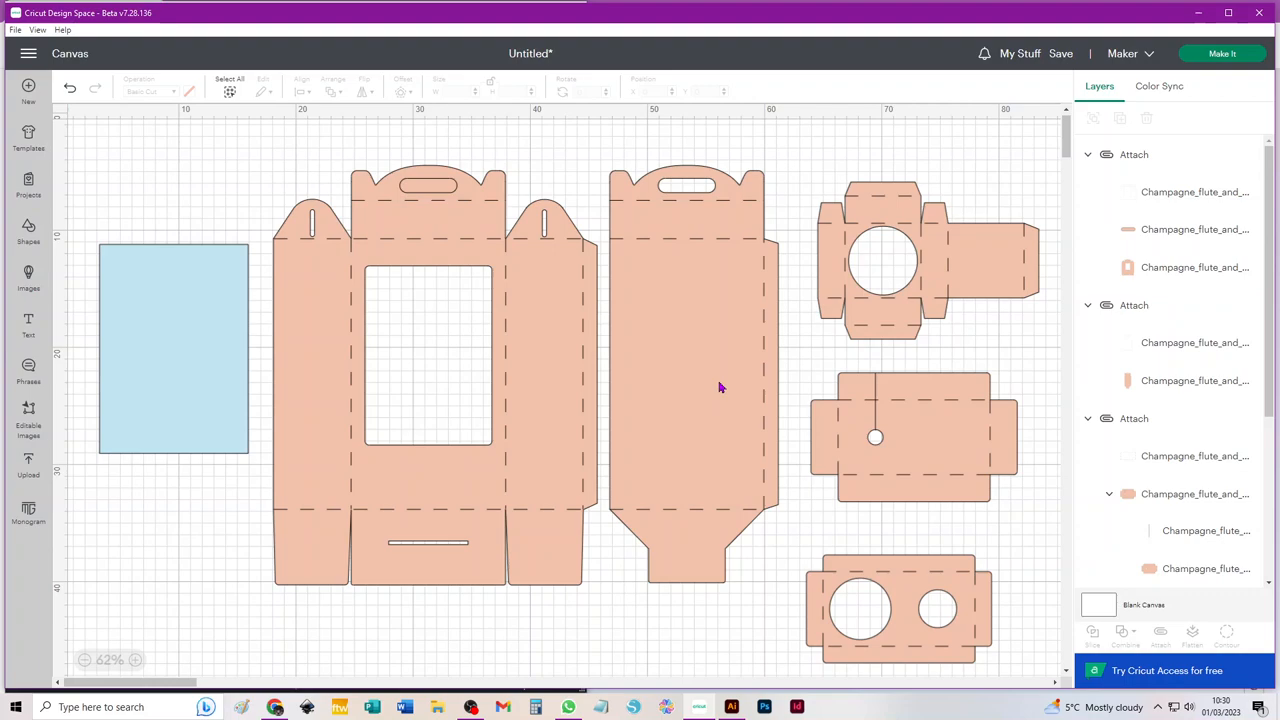
{"action": "mouse_move", "coordinate": [683, 378]}
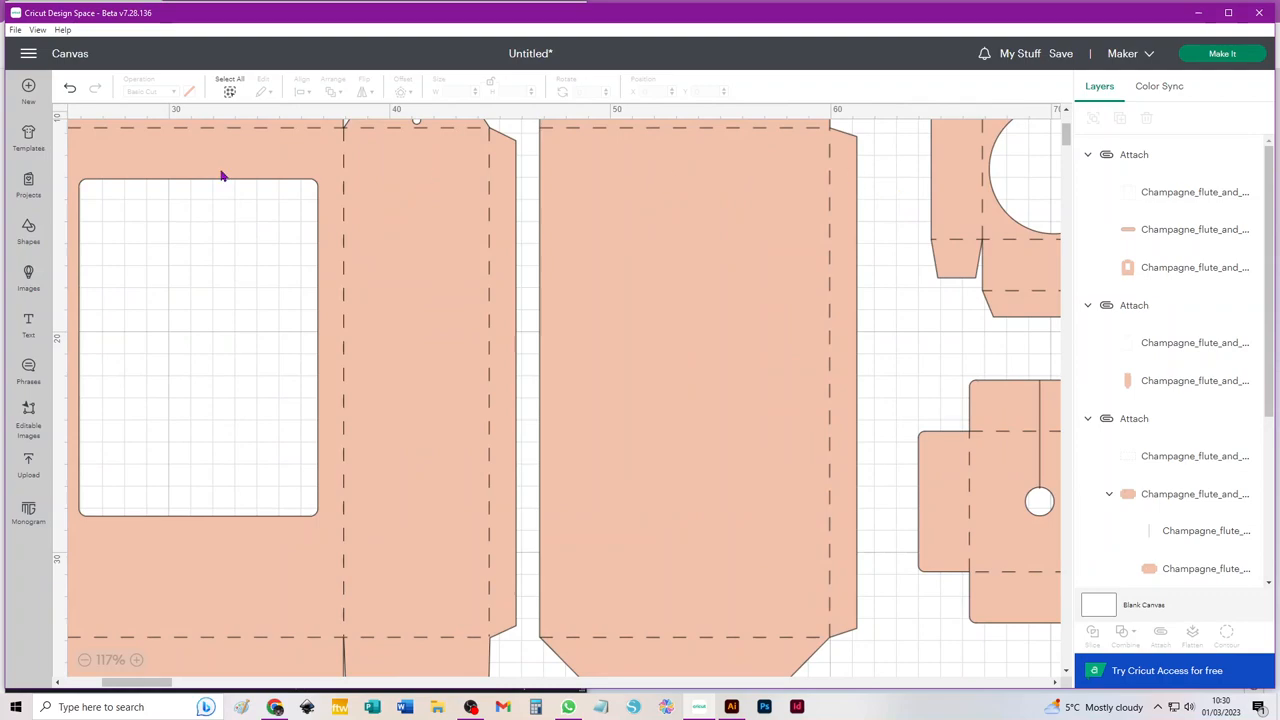
{"action": "mouse_move", "coordinate": [22, 347]}
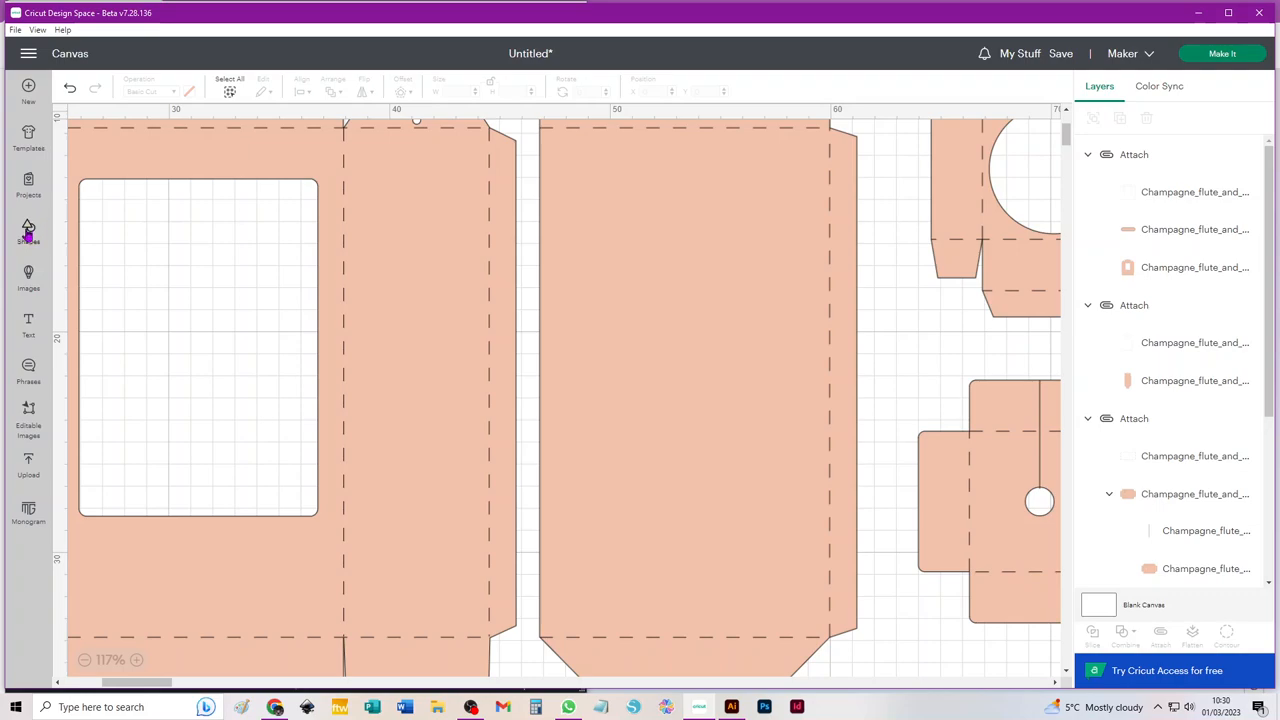
Step: Add a 5.08 cm square shape and move it to the top of the back panel
{"action": "left_click", "coordinate": [28, 228]}
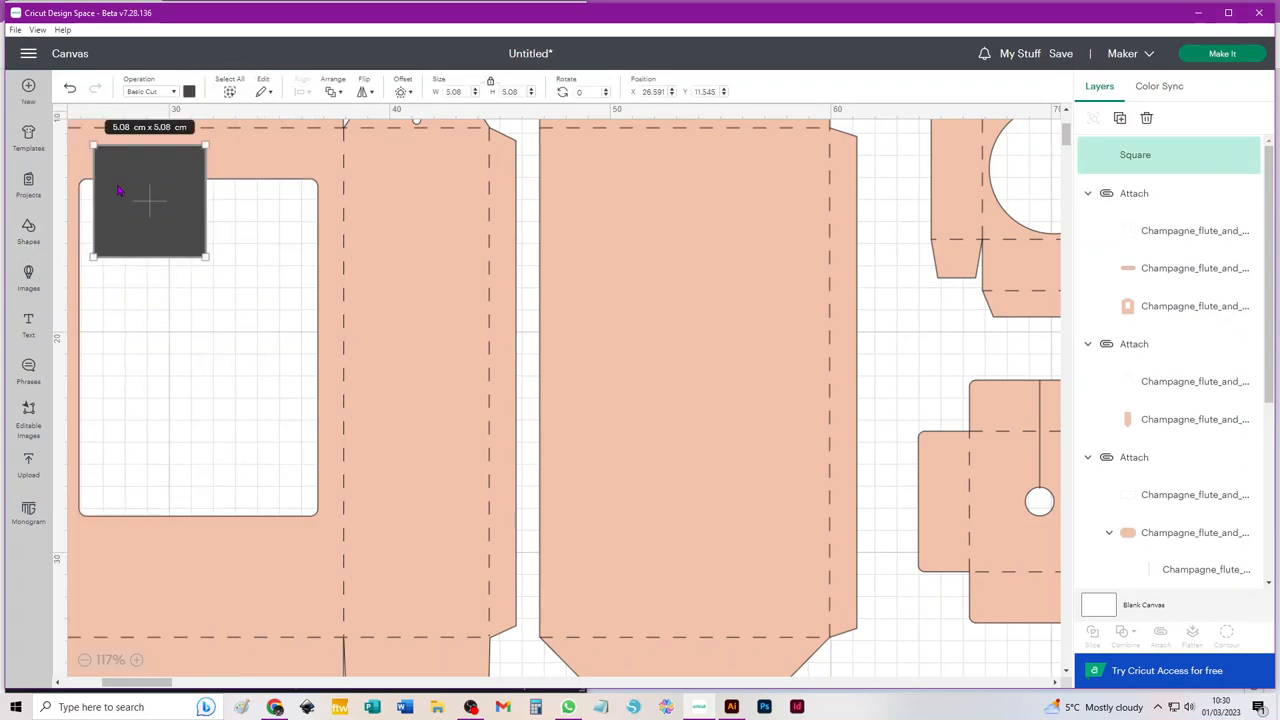
{"action": "left_click_drag", "start_coordinate": [150, 200], "coordinate": [600, 190]}
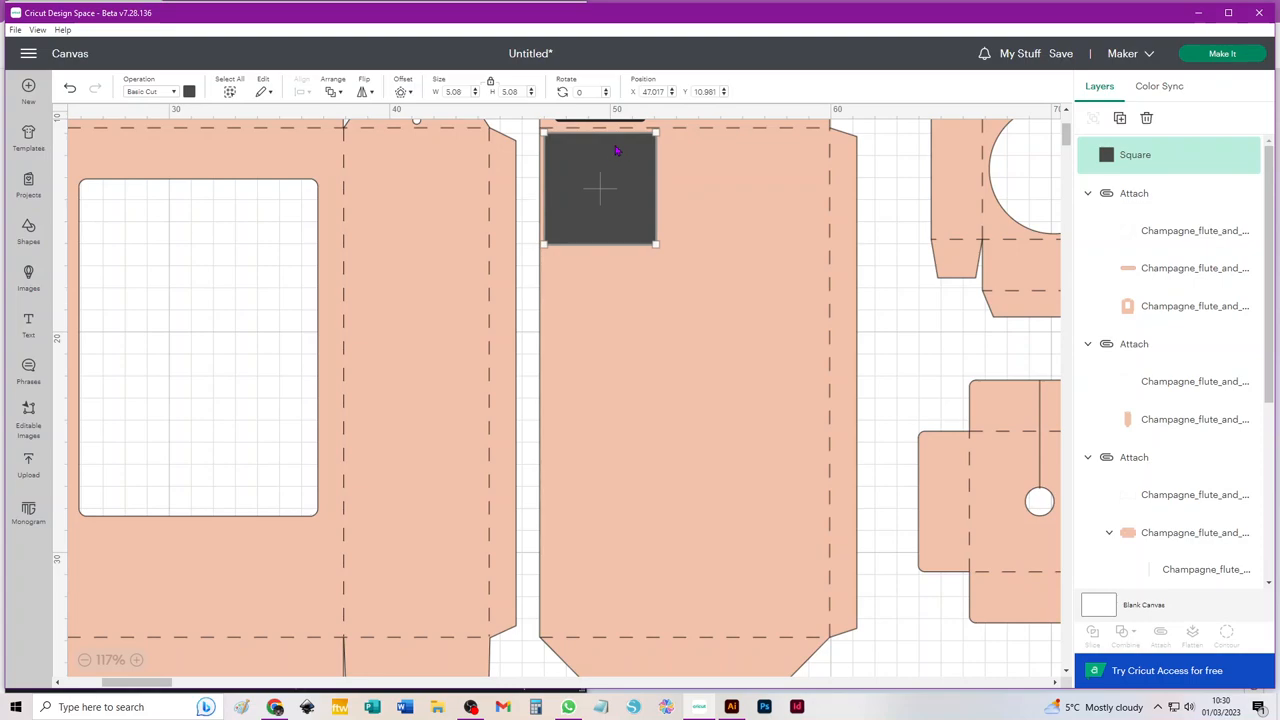
Step: Colour the square bright yellow from the Material colors palette
{"action": "left_click", "coordinate": [189, 91]}
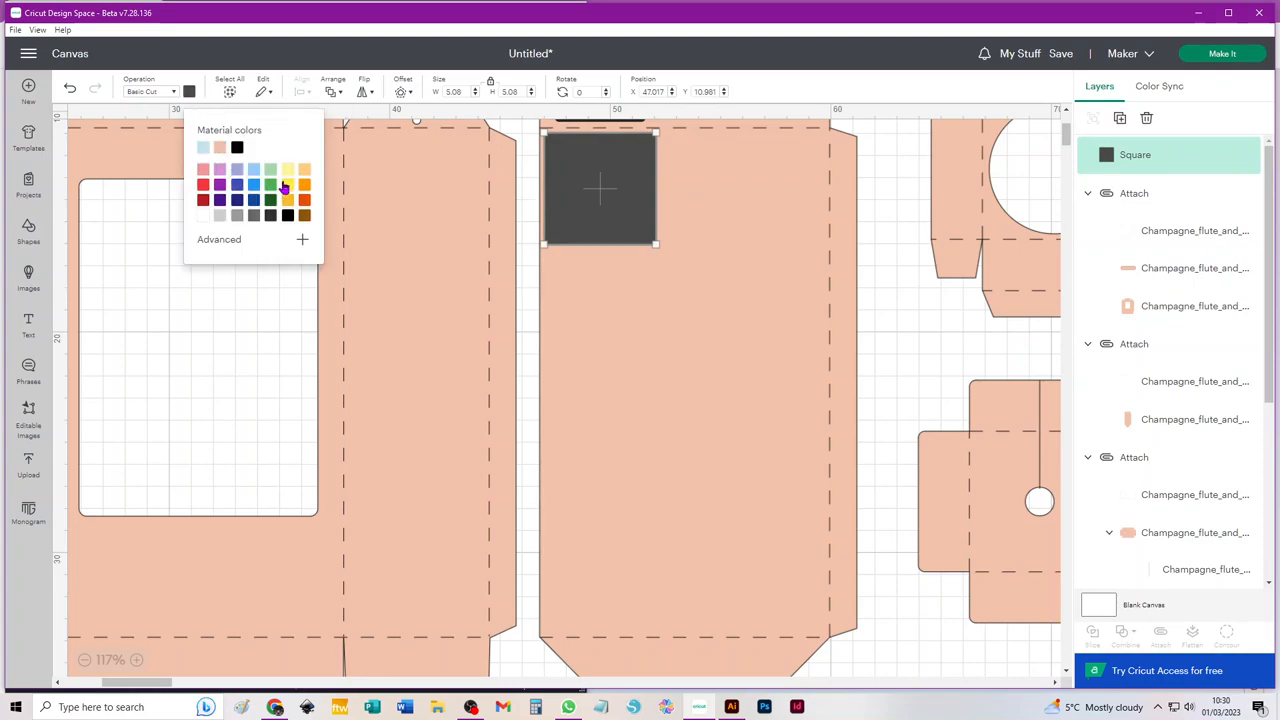
{"action": "left_click", "coordinate": [288, 184]}
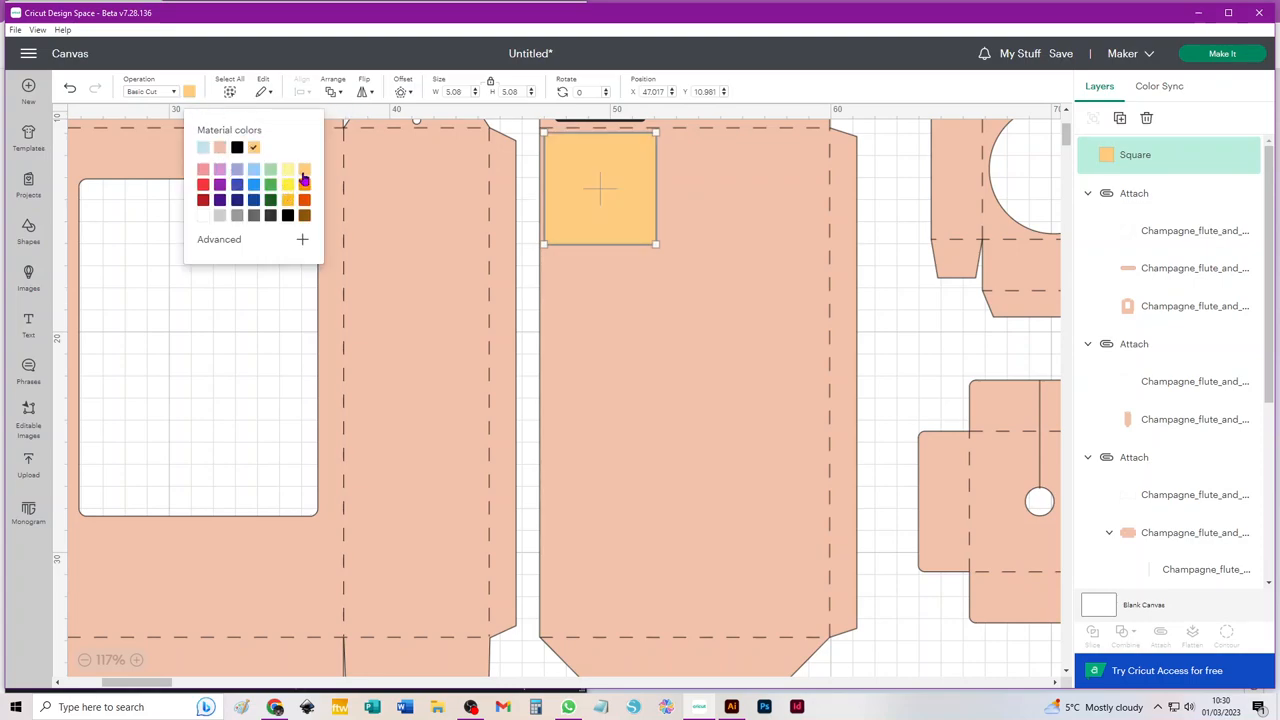
{"action": "left_click", "coordinate": [287, 183]}
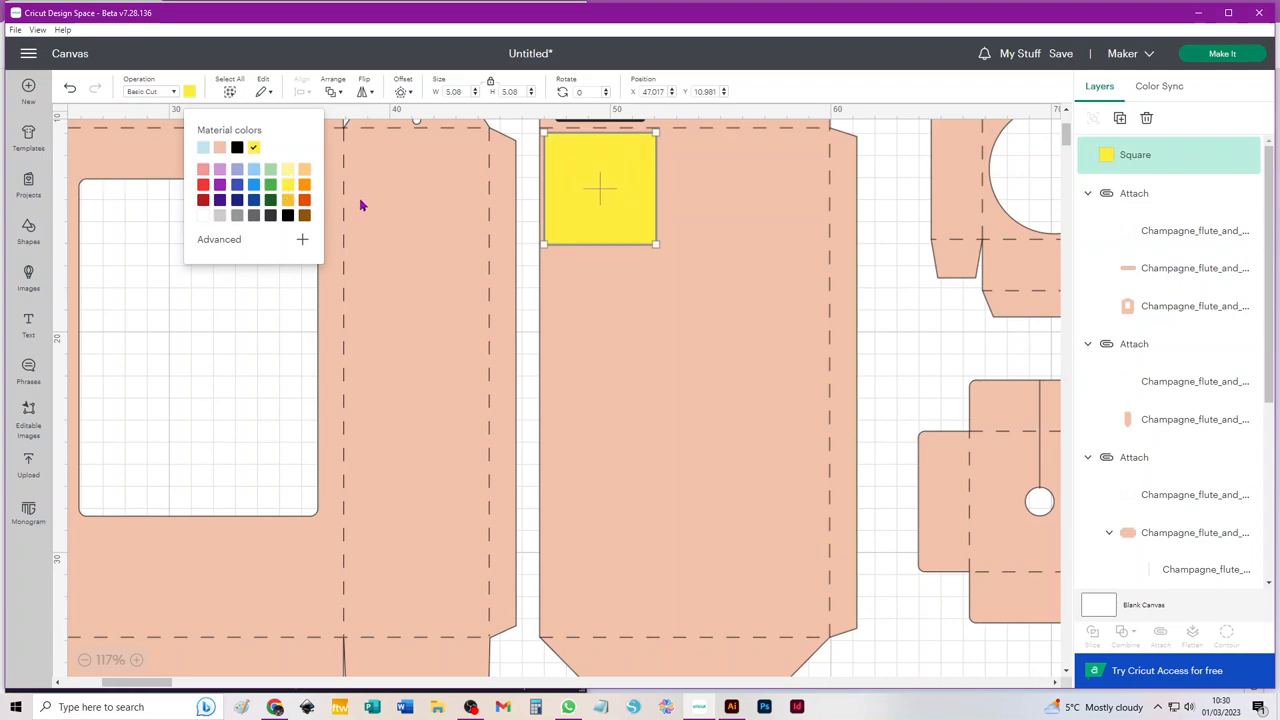
{"action": "mouse_move", "coordinate": [418, 111]}
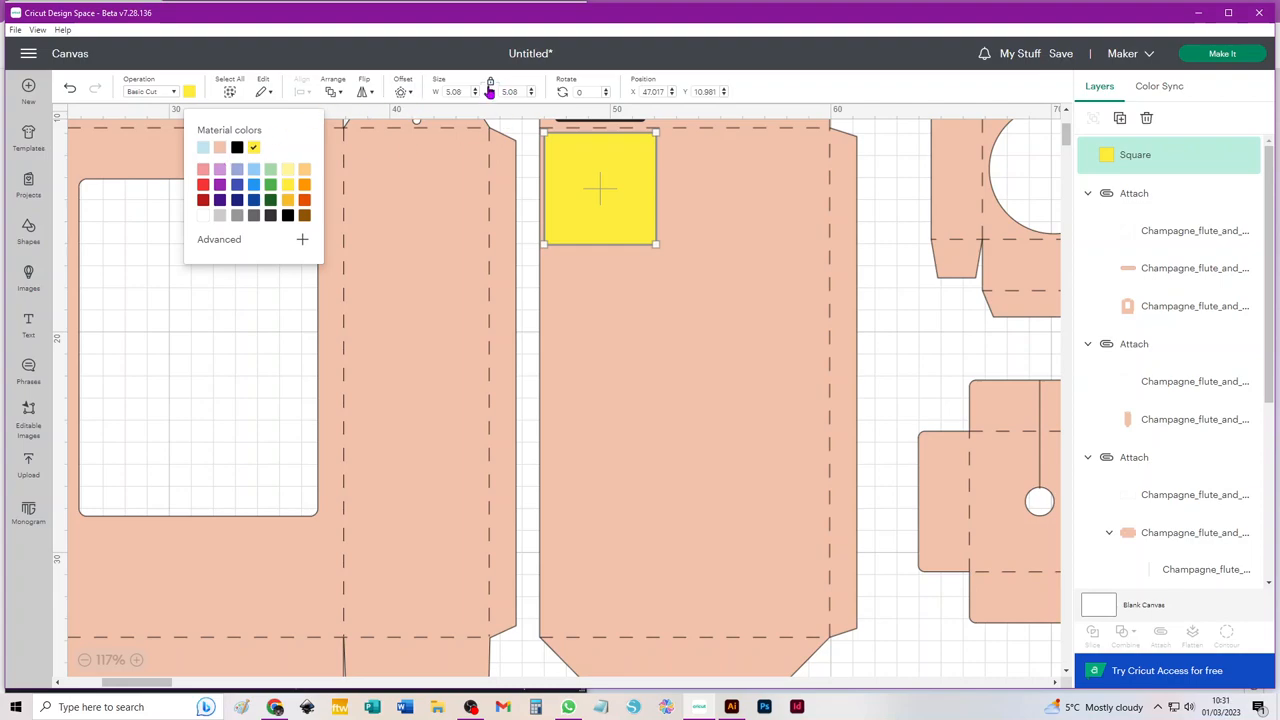
Step: Unlock proportions and stretch the yellow square into a tall rectangle filling the back panel
{"action": "left_click", "coordinate": [490, 91]}
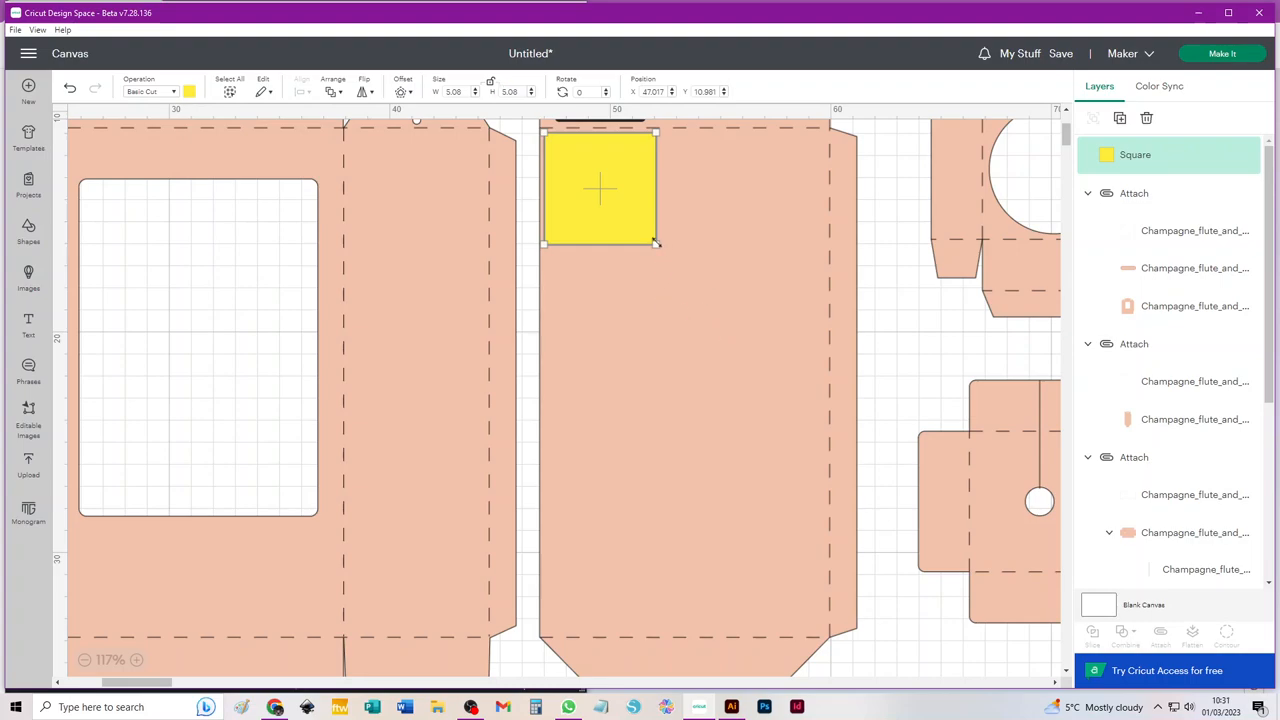
{"action": "left_click_drag", "start_coordinate": [655, 242], "coordinate": [810, 628]}
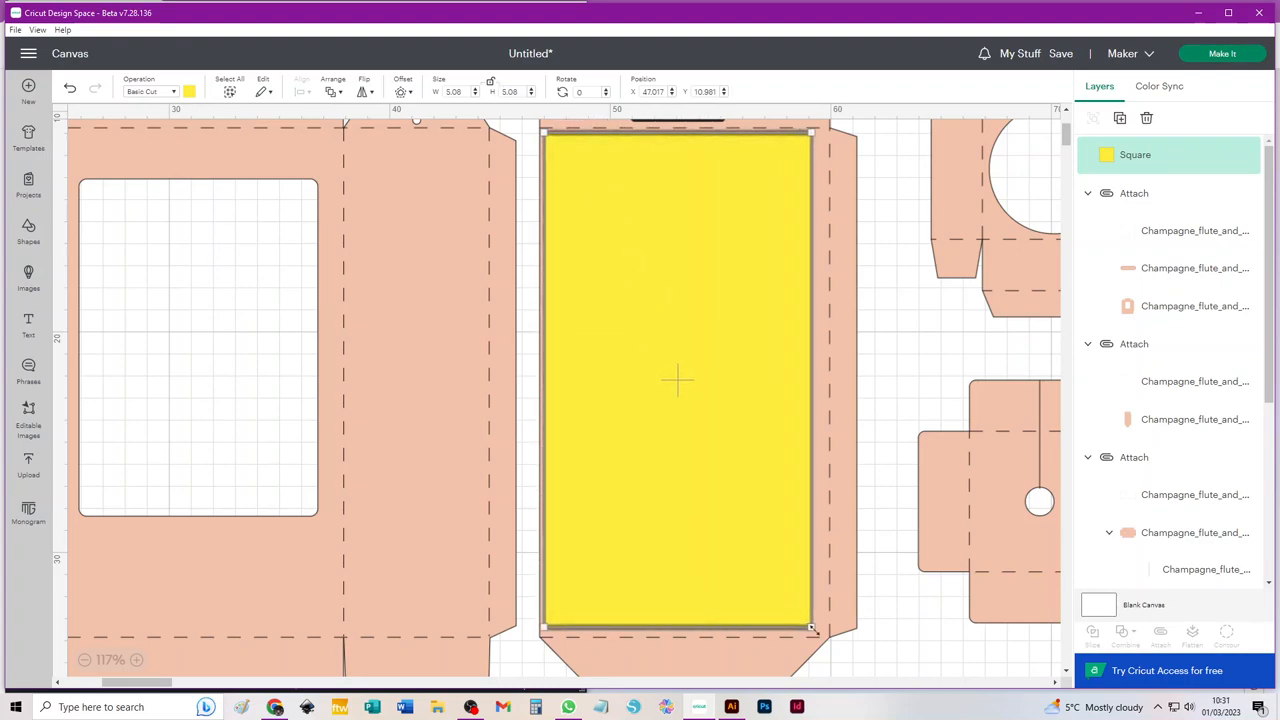
{"action": "left_click_drag", "start_coordinate": [810, 627], "coordinate": [825, 632]}
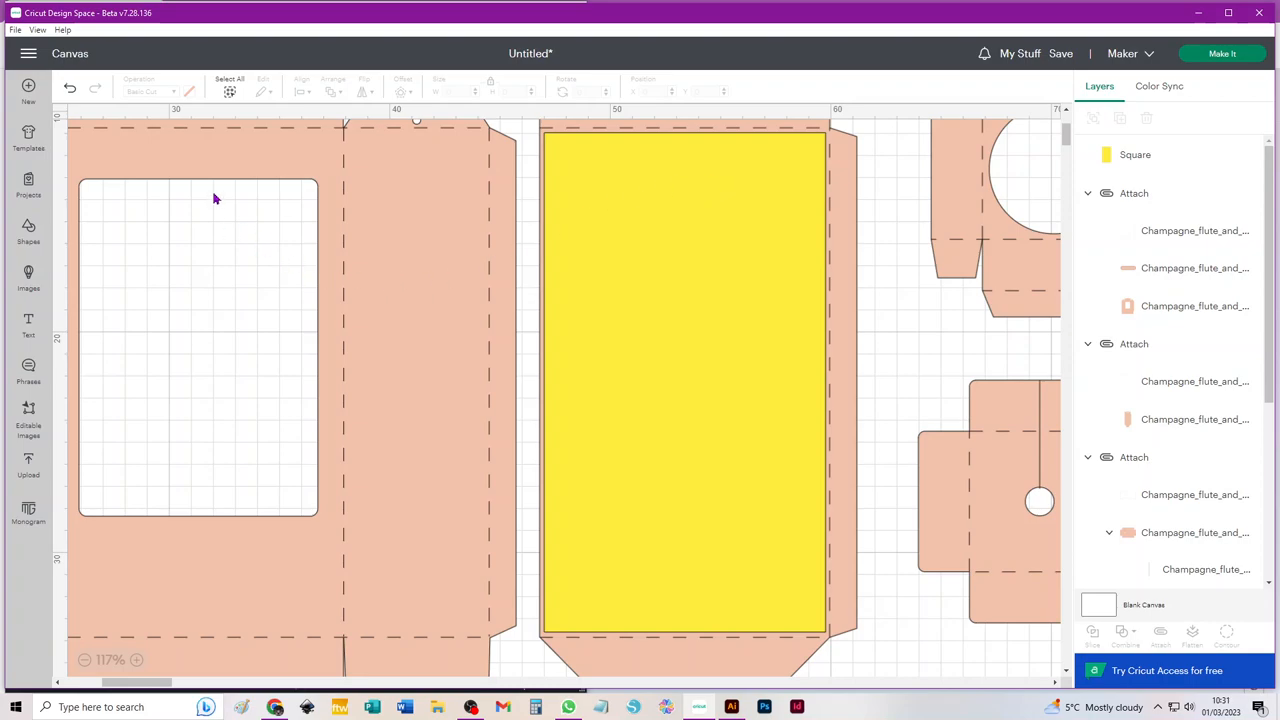
{"action": "mouse_move", "coordinate": [665, 218]}
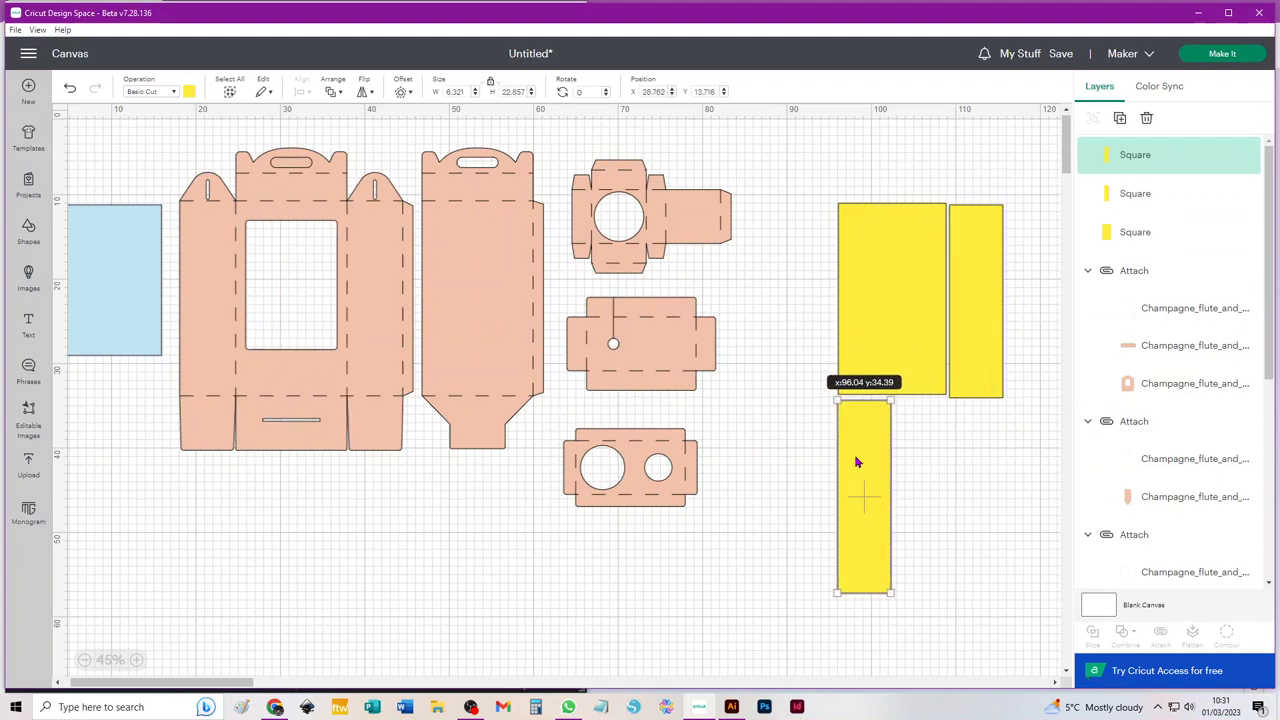
Step: Select the large back-wall yellow liner panel beside the box pieces
{"action": "left_click", "coordinate": [890, 300]}
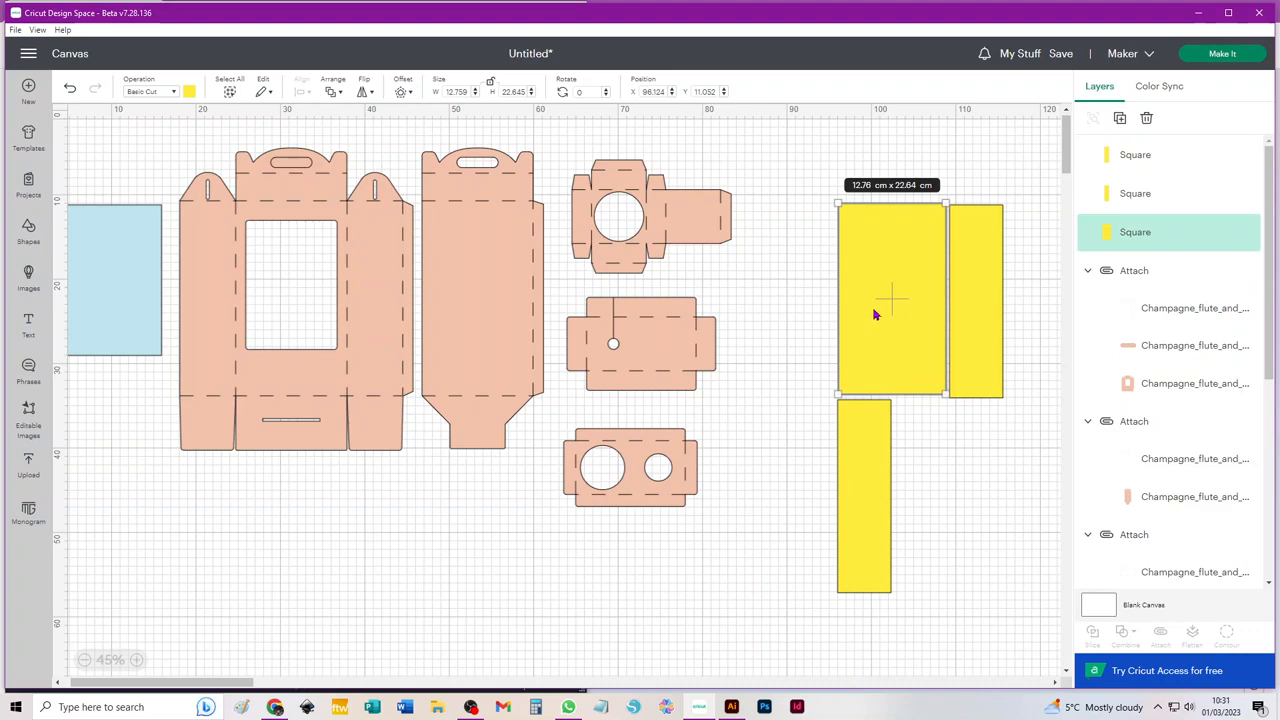